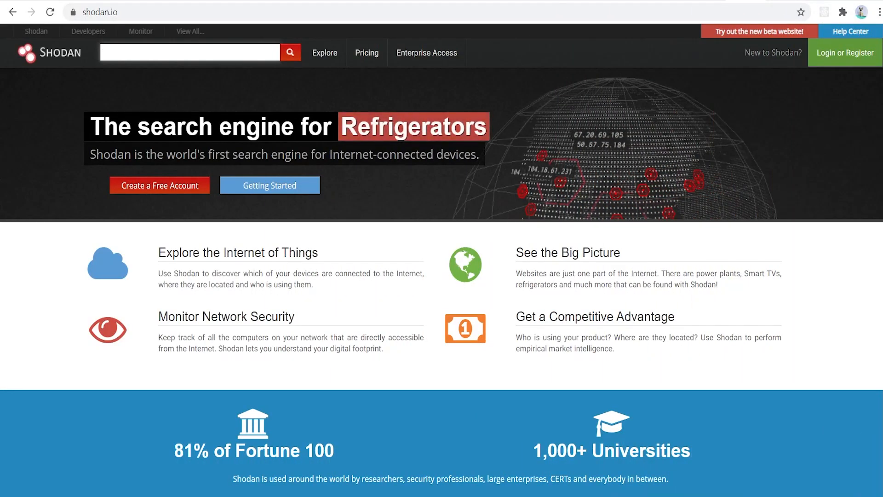
Load radar.io and scroll down through the location platform's feature sections
{"action": "left_click", "coordinate": [190, 52]}
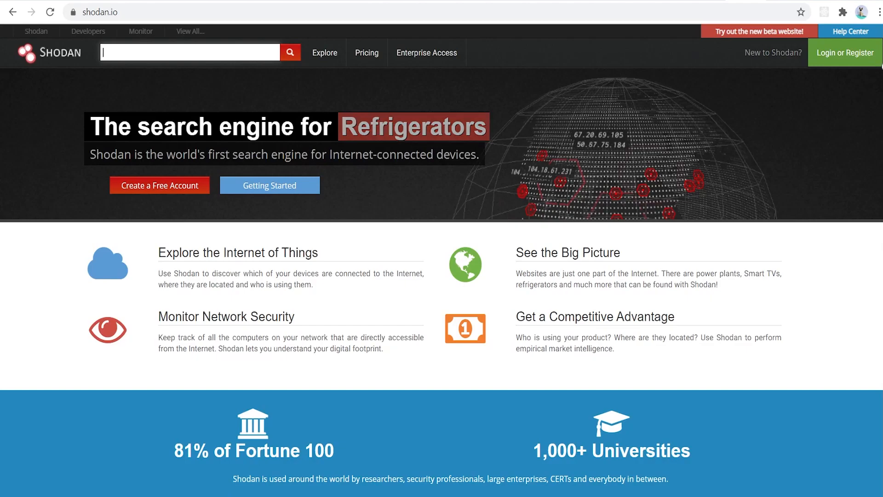
{"action": "scroll", "scroll_direction": "down", "scroll_amount": 3}
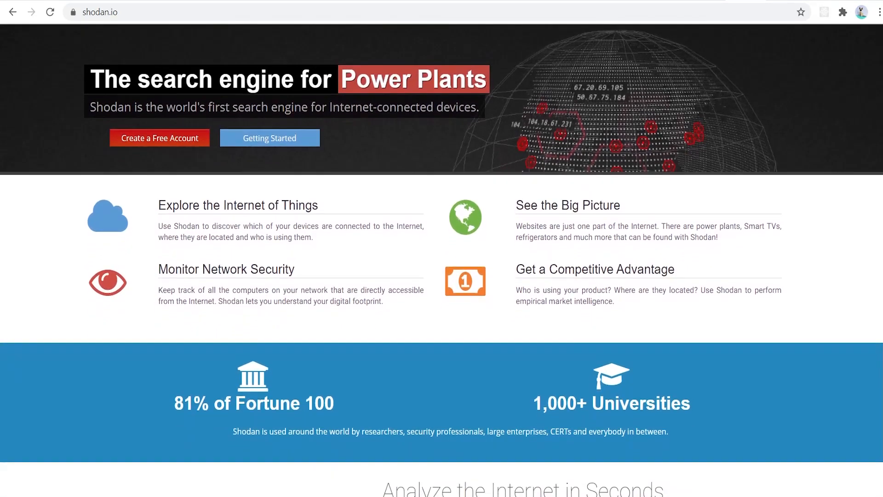
{"action": "scroll", "scroll_direction": "down", "scroll_amount": 3}
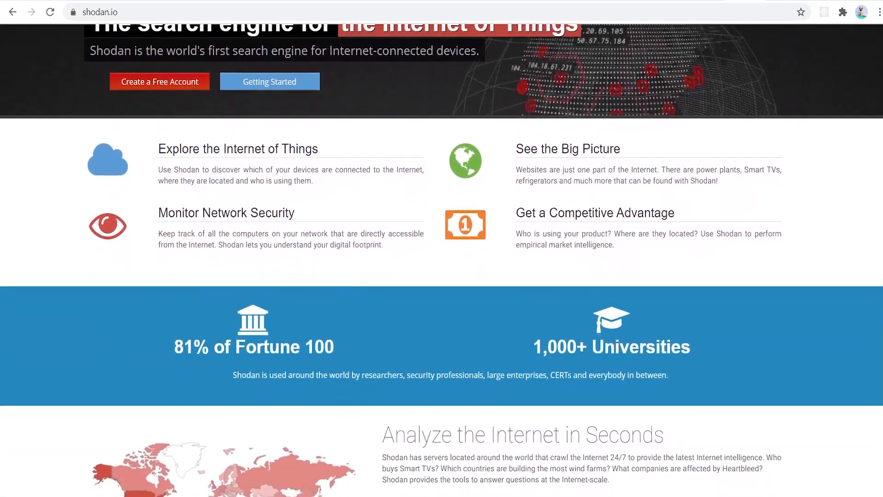
{"action": "scroll", "scroll_direction": "down", "scroll_amount": 3}
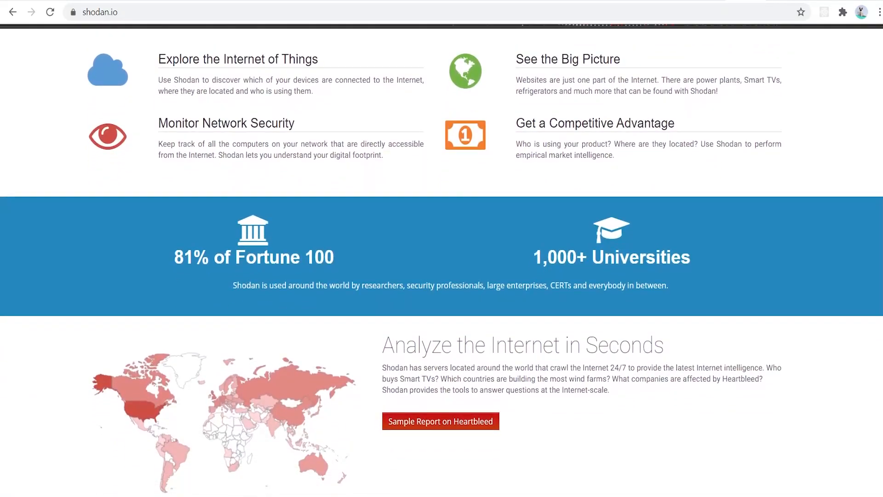
{"action": "scroll", "scroll_direction": "down", "scroll_amount": 3}
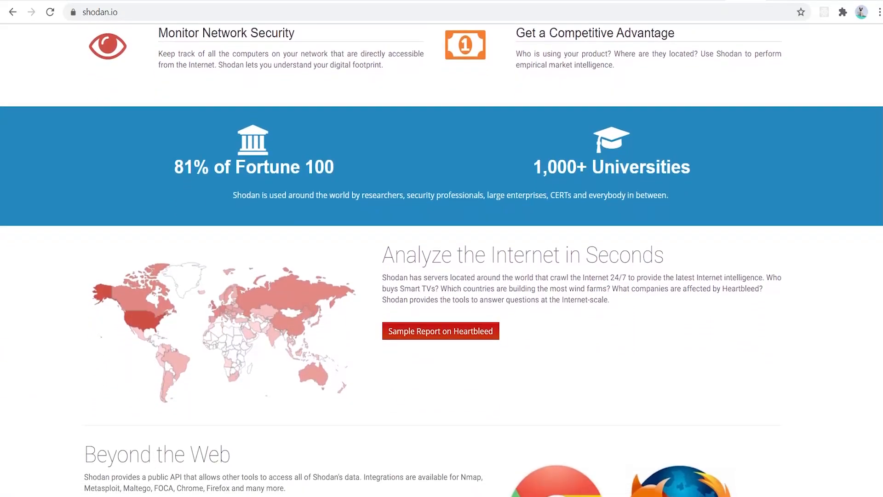
{"action": "scroll", "scroll_direction": "down", "scroll_amount": 3}
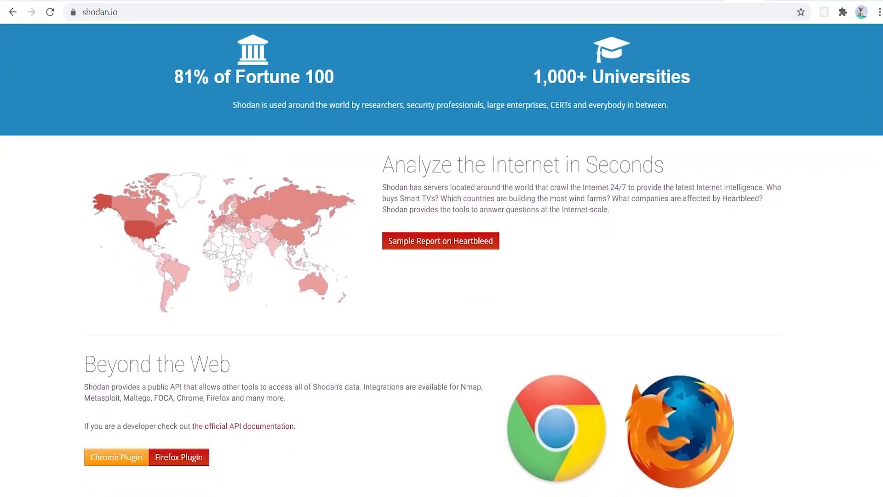
{"action": "scroll", "scroll_direction": "down", "scroll_amount": 3}
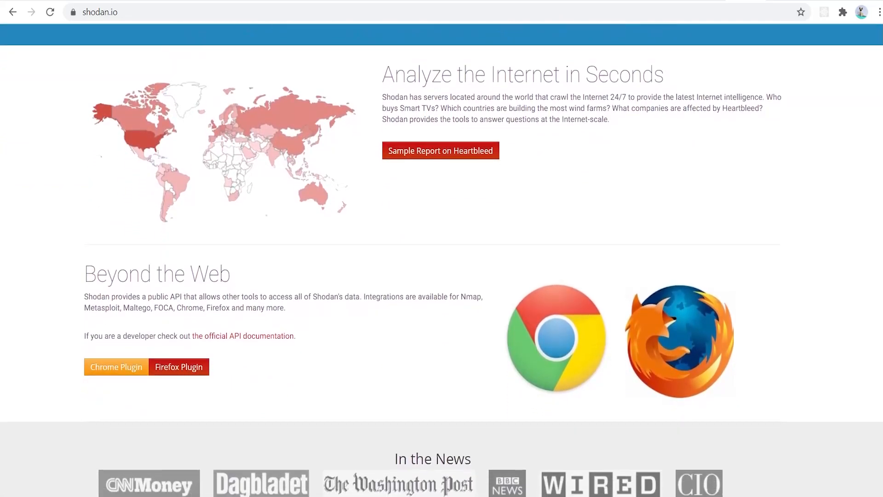
{"action": "scroll", "scroll_direction": "down", "scroll_amount": 3}
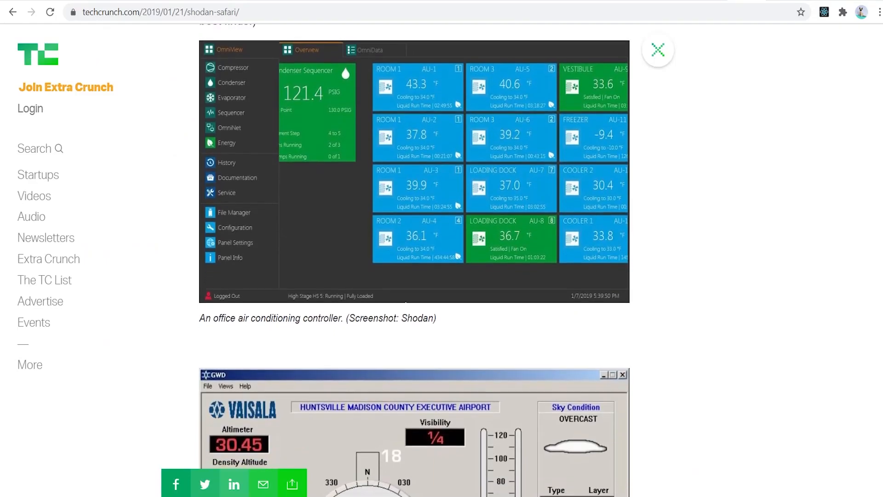
{"action": "scroll", "scroll_direction": "down", "scroll_amount": 3}
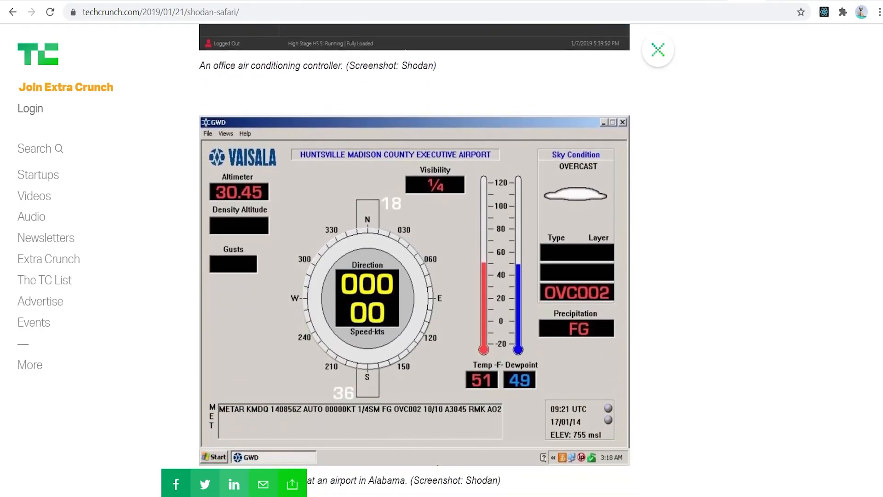
{"action": "scroll", "scroll_direction": "down", "scroll_amount": 3}
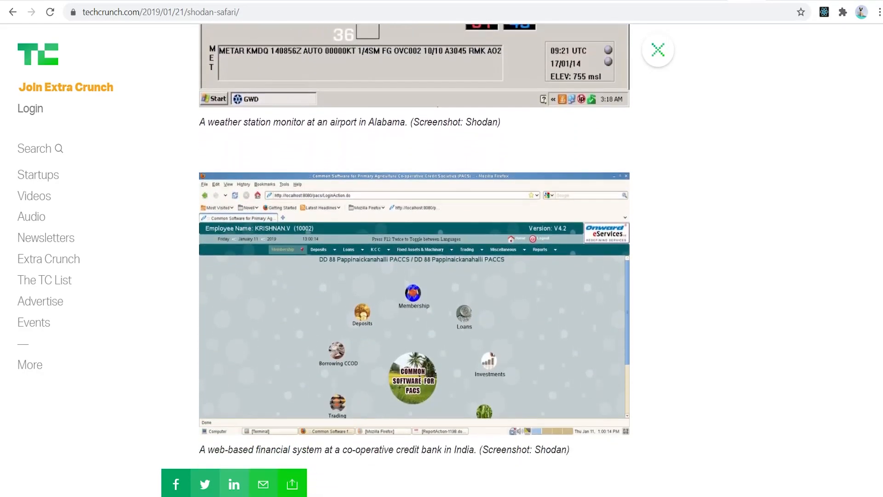
{"action": "scroll", "scroll_direction": "down", "scroll_amount": 3}
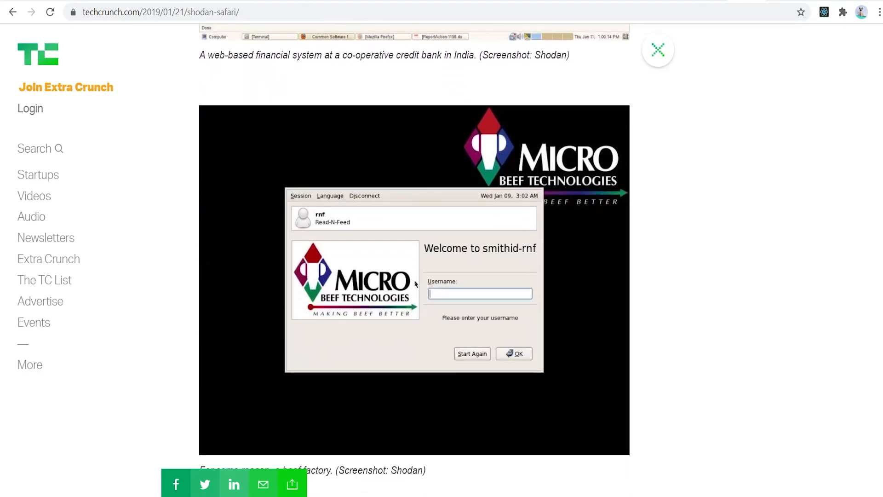
{"action": "scroll", "scroll_direction": "down", "scroll_amount": 3}
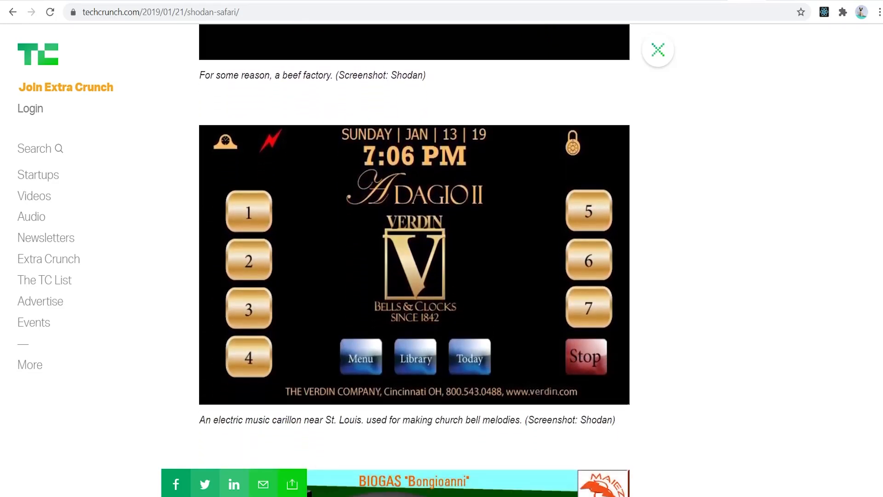
{"action": "scroll", "scroll_direction": "down", "scroll_amount": 3}
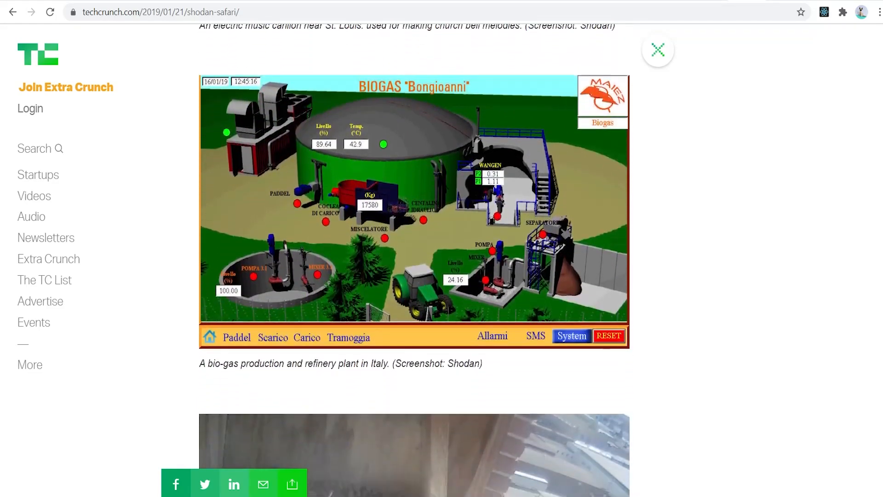
{"action": "scroll", "scroll_direction": "down", "scroll_amount": 3}
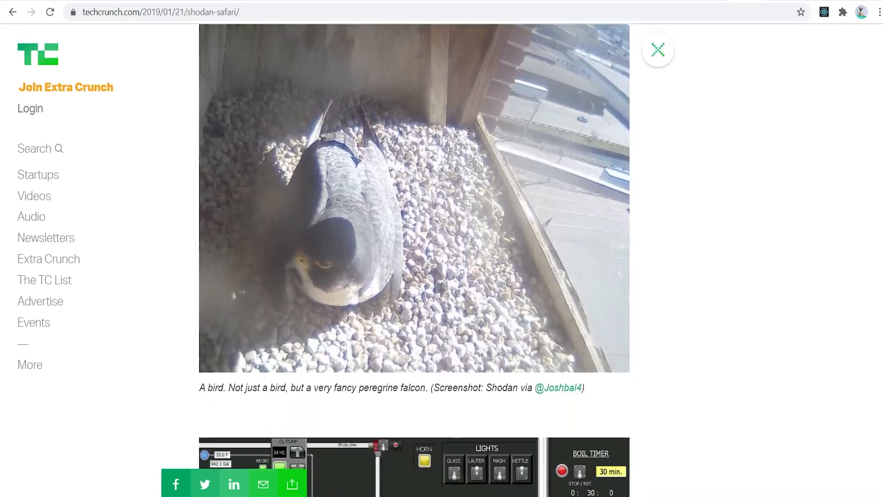
{"action": "scroll", "scroll_direction": "down", "scroll_amount": 3}
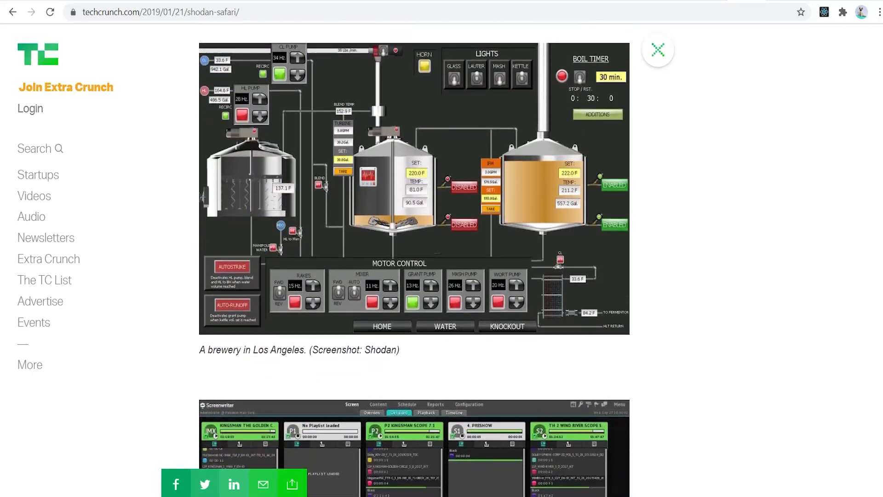
{"action": "scroll", "scroll_direction": "down", "scroll_amount": 3}
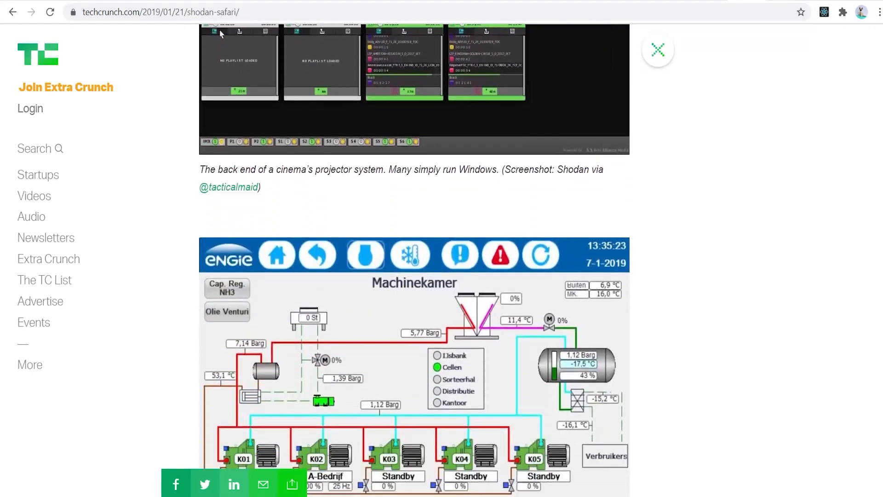
{"action": "scroll", "scroll_direction": "down", "scroll_amount": 3}
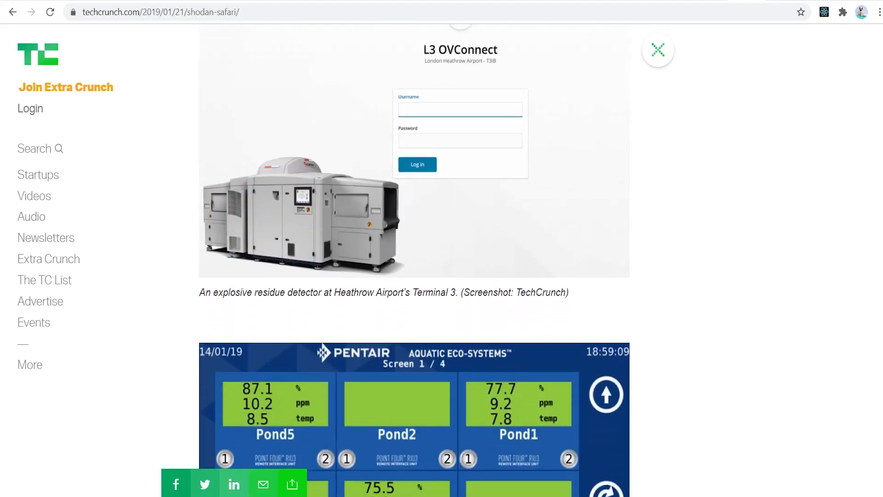
{"action": "scroll", "scroll_direction": "down", "scroll_amount": 3}
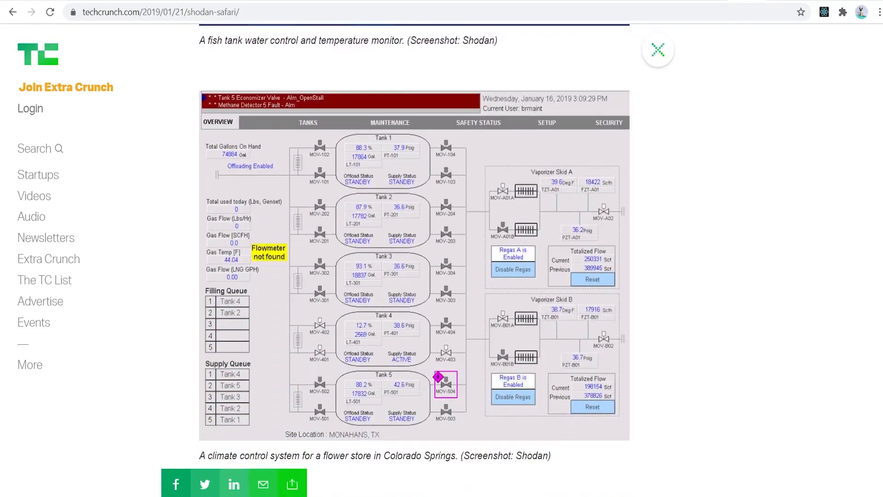
{"action": "scroll", "scroll_direction": "down", "scroll_amount": 3}
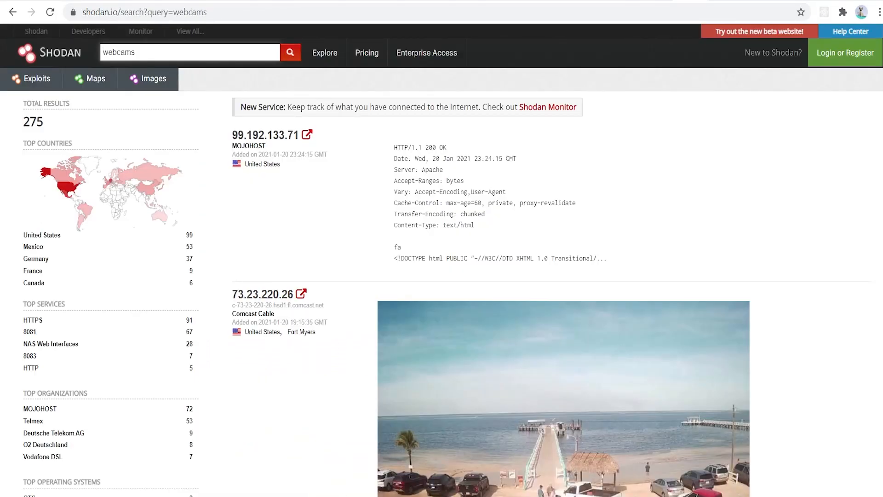
{"action": "scroll", "scroll_direction": "down", "scroll_amount": 3}
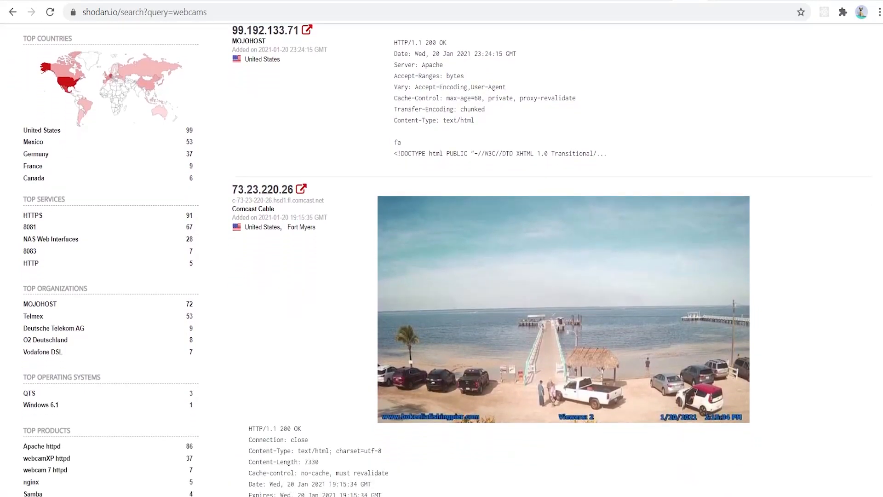
{"action": "scroll", "scroll_direction": "down", "scroll_amount": 3}
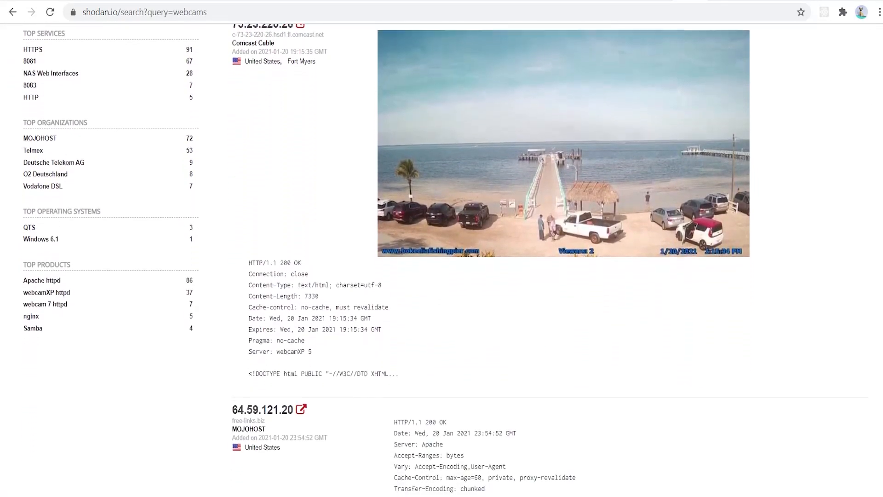
{"action": "scroll", "scroll_direction": "down", "scroll_amount": 3}
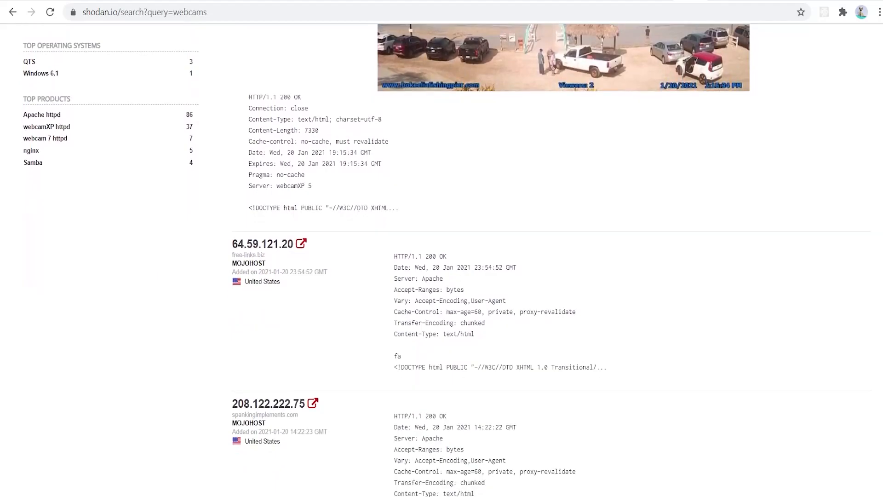
{"action": "scroll", "scroll_direction": "down", "scroll_amount": 3}
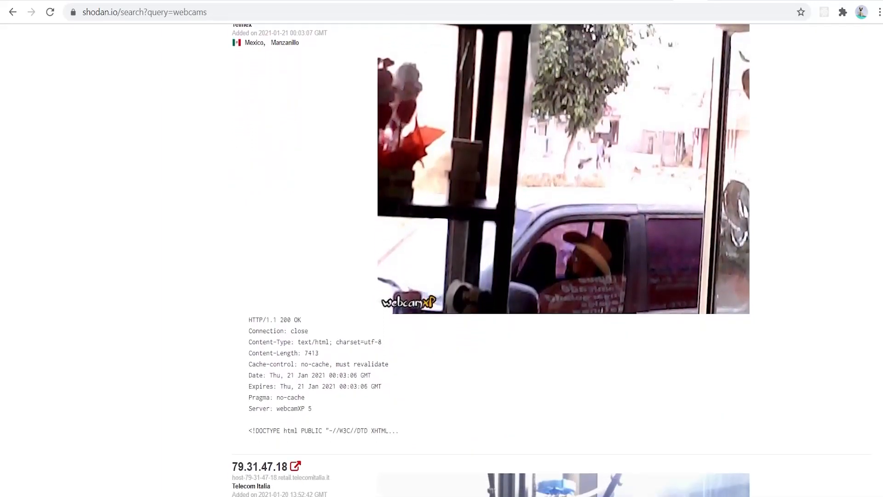
{"action": "scroll", "scroll_direction": "down", "scroll_amount": 3}
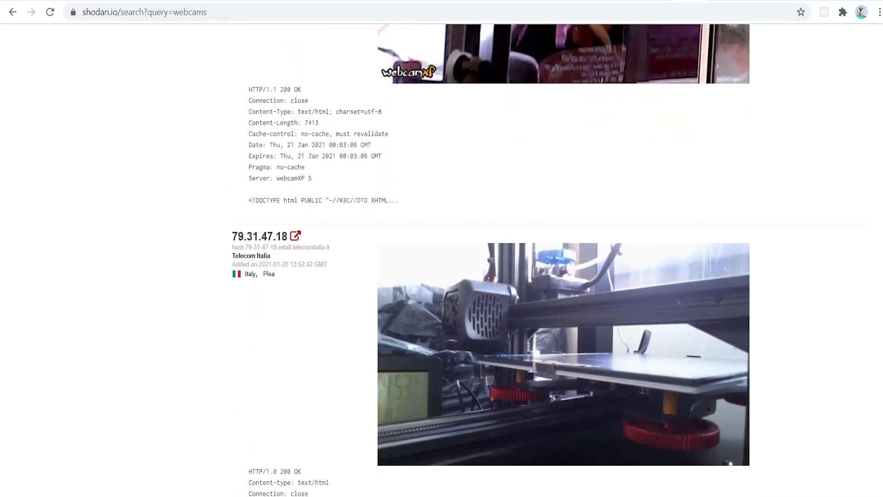
{"action": "scroll", "scroll_direction": "down", "scroll_amount": 3}
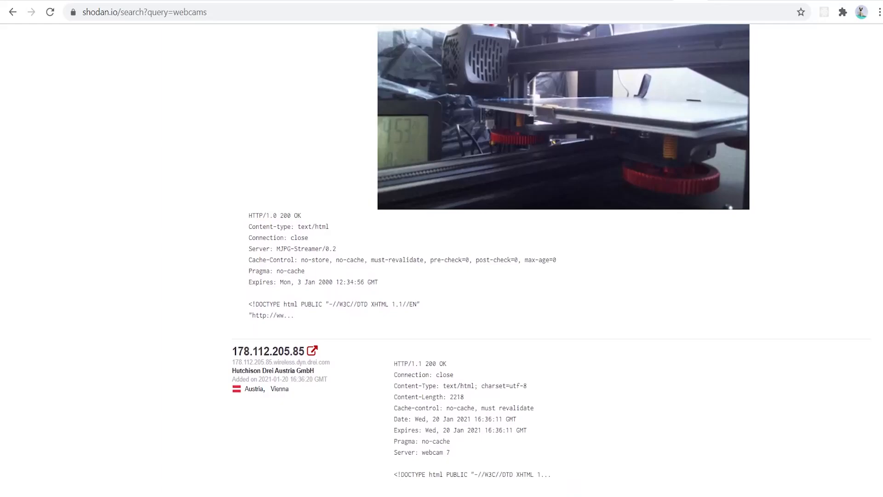
{"action": "scroll", "scroll_direction": "down", "scroll_amount": 3}
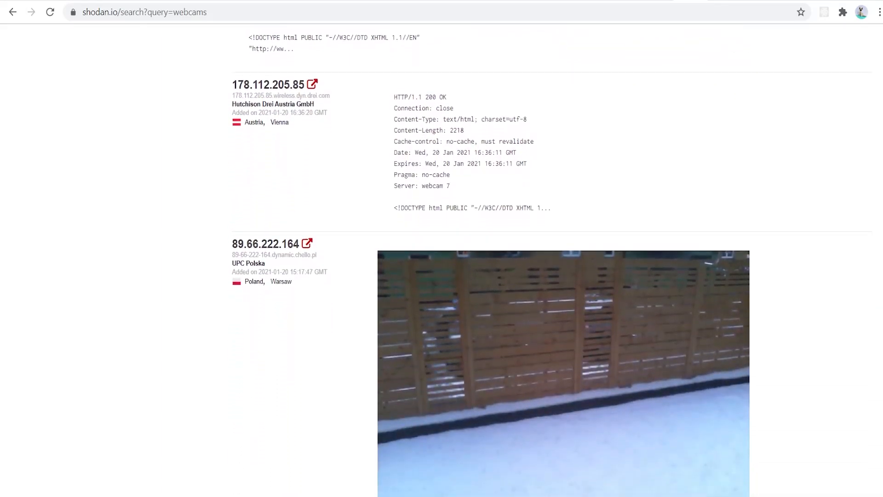
{"action": "scroll", "scroll_direction": "down", "scroll_amount": 3}
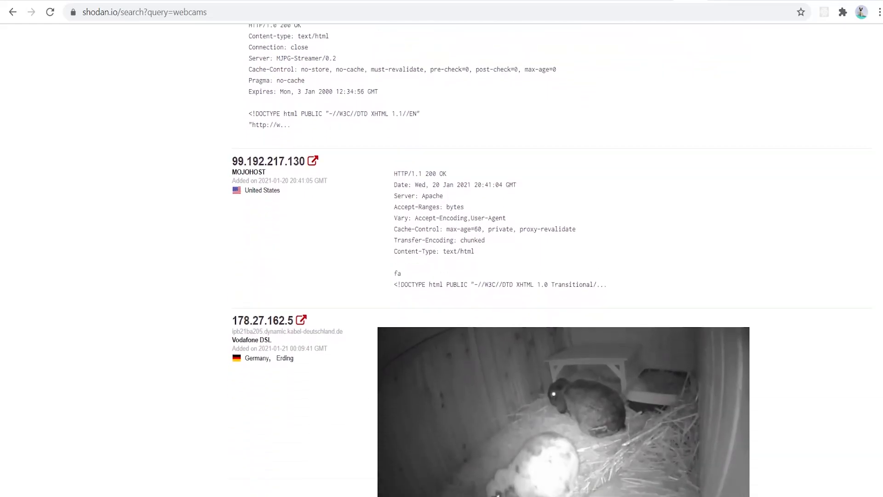
{"action": "scroll", "scroll_direction": "down", "scroll_amount": 3}
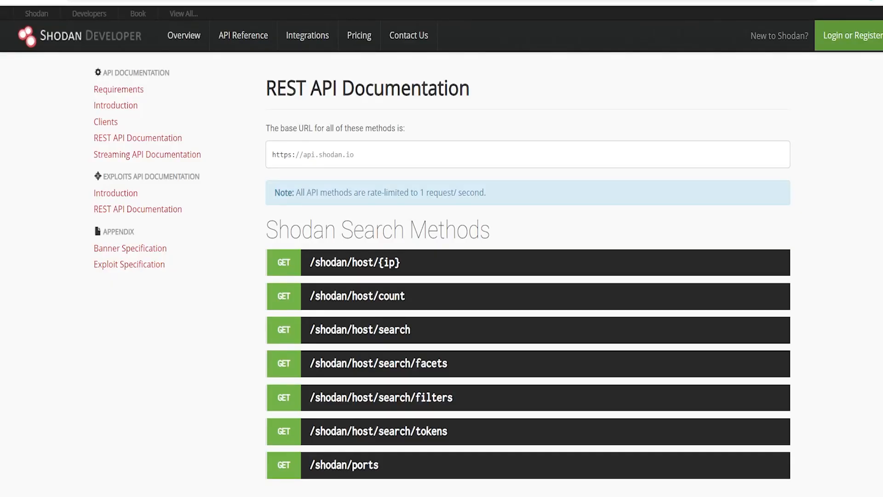
{"action": "scroll", "scroll_direction": "down", "scroll_amount": 3}
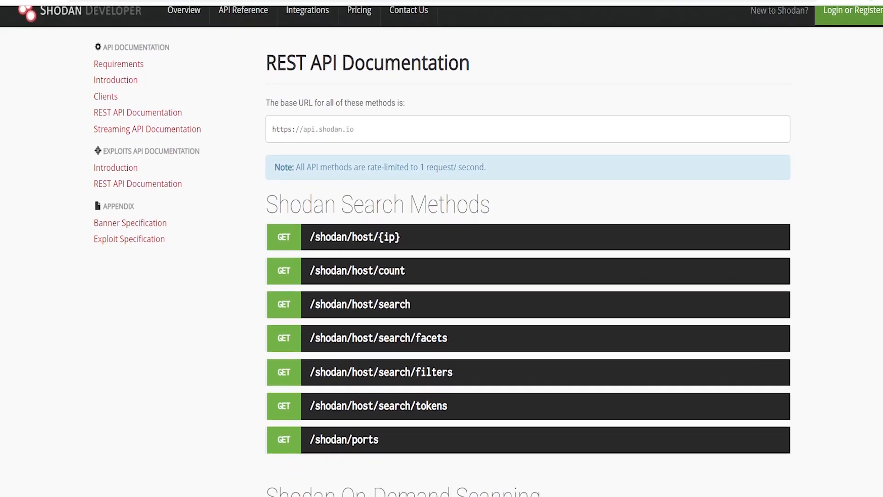
{"action": "scroll", "scroll_direction": "down", "scroll_amount": 3}
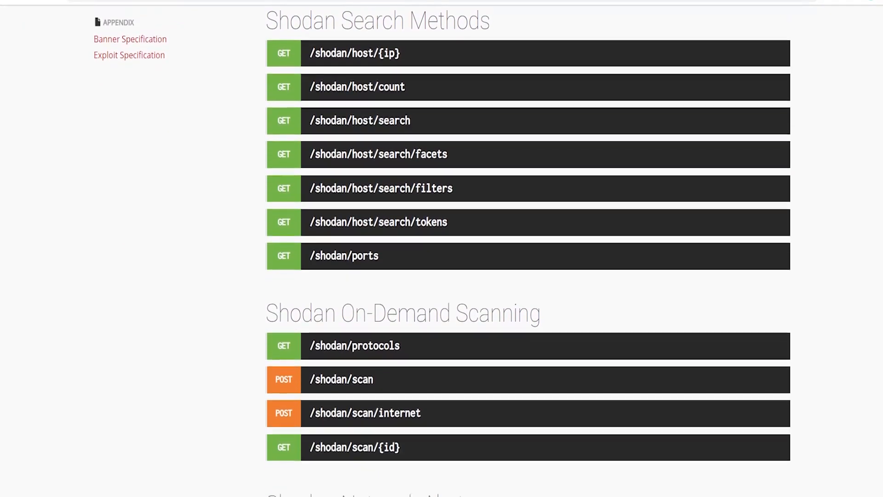
{"action": "scroll", "scroll_direction": "down", "scroll_amount": 3}
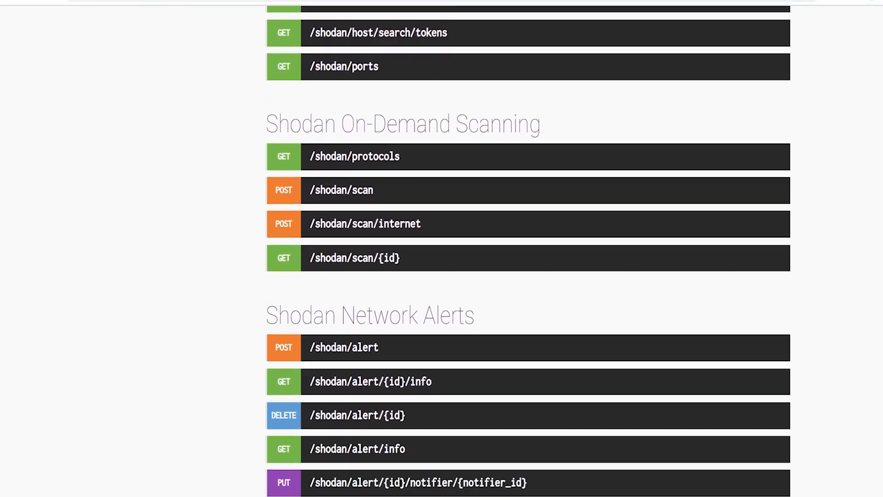
{"action": "scroll", "scroll_direction": "down", "scroll_amount": 3}
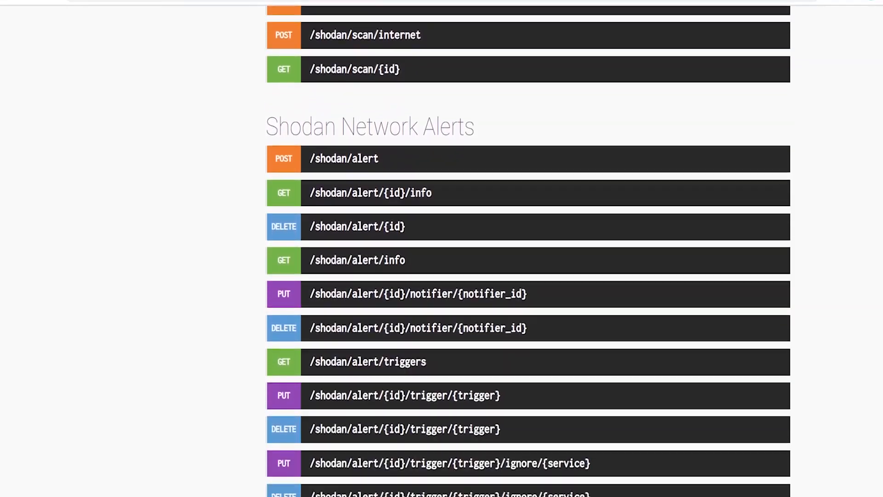
{"action": "scroll", "scroll_direction": "down", "scroll_amount": 3}
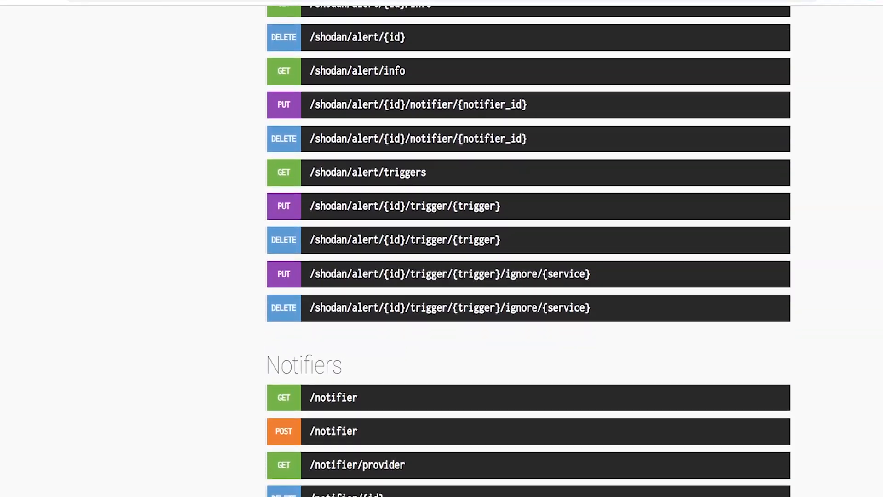
{"action": "scroll", "scroll_direction": "down", "scroll_amount": 3}
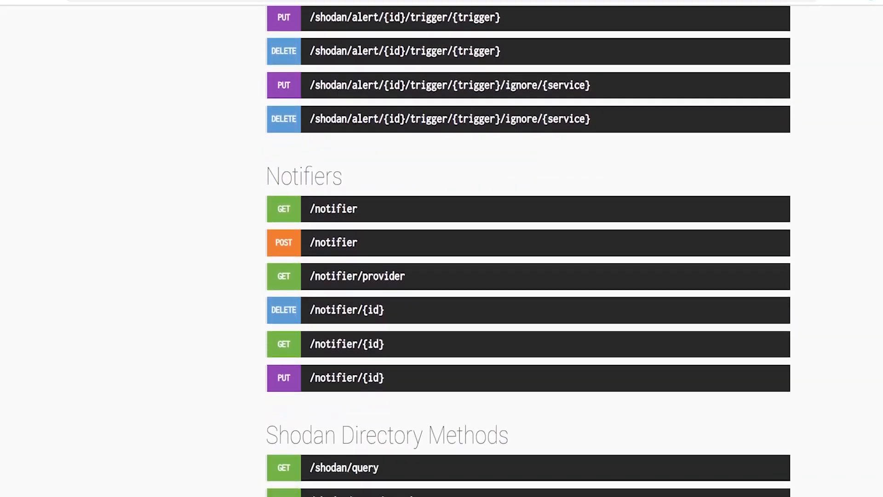
{"action": "scroll", "scroll_direction": "down", "scroll_amount": 3}
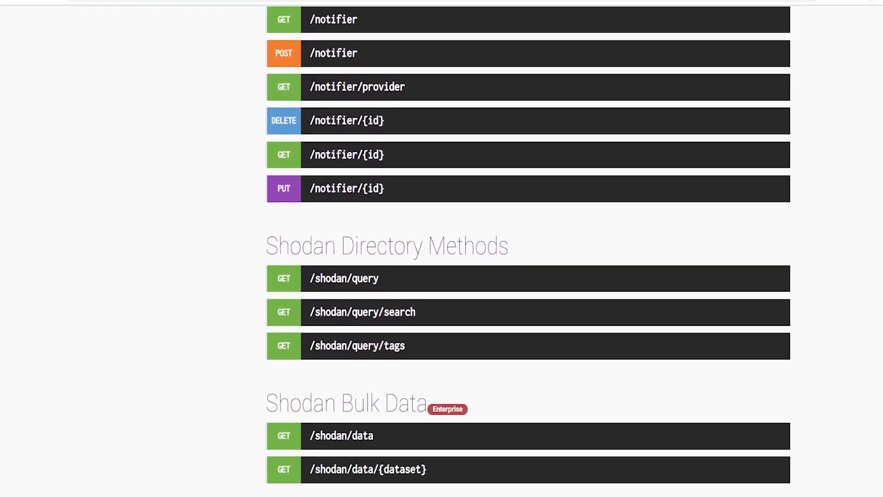
{"action": "scroll", "scroll_direction": "down", "scroll_amount": 3}
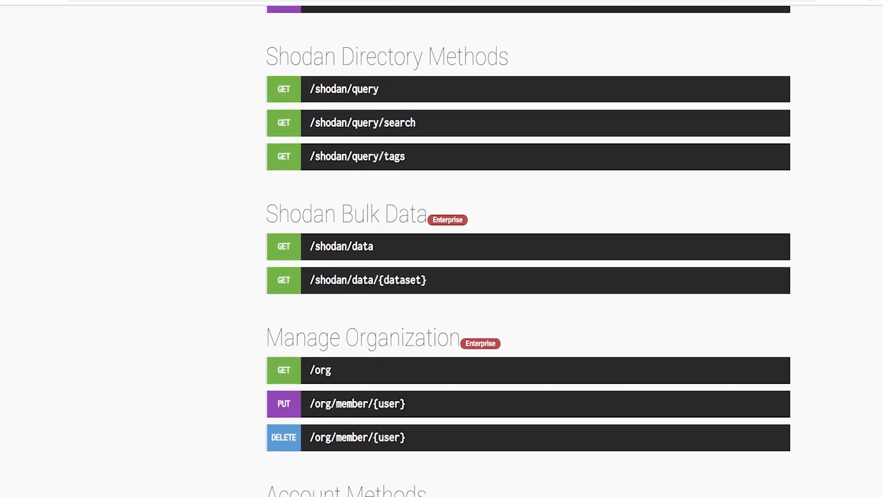
{"action": "scroll", "scroll_direction": "down", "scroll_amount": 3}
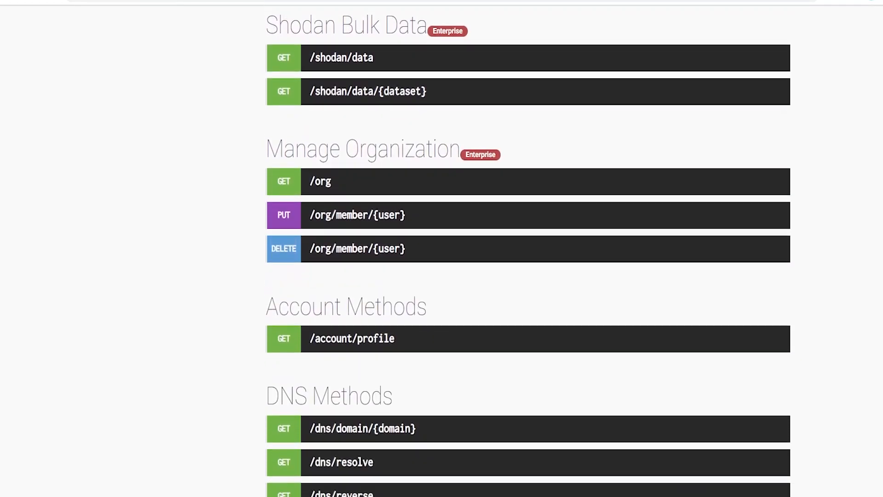
{"action": "scroll", "scroll_direction": "down", "scroll_amount": 3}
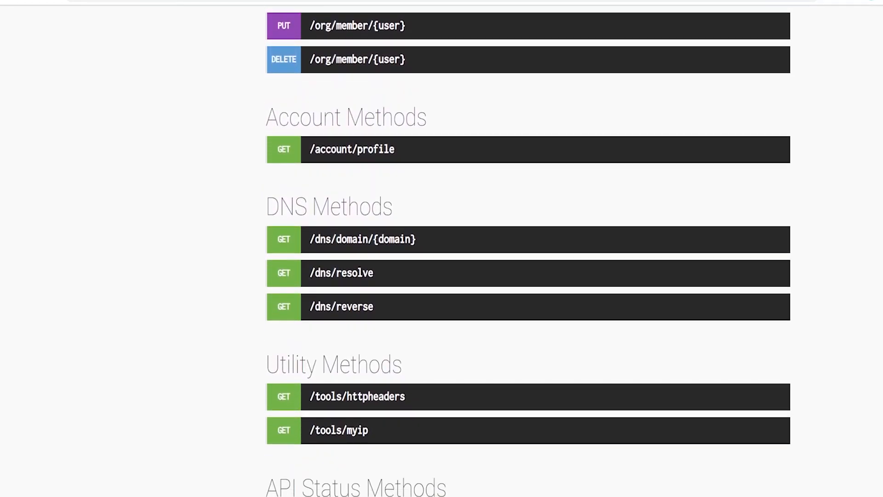
{"action": "scroll", "scroll_direction": "down", "scroll_amount": 3}
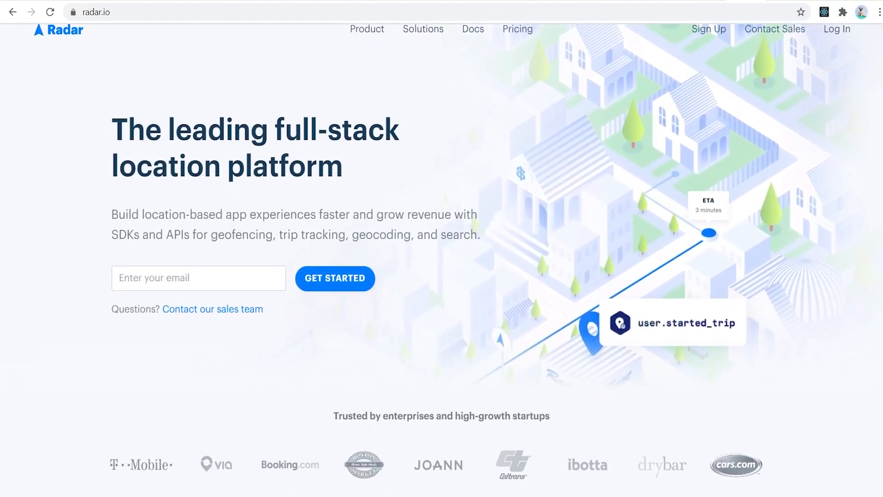
Continue scrolling the Radar homepage down to the 'Get started for free today' section
{"action": "scroll", "scroll_direction": "down", "scroll_amount": 3}
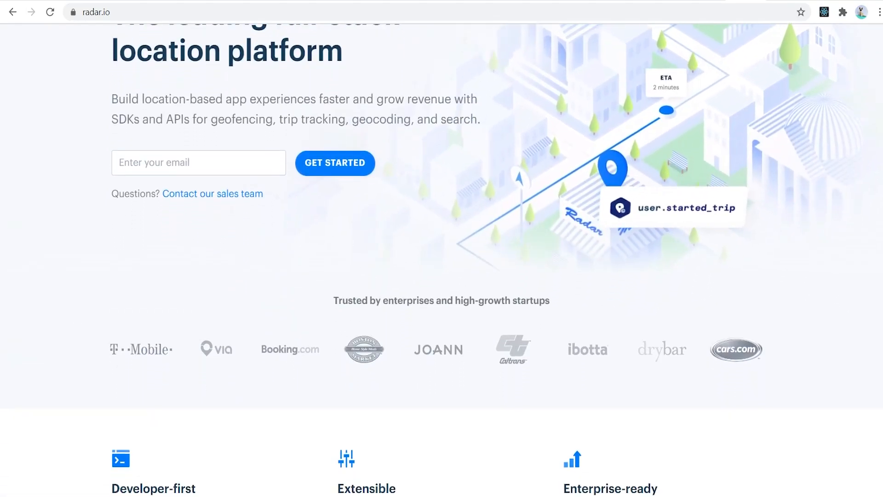
{"action": "scroll", "scroll_direction": "down", "scroll_amount": 3}
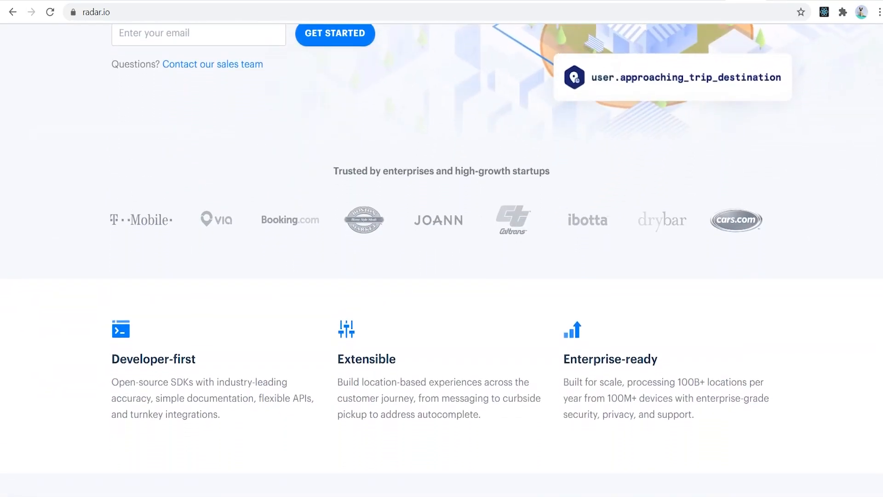
{"action": "scroll", "scroll_direction": "down", "scroll_amount": 3}
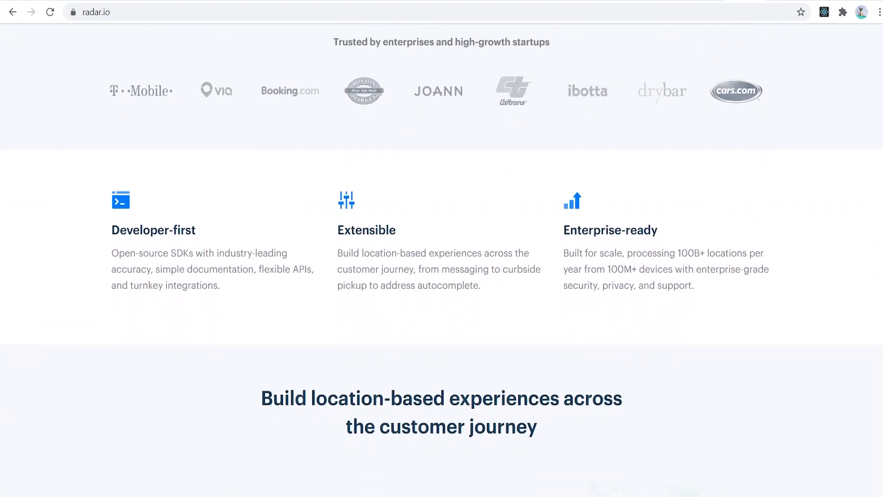
{"action": "scroll", "scroll_direction": "down", "scroll_amount": 3}
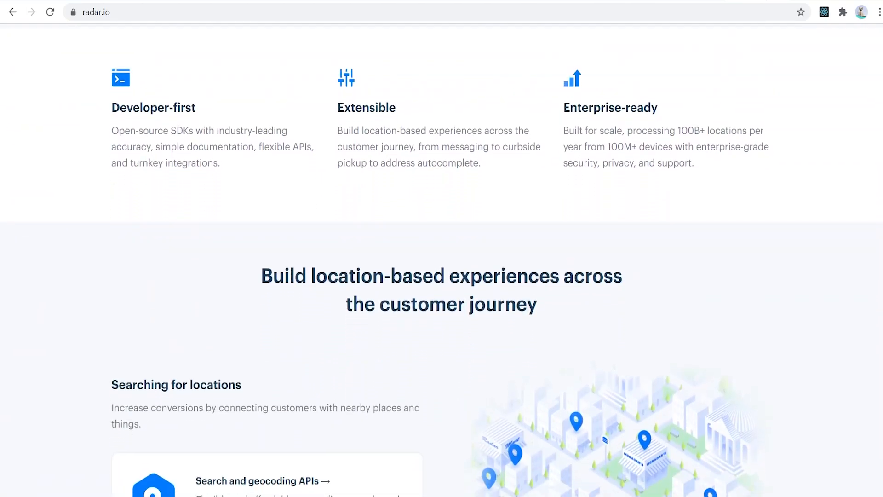
{"action": "scroll", "scroll_direction": "down", "scroll_amount": 3}
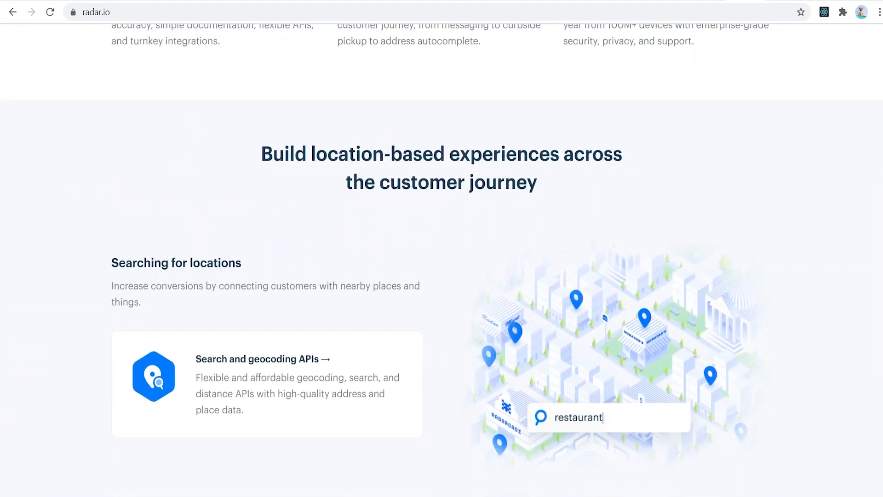
{"action": "scroll", "scroll_direction": "down", "scroll_amount": 3}
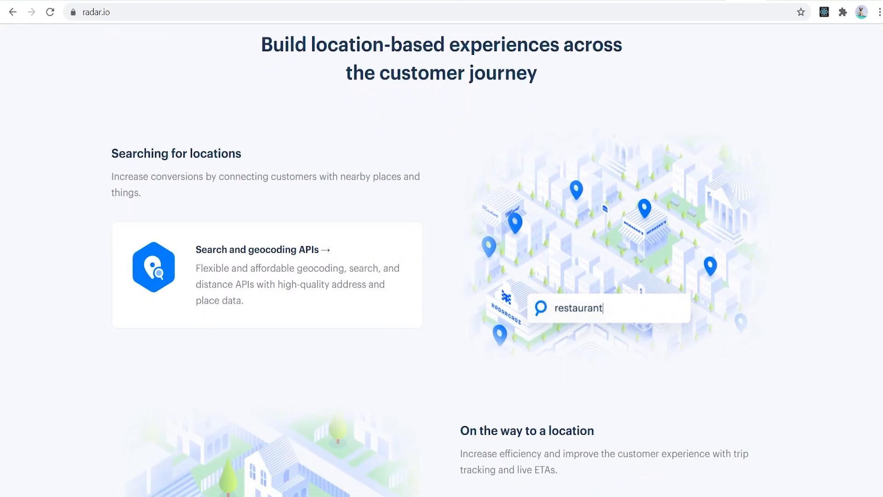
{"action": "scroll", "scroll_direction": "down", "scroll_amount": 3}
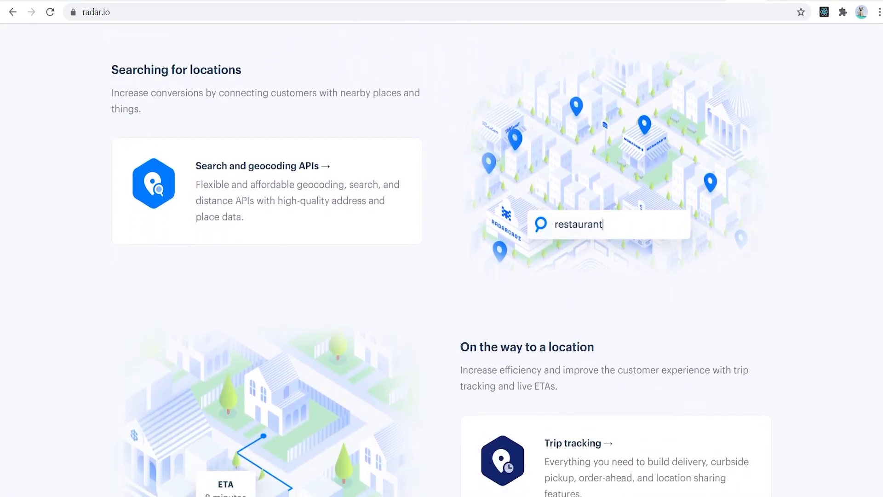
{"action": "scroll", "scroll_direction": "down", "scroll_amount": 3}
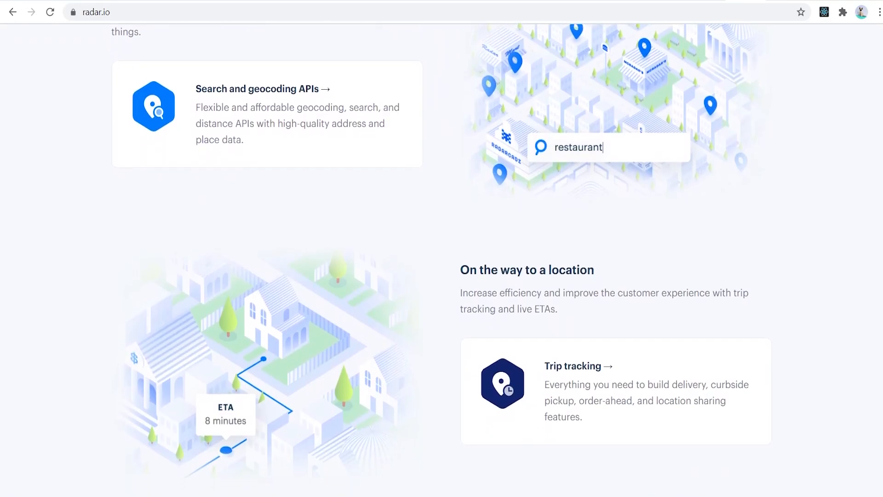
{"action": "scroll", "scroll_direction": "down", "scroll_amount": 3}
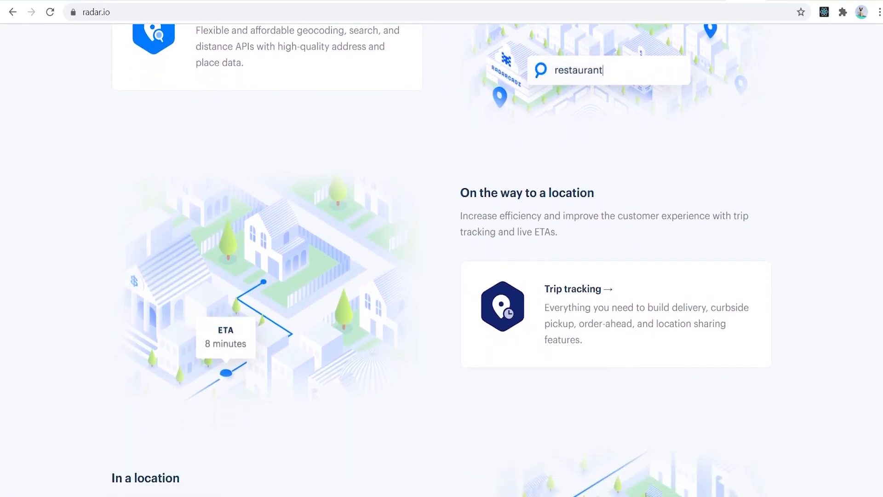
{"action": "scroll", "scroll_direction": "down", "scroll_amount": 3}
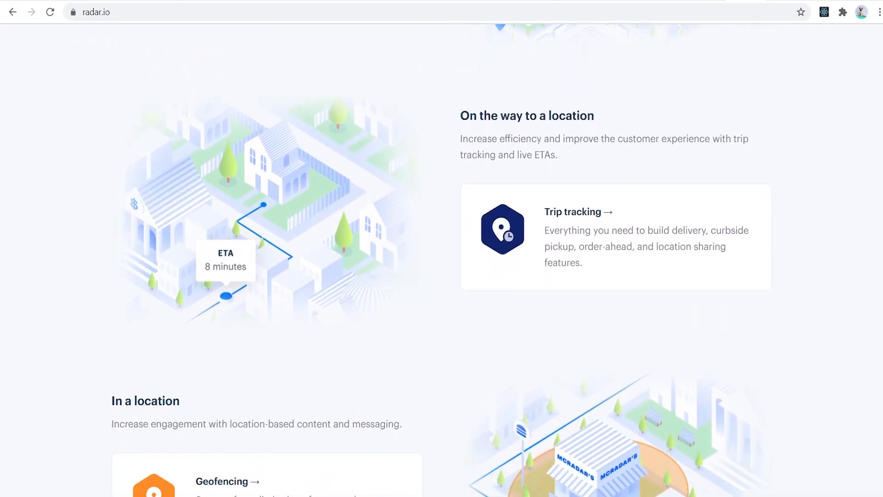
{"action": "scroll", "scroll_direction": "down", "scroll_amount": 3}
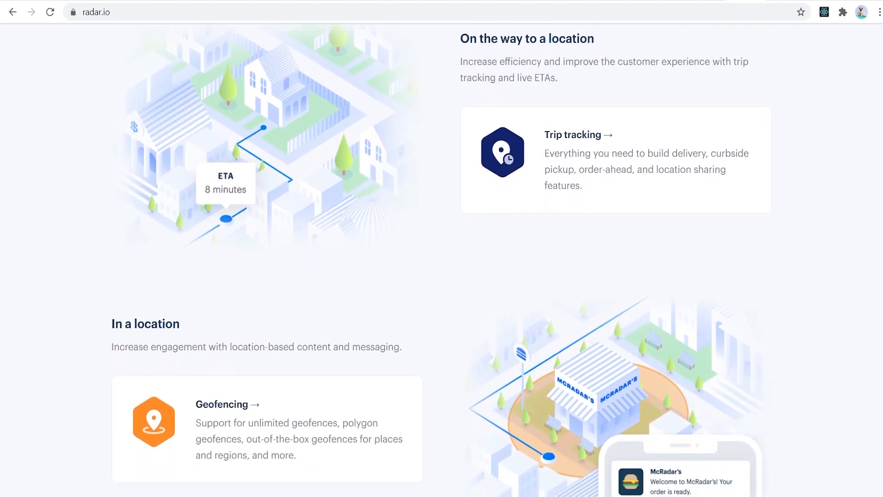
{"action": "scroll", "scroll_direction": "down", "scroll_amount": 3}
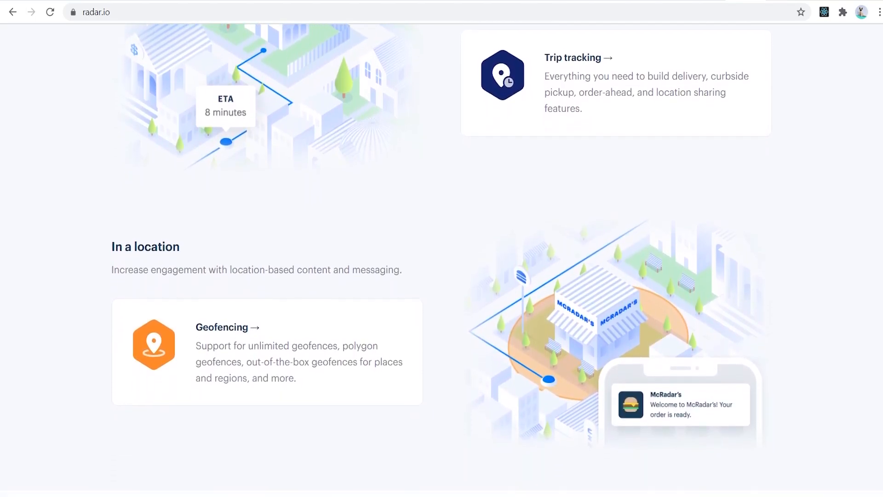
{"action": "scroll", "scroll_direction": "down", "scroll_amount": 3}
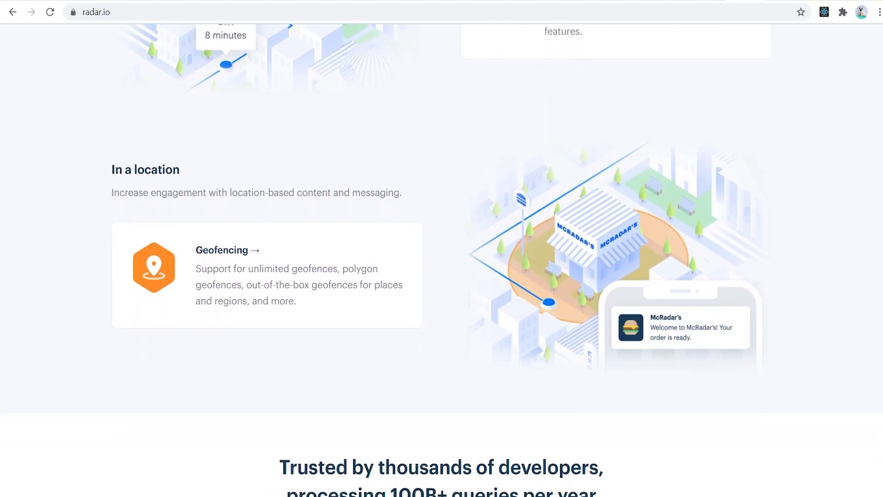
{"action": "scroll", "scroll_direction": "down", "scroll_amount": 3}
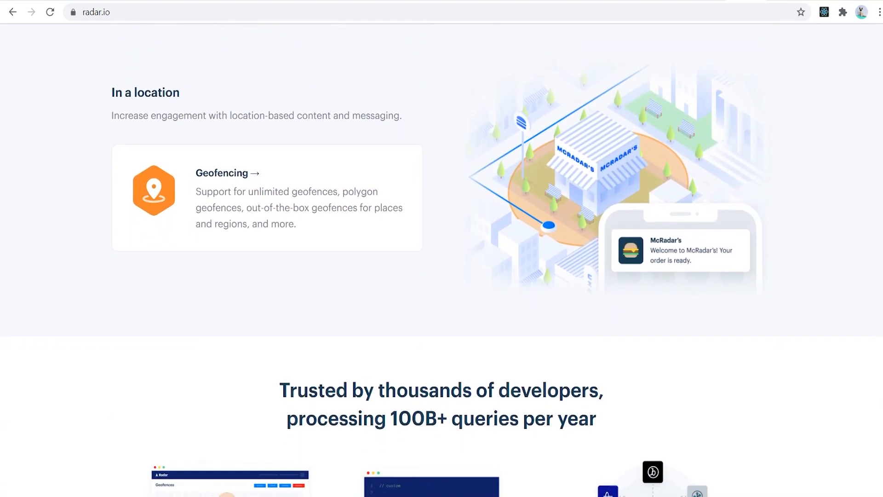
{"action": "scroll", "scroll_direction": "down", "scroll_amount": 3}
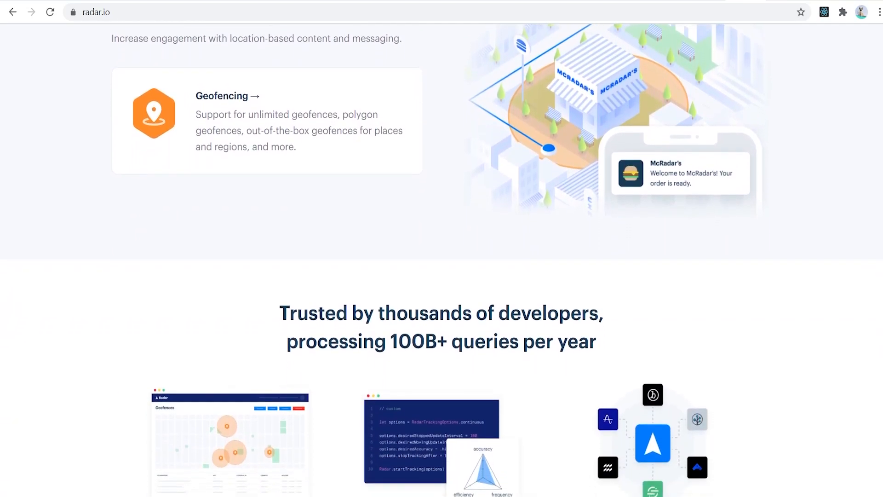
{"action": "scroll", "scroll_direction": "down", "scroll_amount": 3}
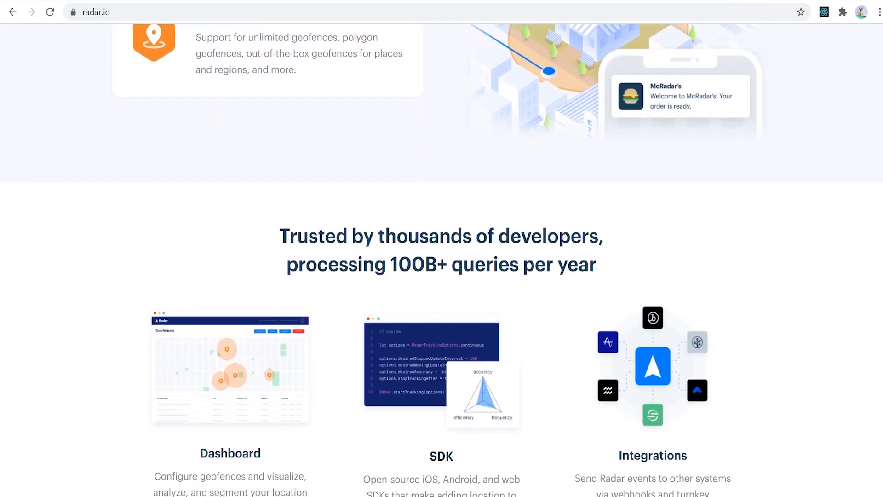
{"action": "scroll", "scroll_direction": "down", "scroll_amount": 3}
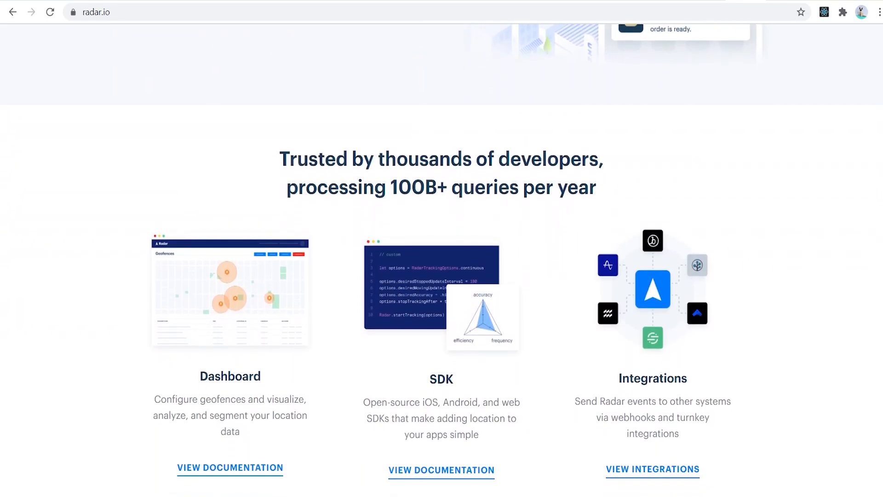
{"action": "scroll", "scroll_direction": "down", "scroll_amount": 3}
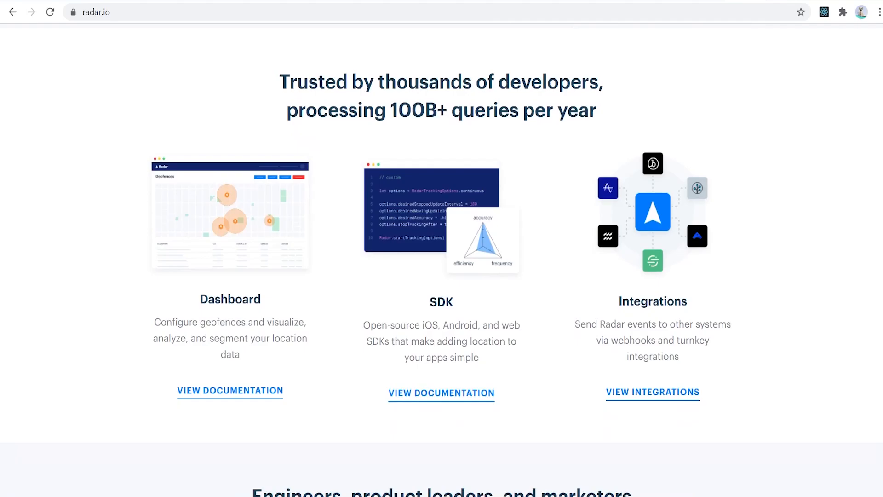
{"action": "scroll", "scroll_direction": "down", "scroll_amount": 3}
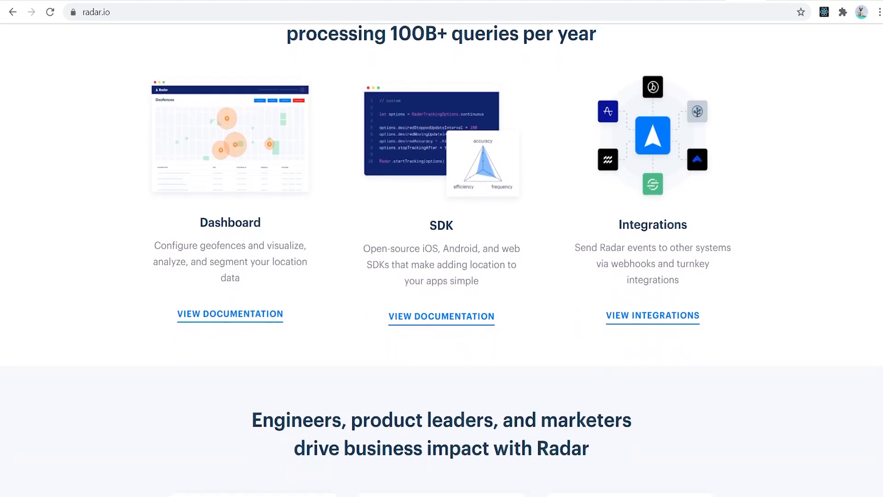
{"action": "scroll", "scroll_direction": "down", "scroll_amount": 3}
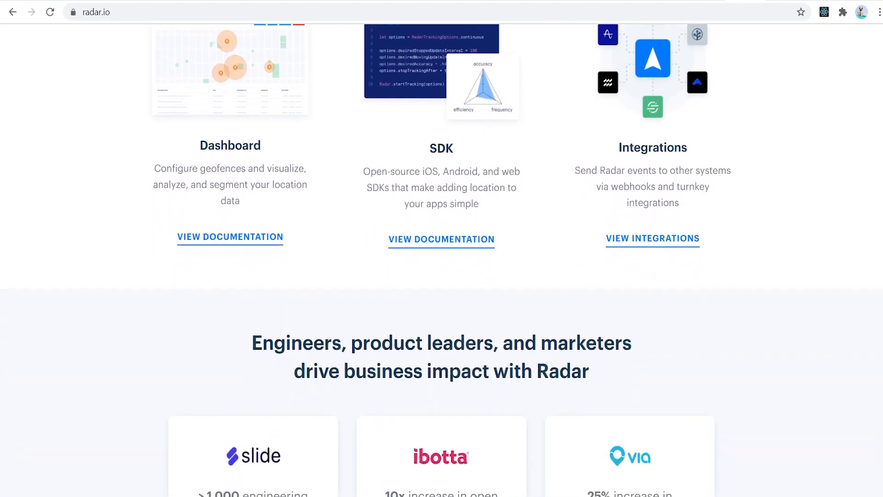
{"action": "scroll", "scroll_direction": "down", "scroll_amount": 3}
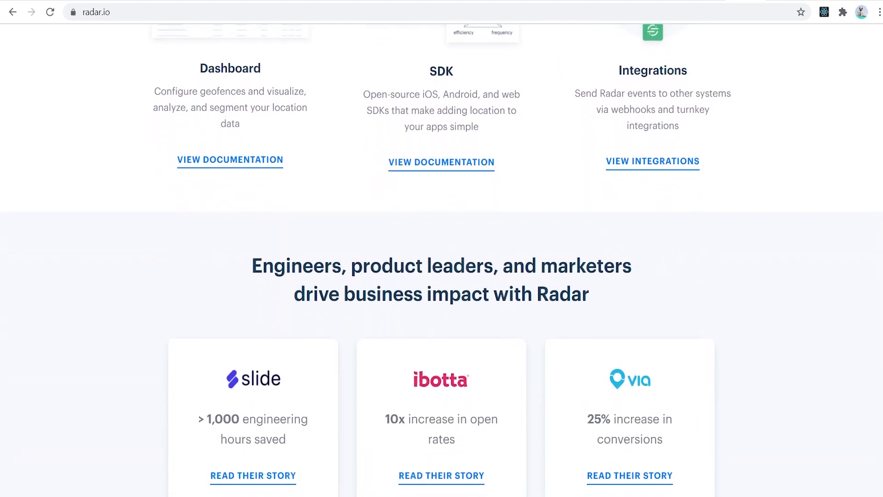
{"action": "scroll", "scroll_direction": "down", "scroll_amount": 3}
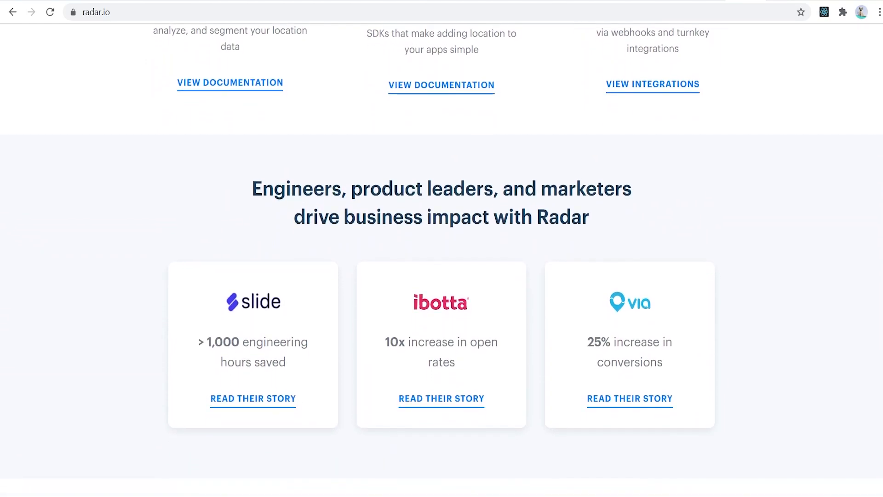
{"action": "scroll", "scroll_direction": "down", "scroll_amount": 3}
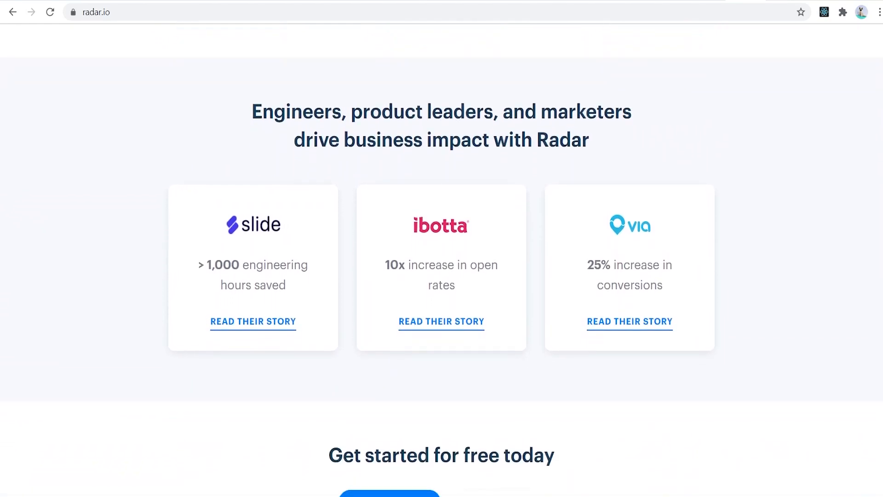
{"action": "scroll", "scroll_direction": "down", "scroll_amount": 3}
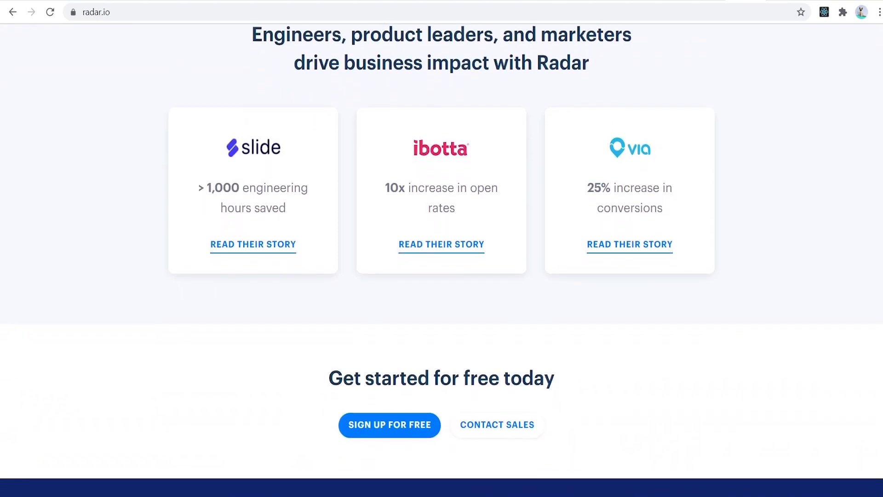
{"action": "scroll", "scroll_direction": "down", "scroll_amount": 3}
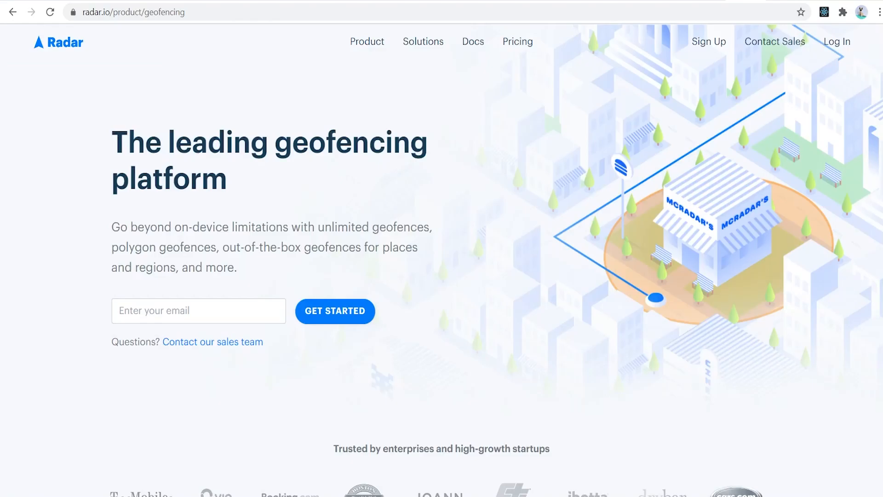
{"action": "scroll", "scroll_direction": "down", "scroll_amount": 3}
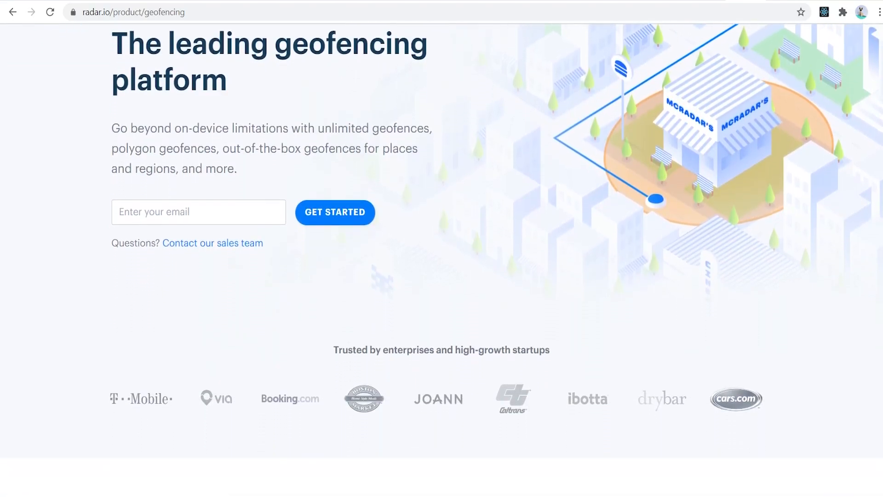
{"action": "scroll", "scroll_direction": "down", "scroll_amount": 3}
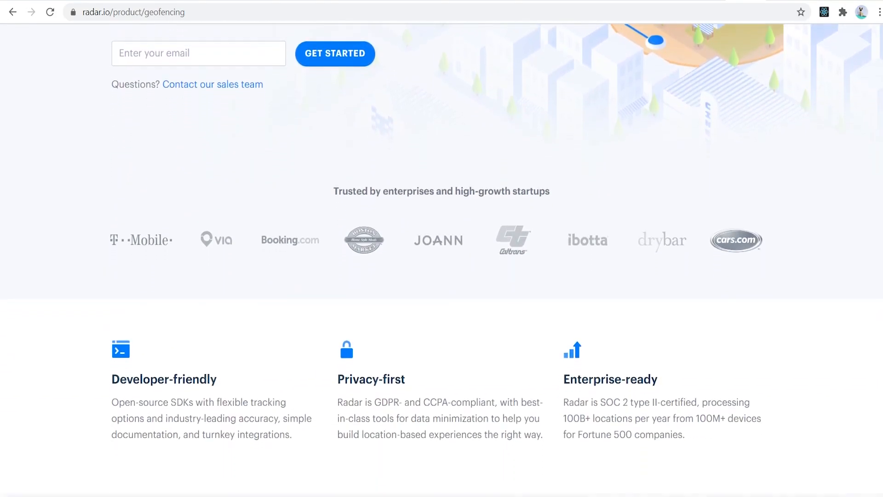
{"action": "scroll", "scroll_direction": "down", "scroll_amount": 3}
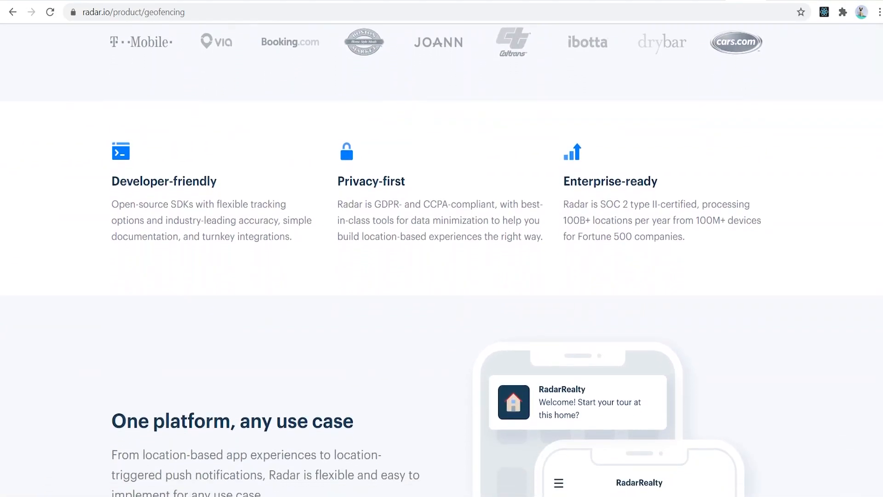
{"action": "scroll", "scroll_direction": "down", "scroll_amount": 3}
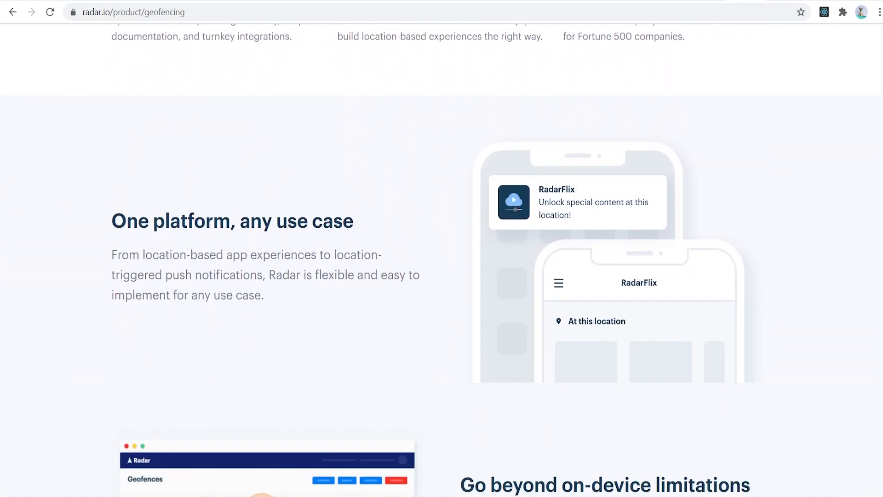
{"action": "scroll", "scroll_direction": "down", "scroll_amount": 3}
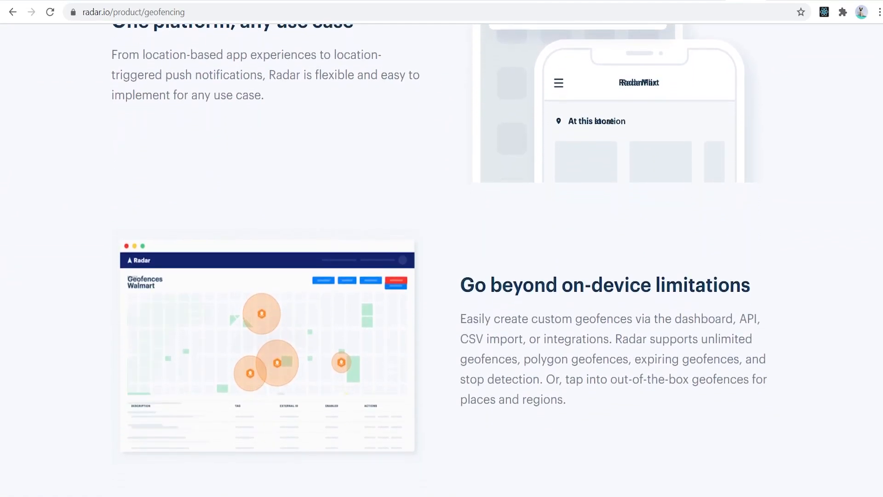
{"action": "scroll", "scroll_direction": "down", "scroll_amount": 3}
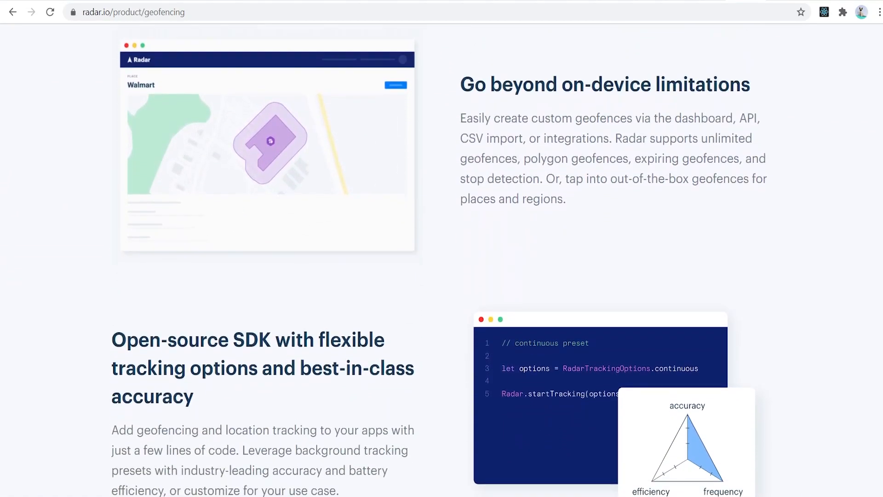
{"action": "scroll", "scroll_direction": "down", "scroll_amount": 3}
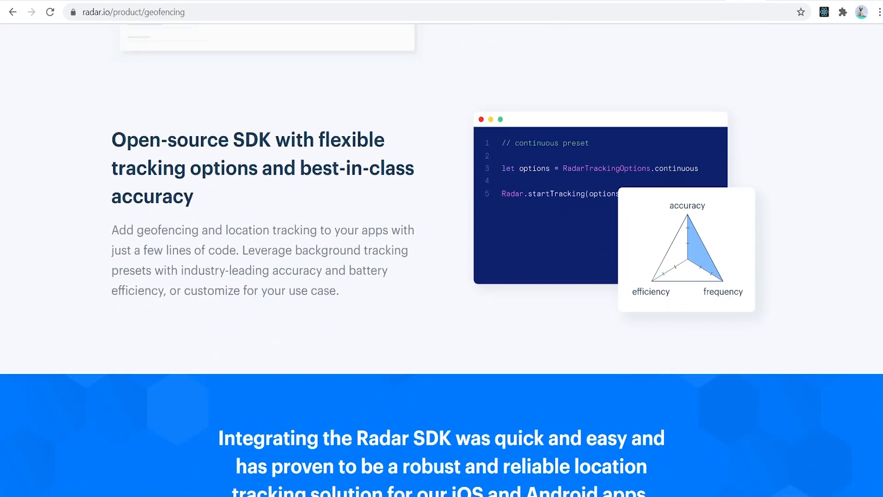
{"action": "scroll", "scroll_direction": "down", "scroll_amount": 3}
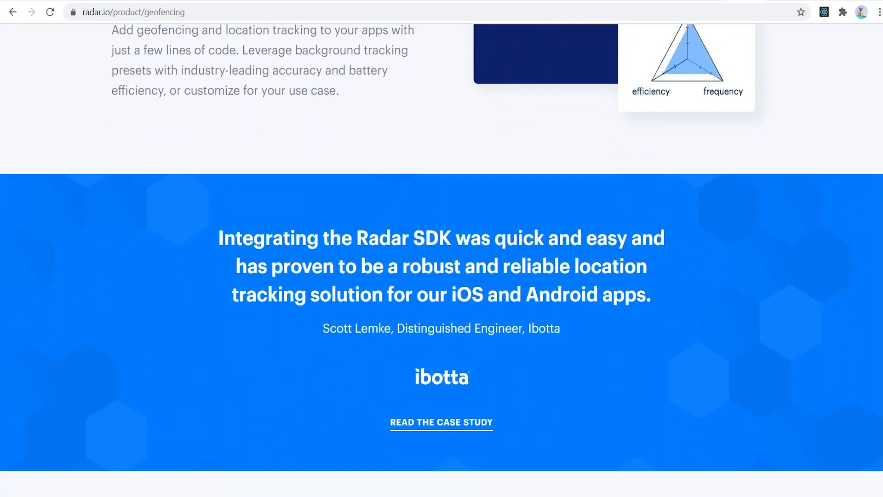
{"action": "scroll", "scroll_direction": "down", "scroll_amount": 3}
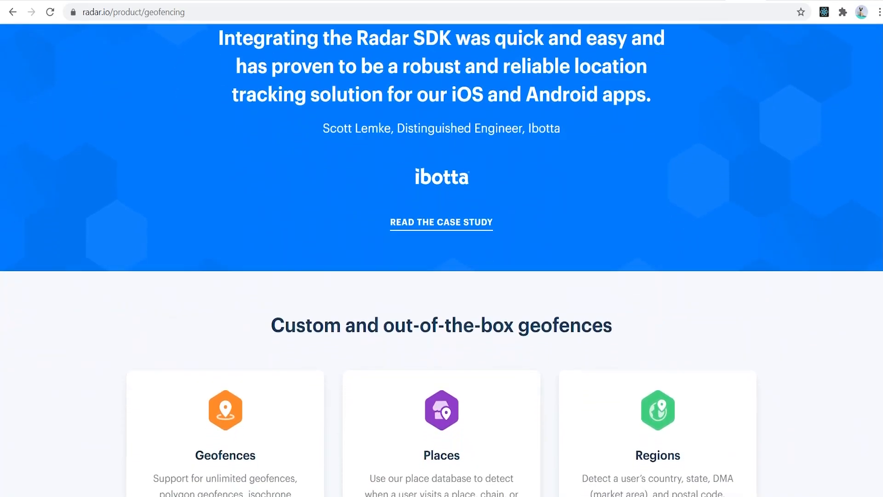
{"action": "scroll", "scroll_direction": "down", "scroll_amount": 3}
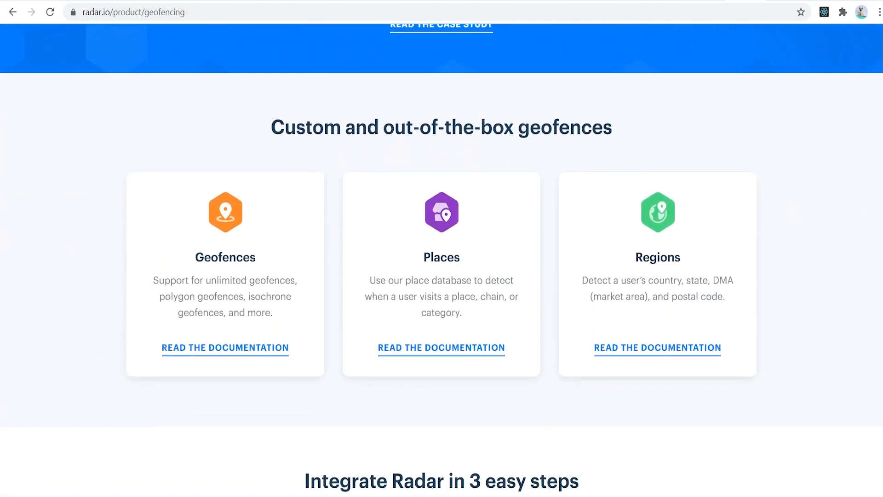
{"action": "scroll", "scroll_direction": "down", "scroll_amount": 3}
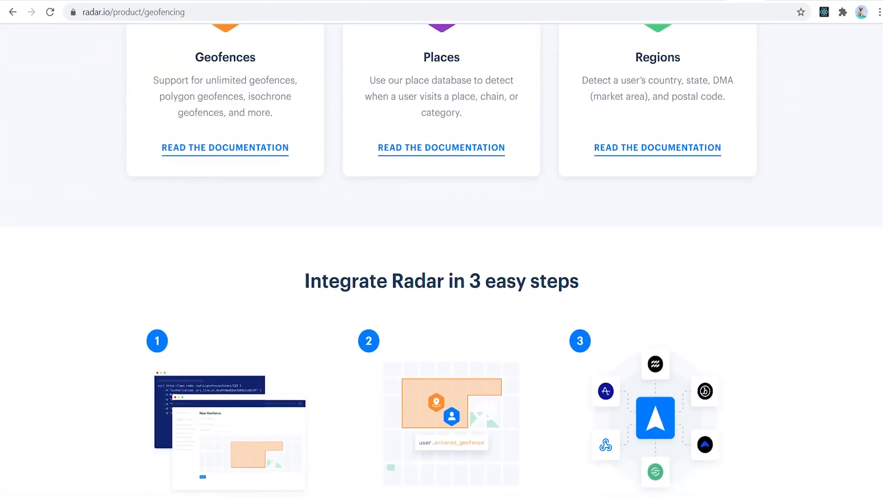
{"action": "scroll", "scroll_direction": "down", "scroll_amount": 3}
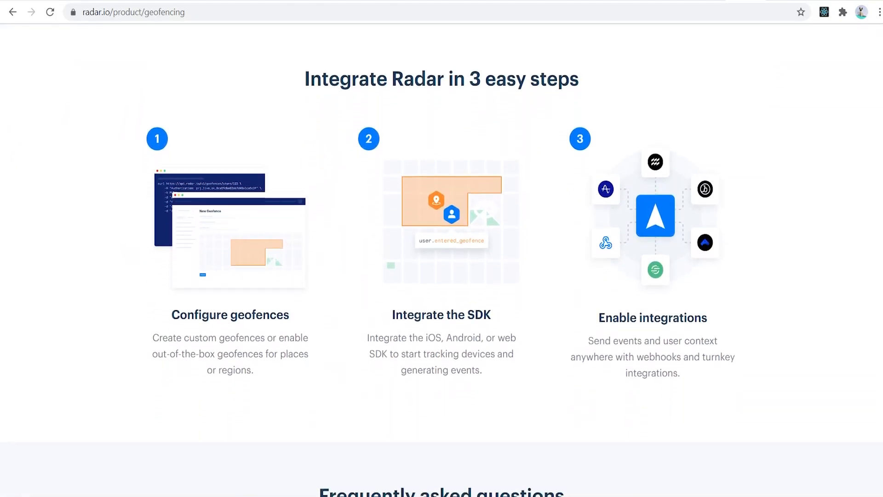
{"action": "scroll", "scroll_direction": "down", "scroll_amount": 3}
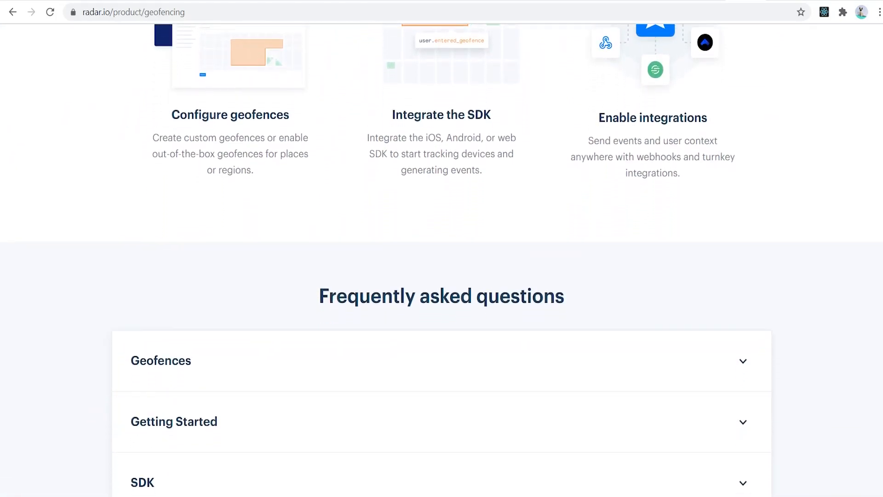
{"action": "scroll", "scroll_direction": "down", "scroll_amount": 3}
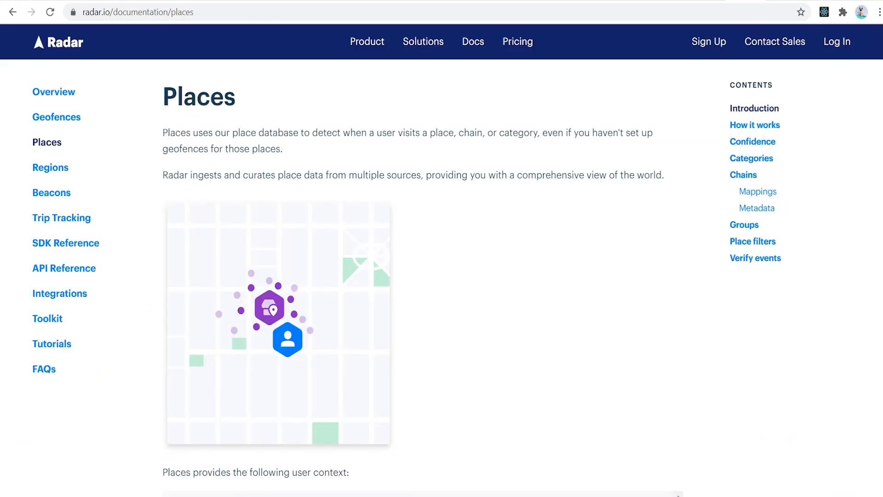
Scroll the Radar Places docs through events, confidence, categories, chains, mappings and metadata
{"action": "scroll", "scroll_direction": "down", "scroll_amount": 3}
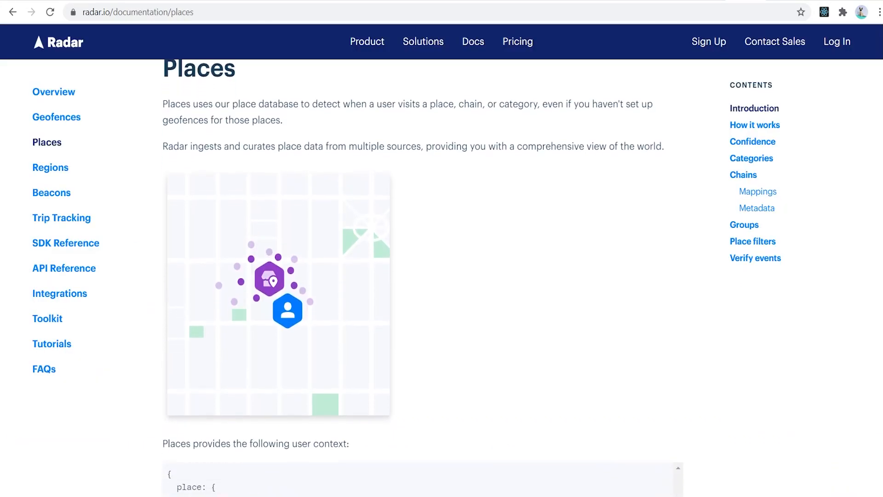
{"action": "scroll", "scroll_direction": "down", "scroll_amount": 3}
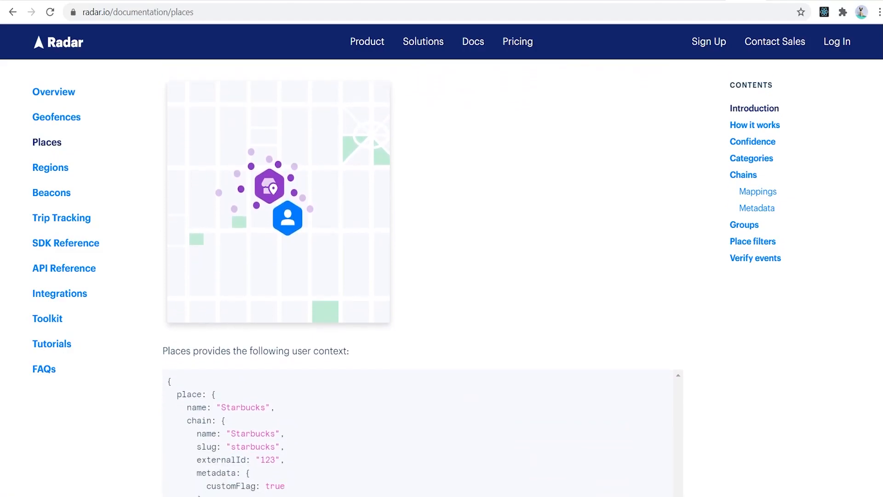
{"action": "scroll", "scroll_direction": "down", "scroll_amount": 3}
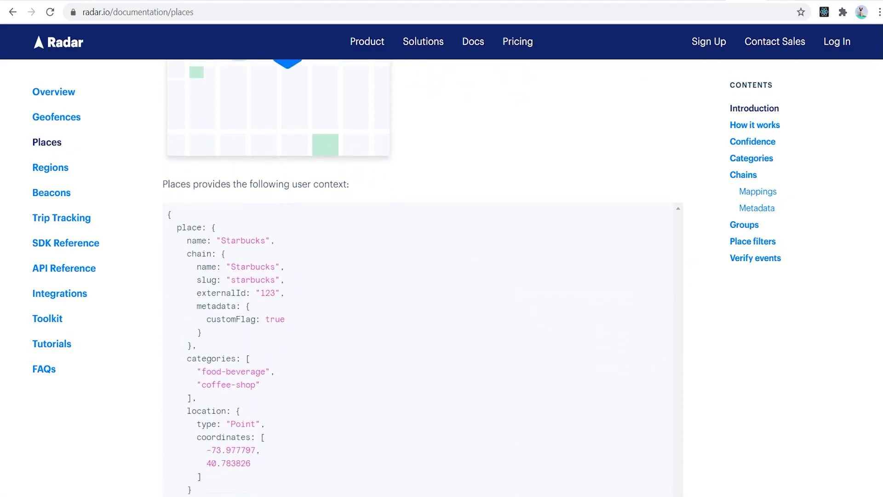
{"action": "scroll", "scroll_direction": "down", "scroll_amount": 3}
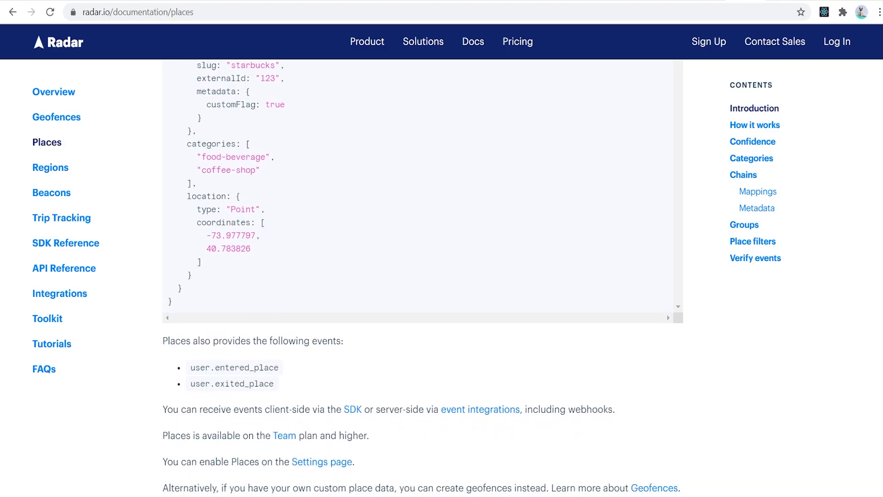
{"action": "scroll", "scroll_direction": "down", "scroll_amount": 3}
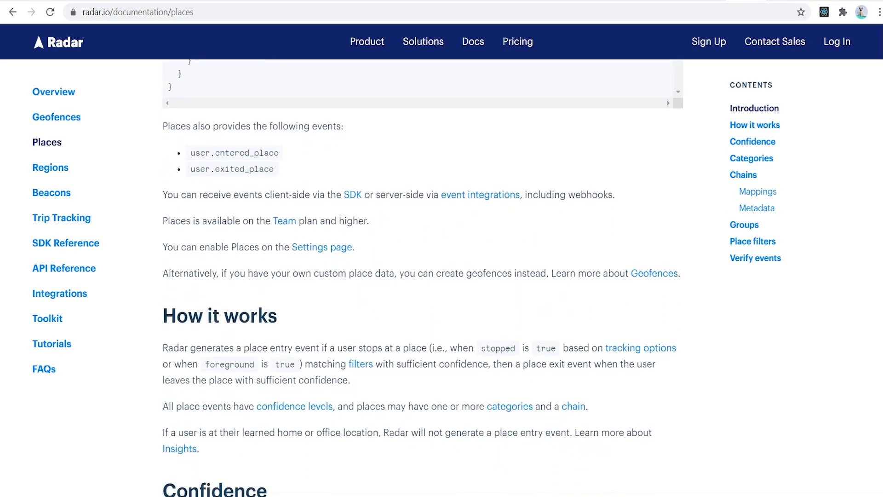
{"action": "scroll", "scroll_direction": "down", "scroll_amount": 3}
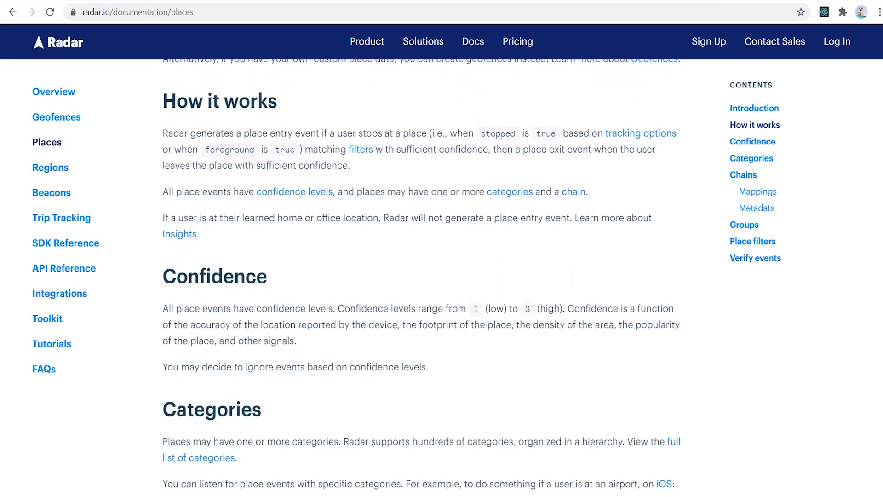
{"action": "scroll", "scroll_direction": "down", "scroll_amount": 3}
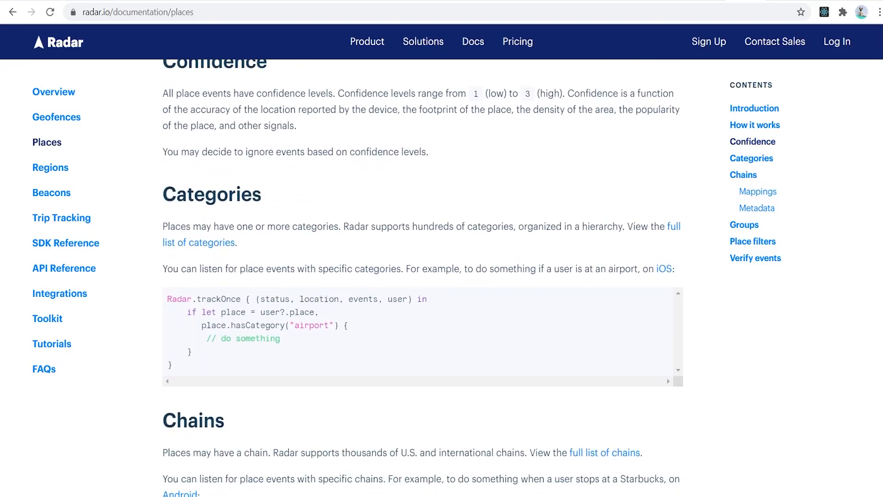
{"action": "scroll", "scroll_direction": "down", "scroll_amount": 3}
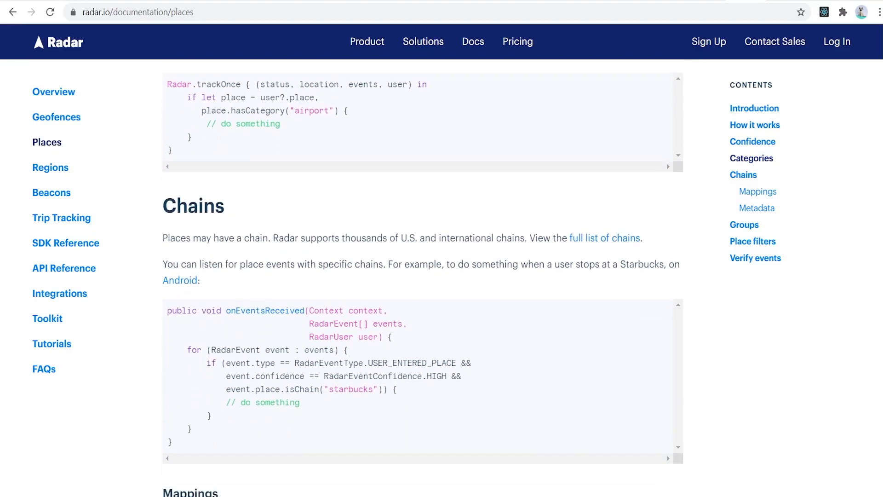
{"action": "scroll", "scroll_direction": "down", "scroll_amount": 3}
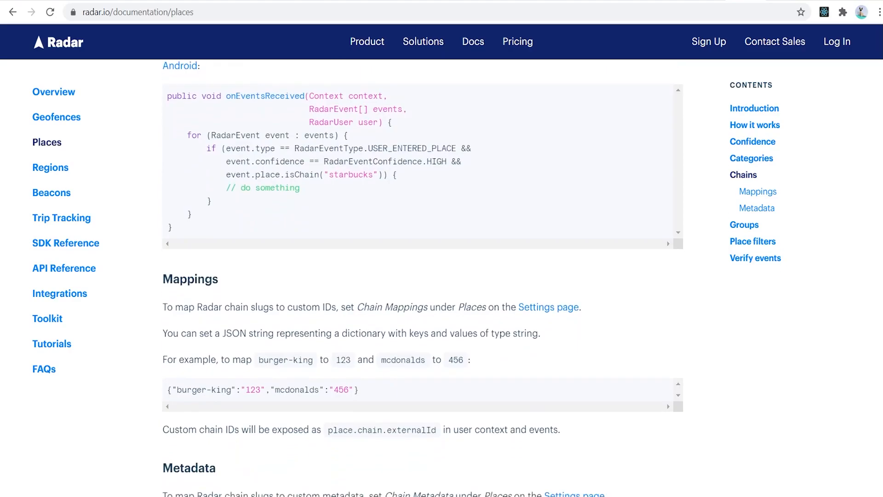
{"action": "scroll", "scroll_direction": "down", "scroll_amount": 3}
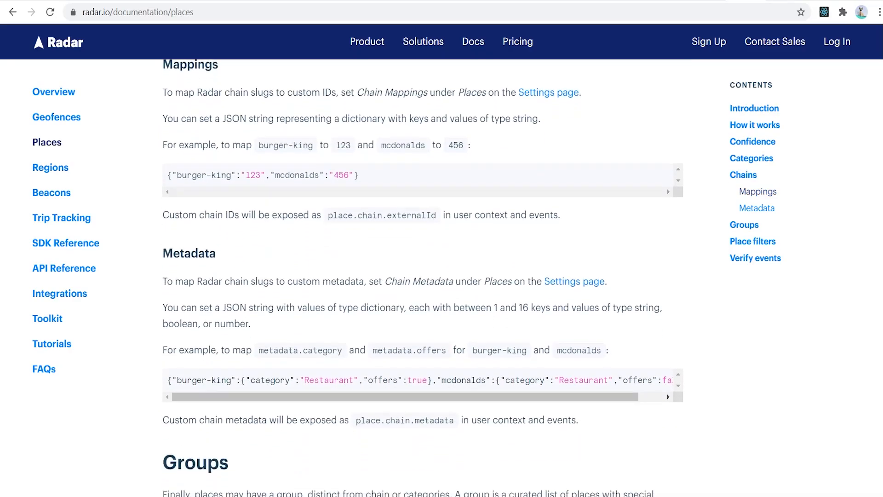
{"action": "scroll", "scroll_direction": "down", "scroll_amount": 3}
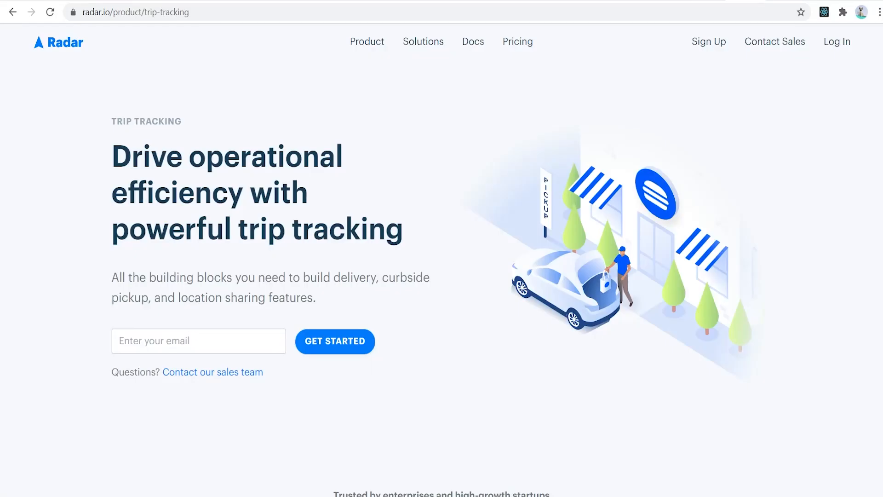
{"action": "scroll", "scroll_direction": "up", "scroll_amount": 3}
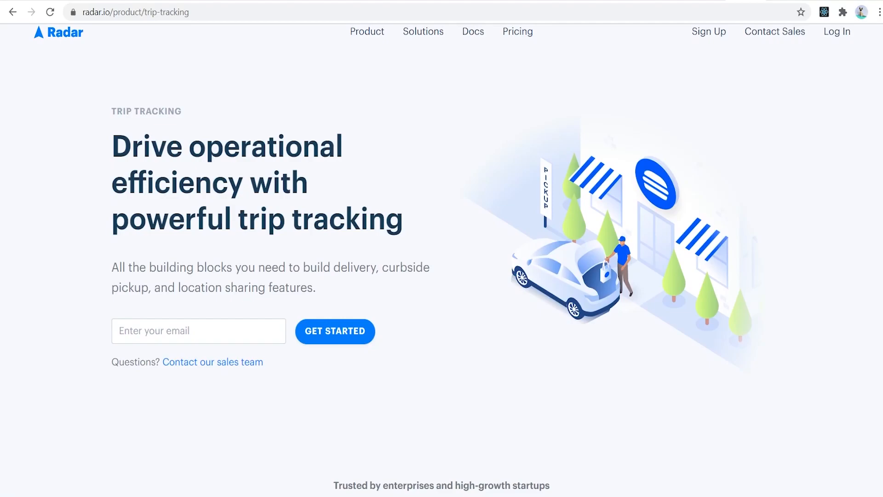
{"action": "scroll", "scroll_direction": "down", "scroll_amount": 3}
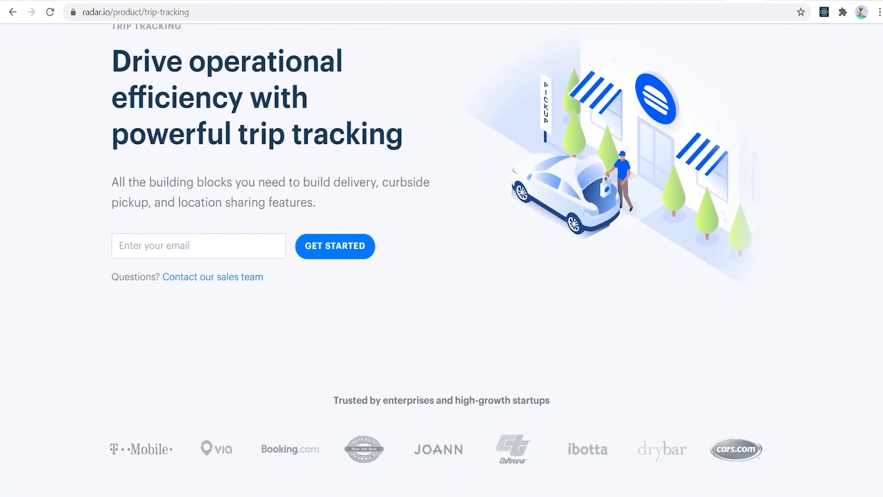
{"action": "scroll", "scroll_direction": "down", "scroll_amount": 3}
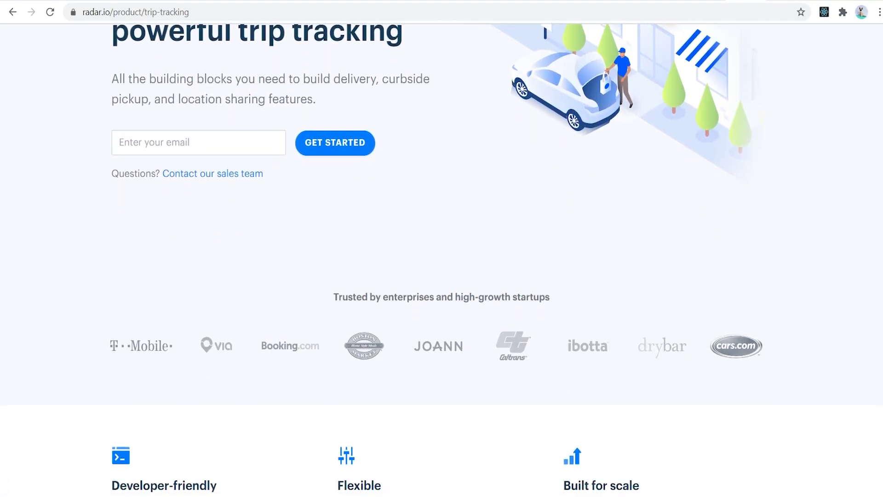
{"action": "scroll", "scroll_direction": "down", "scroll_amount": 3}
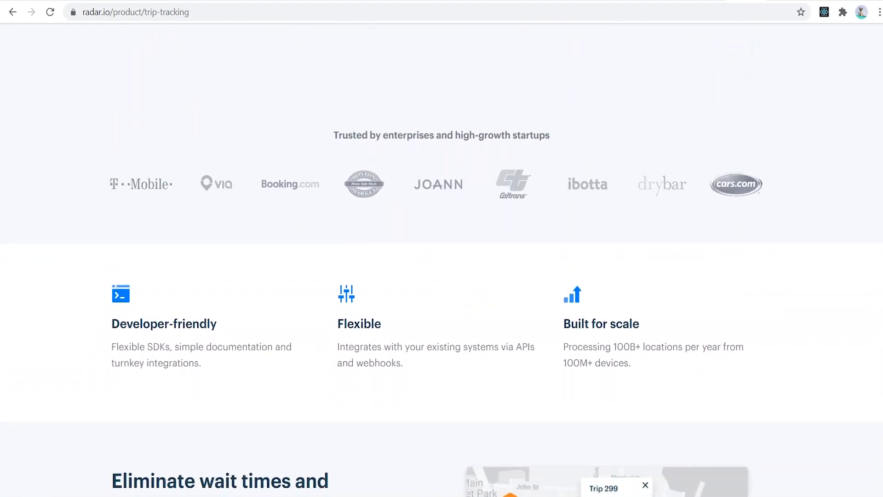
{"action": "scroll", "scroll_direction": "down", "scroll_amount": 3}
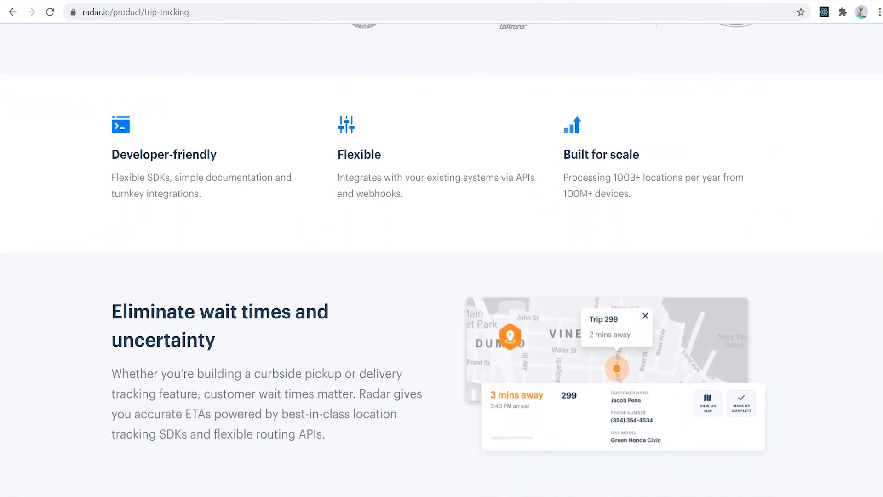
{"action": "scroll", "scroll_direction": "down", "scroll_amount": 3}
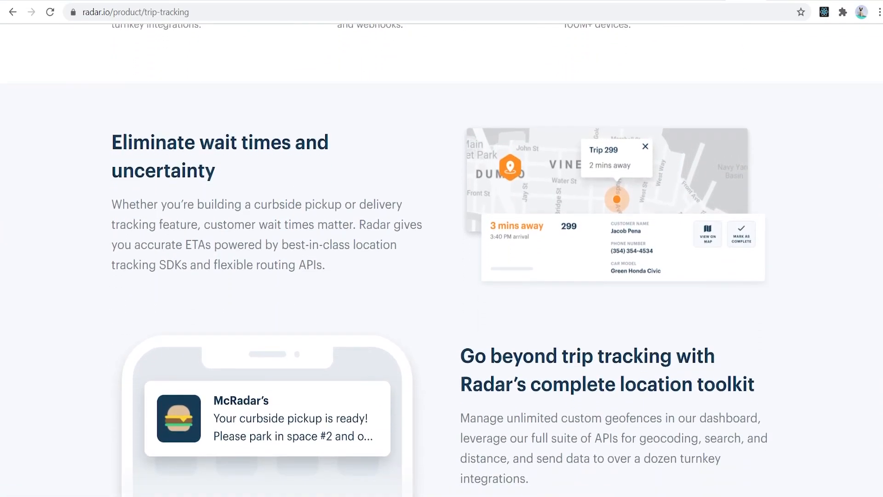
{"action": "scroll", "scroll_direction": "down", "scroll_amount": 3}
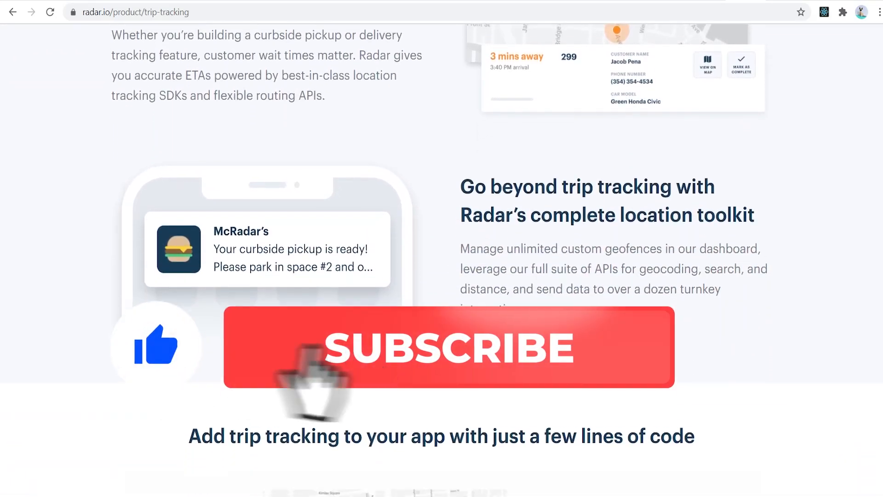
{"action": "scroll", "scroll_direction": "down", "scroll_amount": 3}
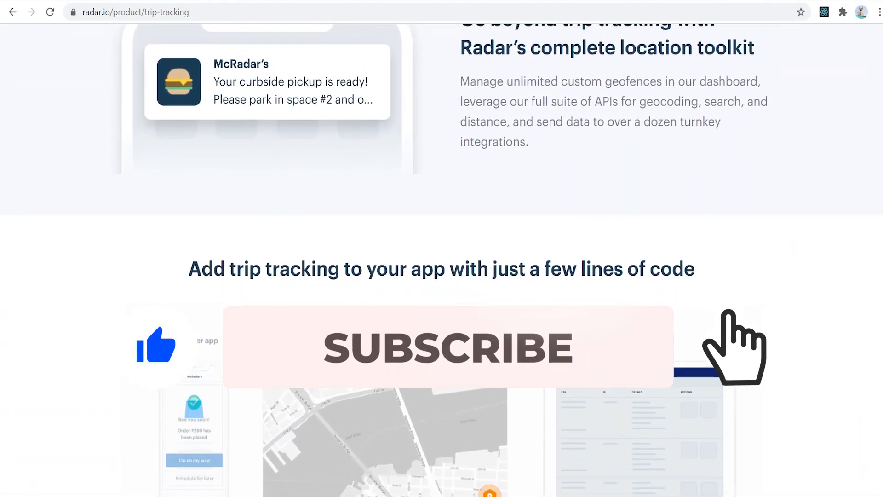
{"action": "scroll", "scroll_direction": "down", "scroll_amount": 3}
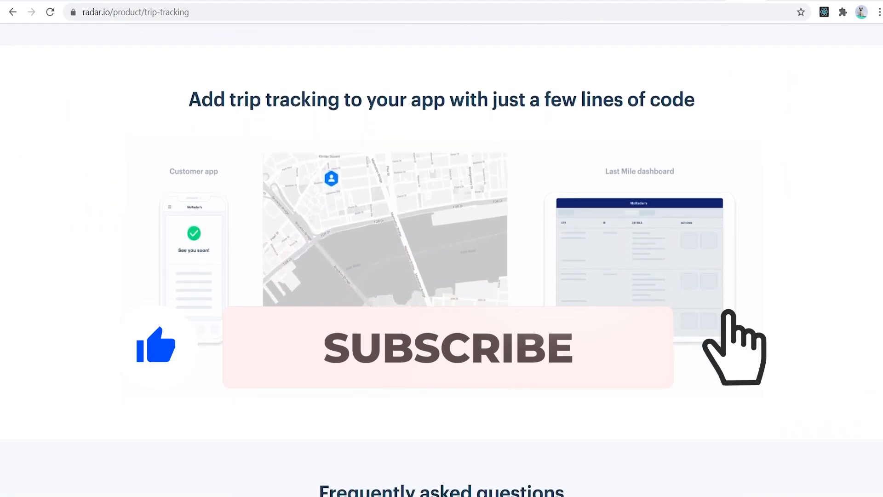
{"action": "scroll", "scroll_direction": "down", "scroll_amount": 3}
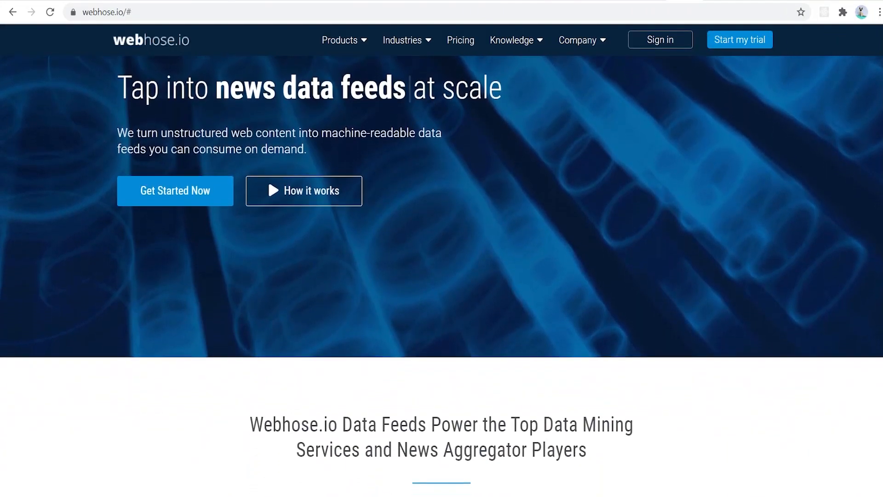
Scroll the webhose.io homepage through data feeds, testimonials and use cases to 'How Web Data Feeds Work'
{"action": "scroll", "scroll_direction": "down", "scroll_amount": 3}
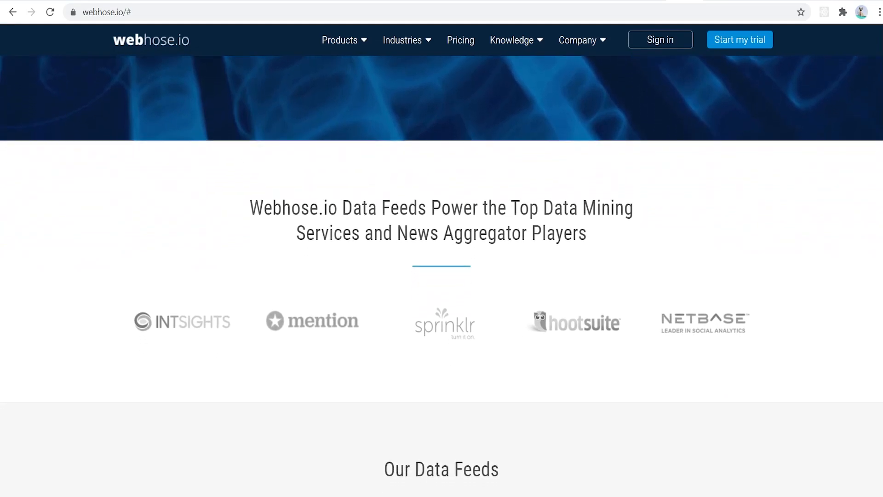
{"action": "scroll", "scroll_direction": "down", "scroll_amount": 3}
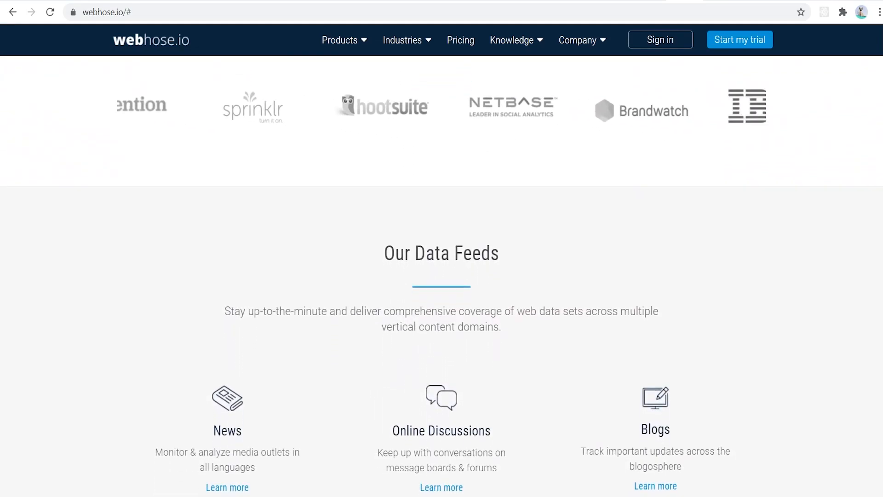
{"action": "scroll", "scroll_direction": "down", "scroll_amount": 3}
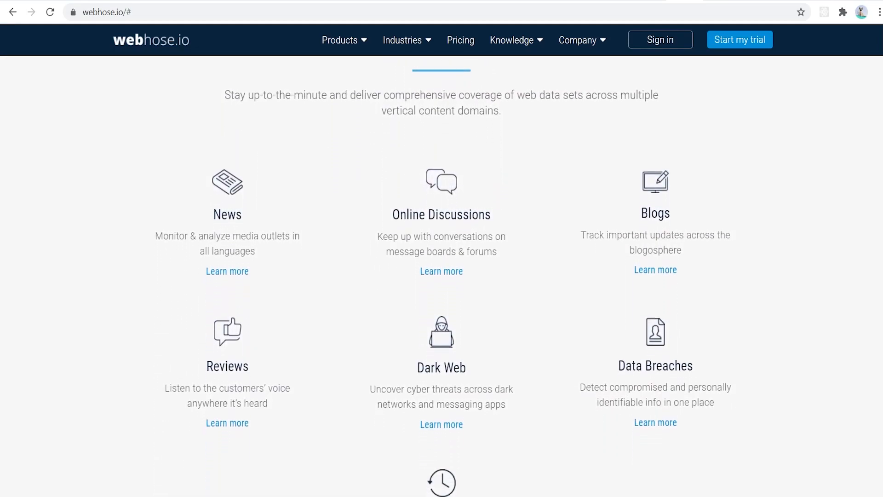
{"action": "scroll", "scroll_direction": "down", "scroll_amount": 3}
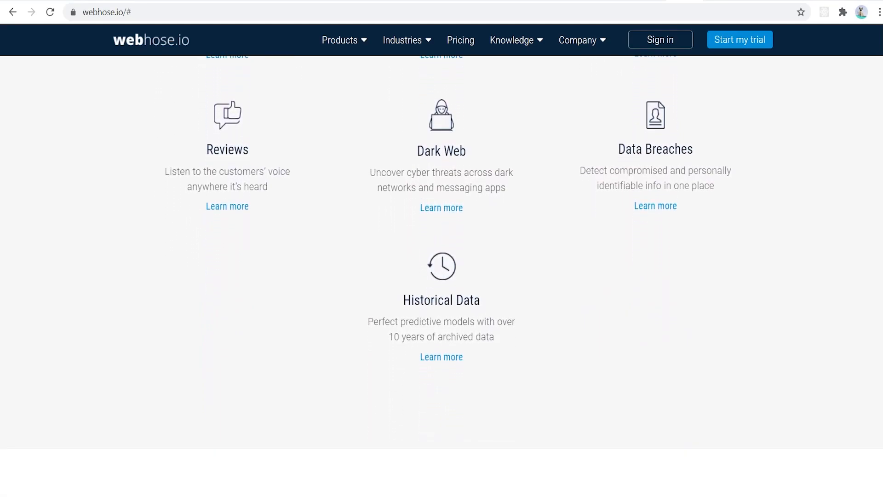
{"action": "scroll", "scroll_direction": "down", "scroll_amount": 3}
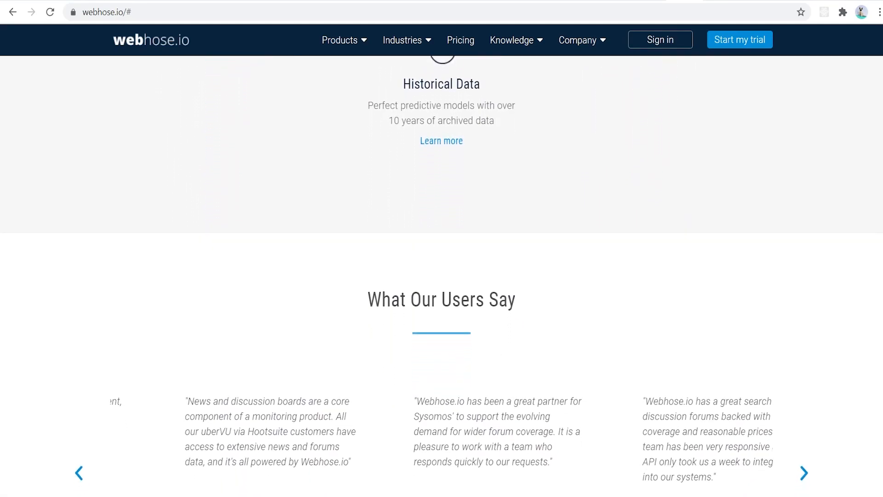
{"action": "scroll", "scroll_direction": "down", "scroll_amount": 3}
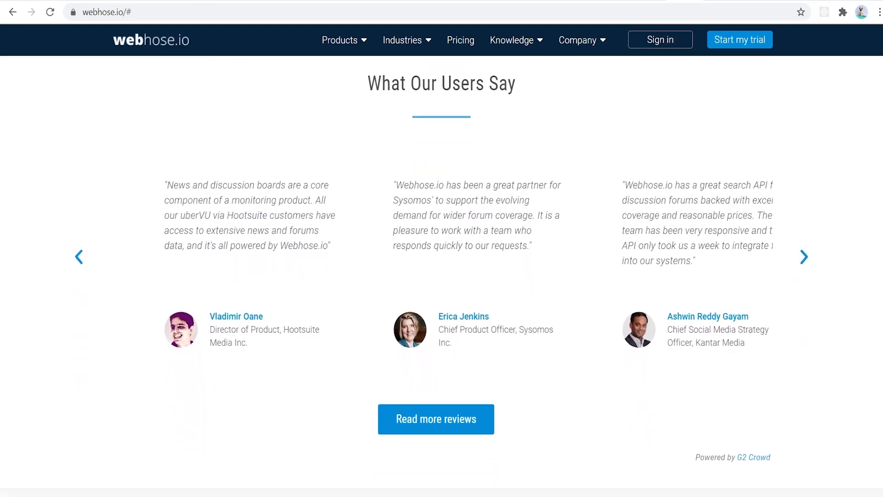
{"action": "scroll", "scroll_direction": "down", "scroll_amount": 3}
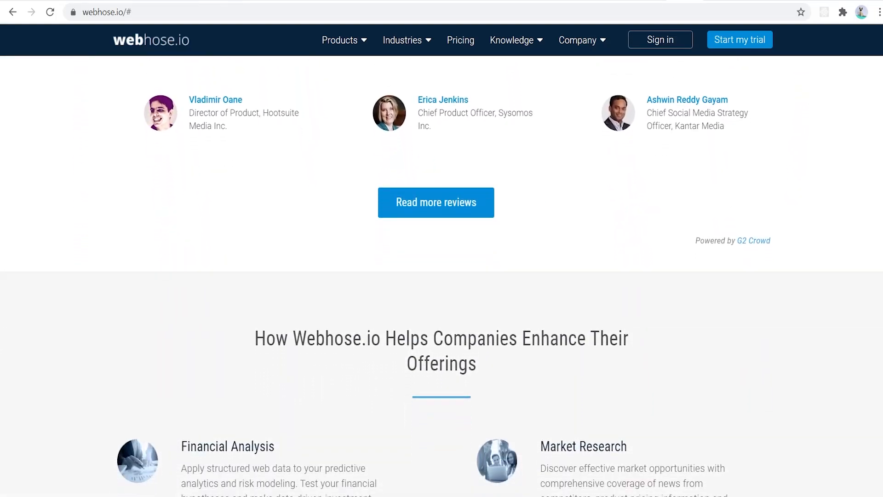
{"action": "scroll", "scroll_direction": "down", "scroll_amount": 3}
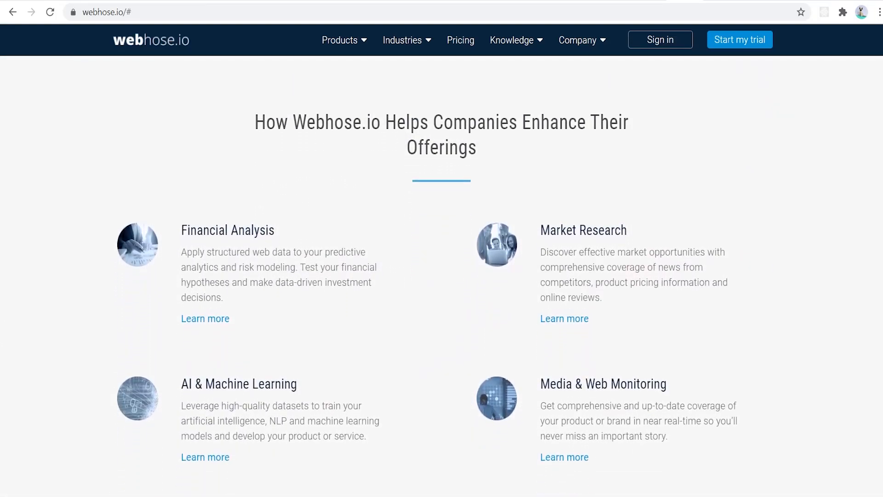
{"action": "scroll", "scroll_direction": "down", "scroll_amount": 3}
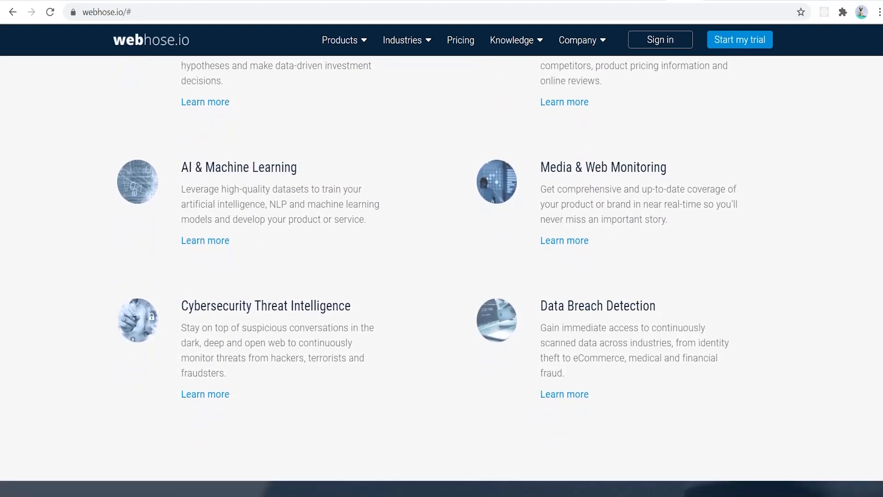
{"action": "scroll", "scroll_direction": "down", "scroll_amount": 3}
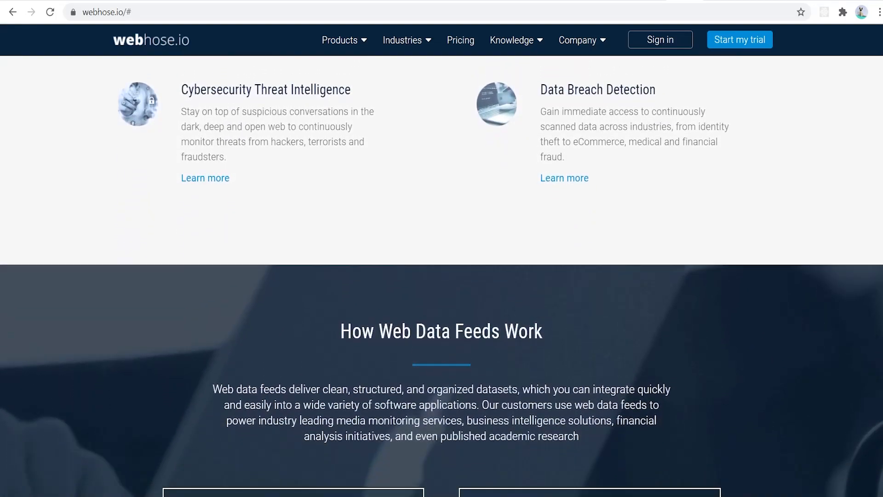
{"action": "scroll", "scroll_direction": "down", "scroll_amount": 3}
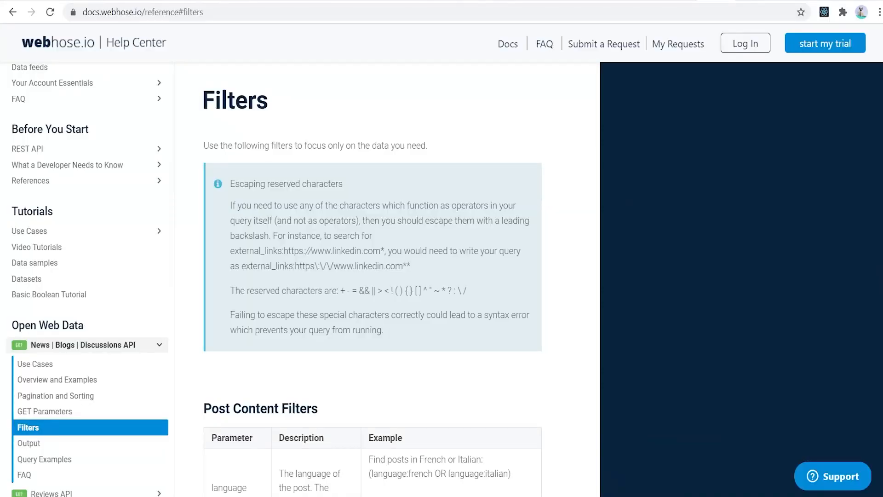
Scroll the Filters reference through the social and entity-sentiment tables to the Output JSON example
{"action": "scroll", "scroll_direction": "down", "scroll_amount": 3}
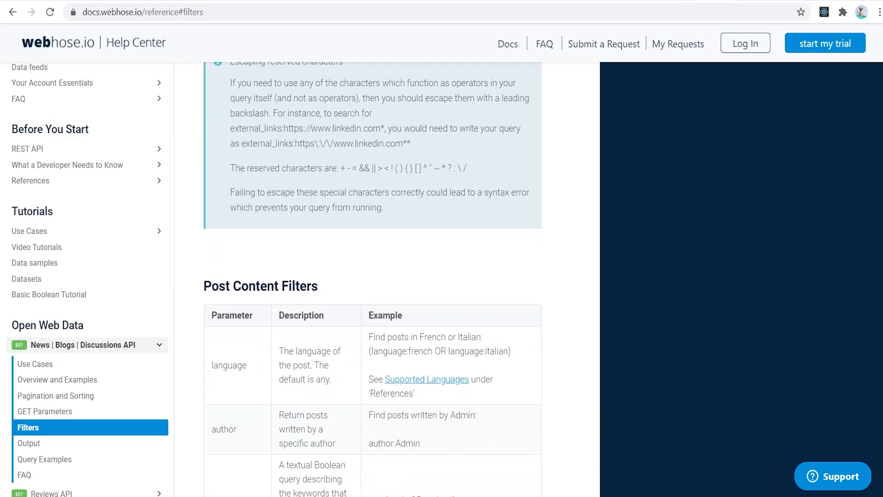
{"action": "scroll", "scroll_direction": "down", "scroll_amount": 3}
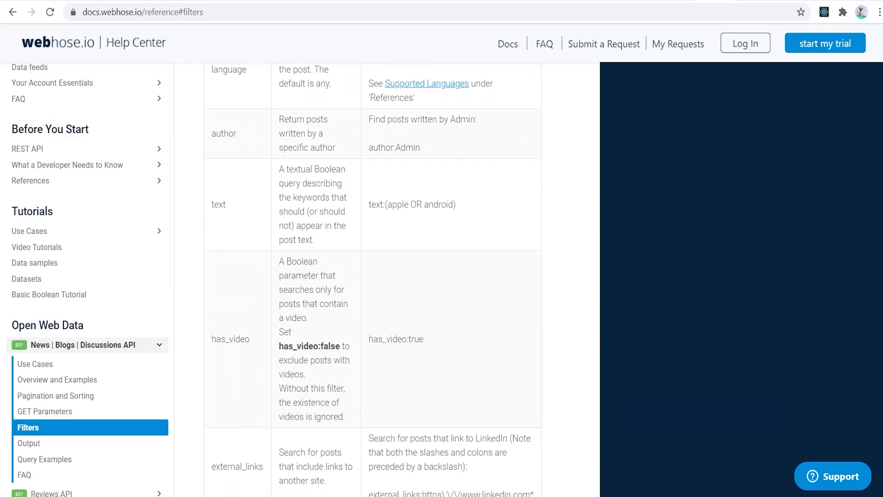
{"action": "scroll", "scroll_direction": "down", "scroll_amount": 3}
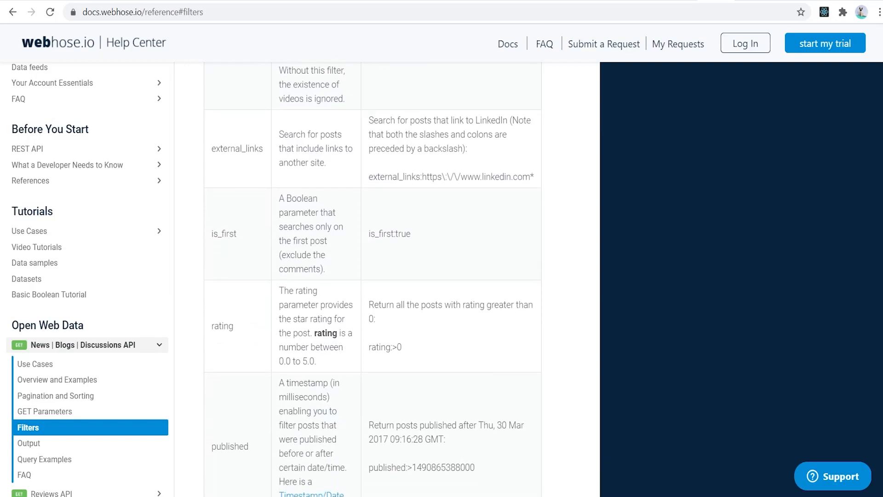
{"action": "scroll", "scroll_direction": "down", "scroll_amount": 3}
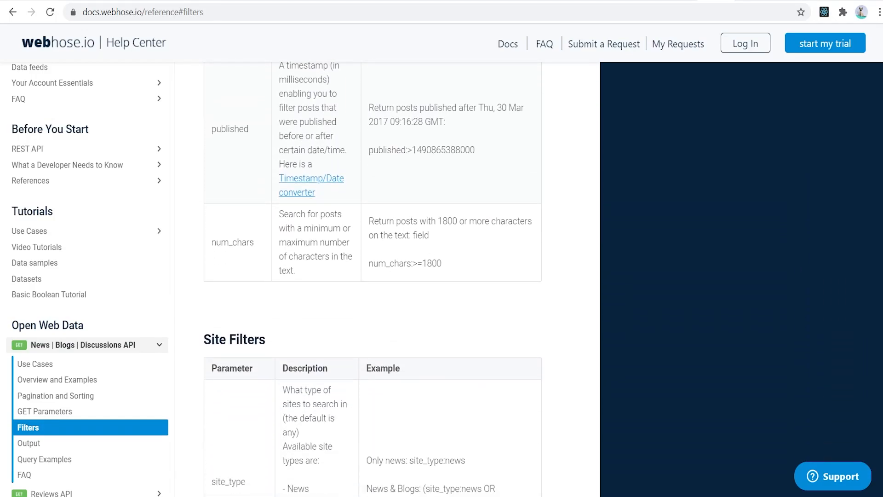
{"action": "scroll", "scroll_direction": "down", "scroll_amount": 3}
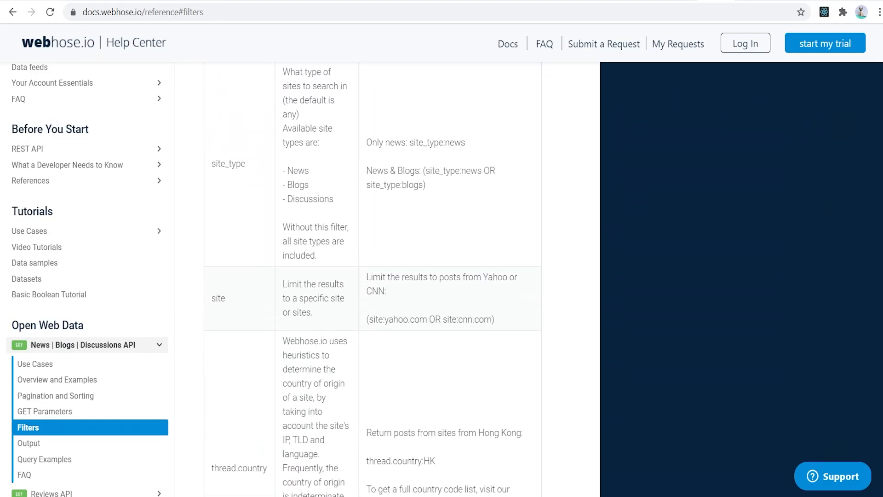
{"action": "scroll", "scroll_direction": "down", "scroll_amount": 3}
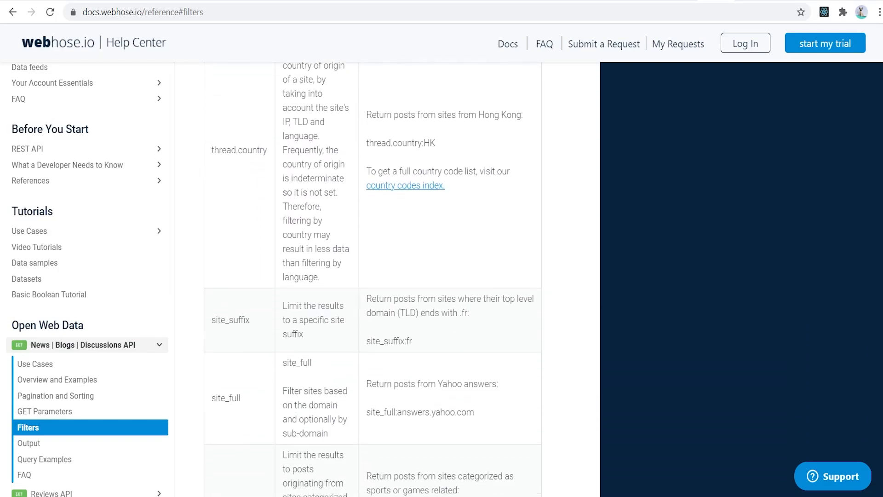
{"action": "scroll", "scroll_direction": "down", "scroll_amount": 3}
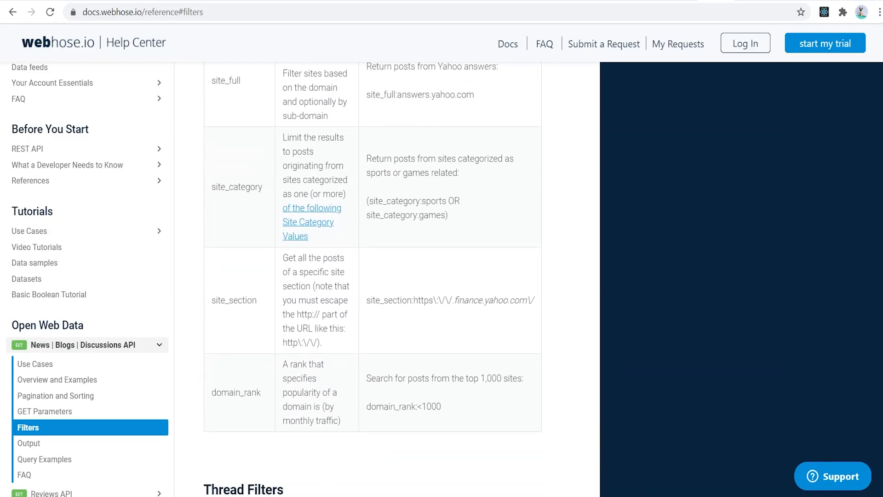
{"action": "scroll", "scroll_direction": "down", "scroll_amount": 3}
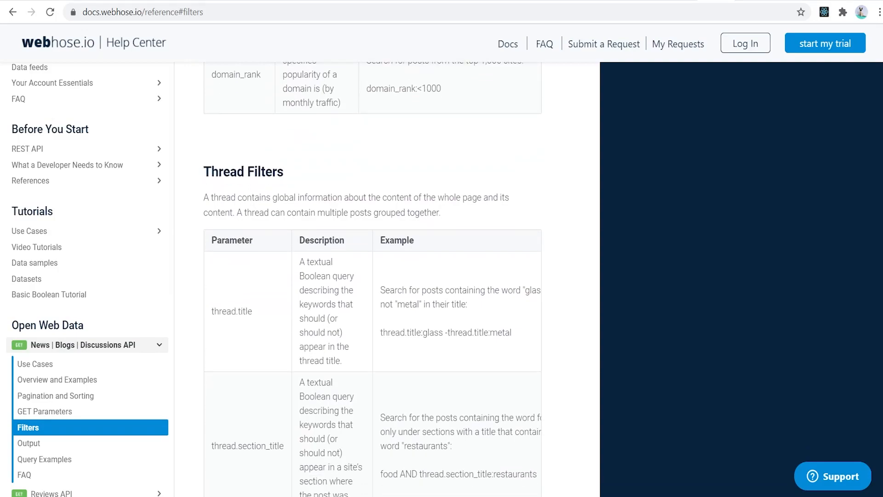
{"action": "scroll", "scroll_direction": "down", "scroll_amount": 3}
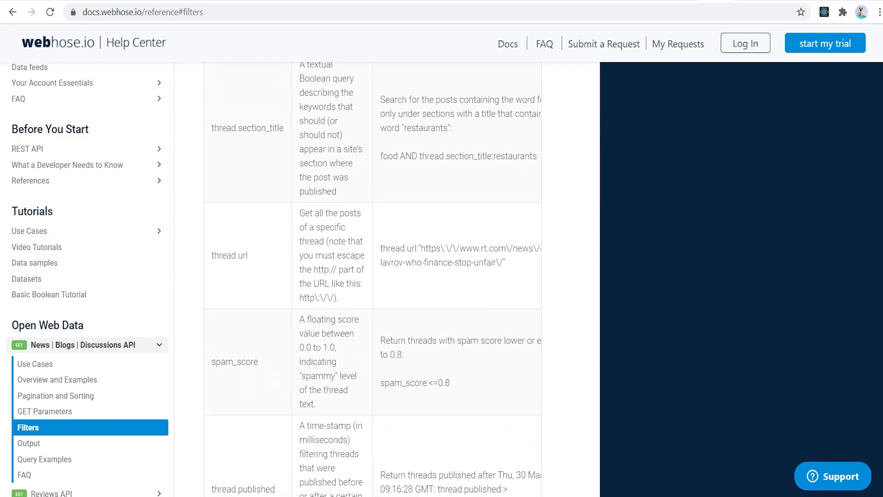
{"action": "scroll", "scroll_direction": "down", "scroll_amount": 3}
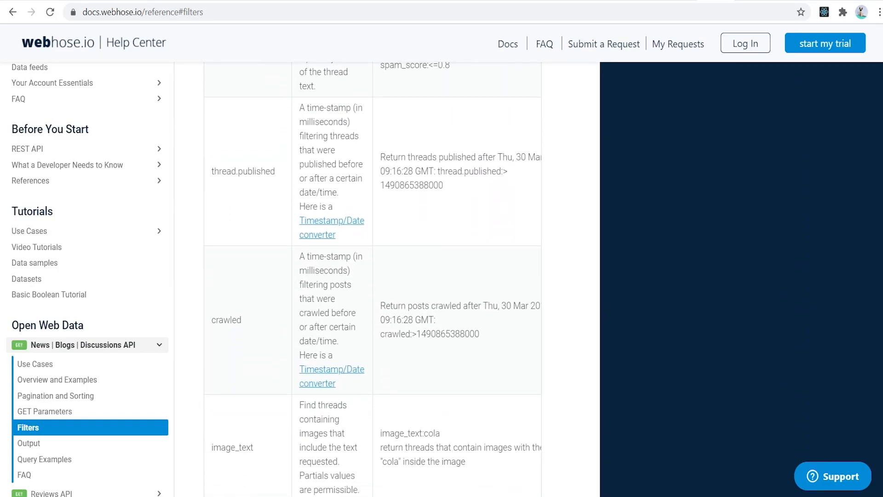
{"action": "scroll", "scroll_direction": "down", "scroll_amount": 3}
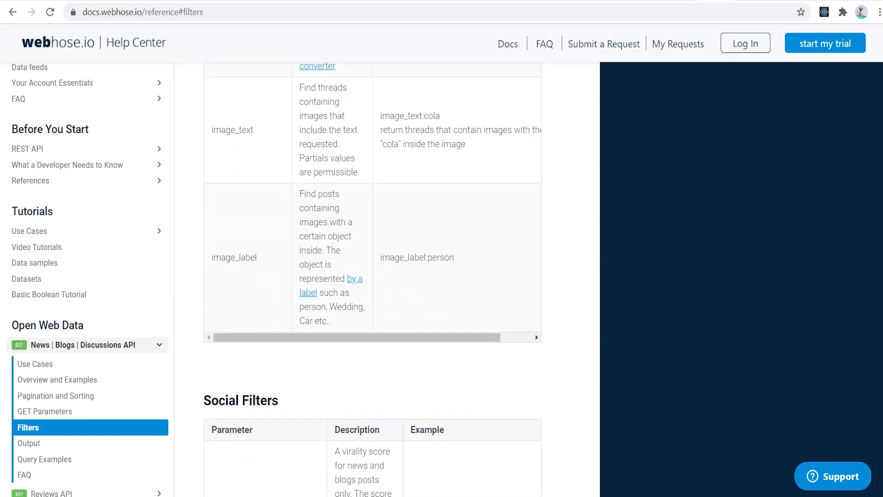
{"action": "scroll", "scroll_direction": "down", "scroll_amount": 3}
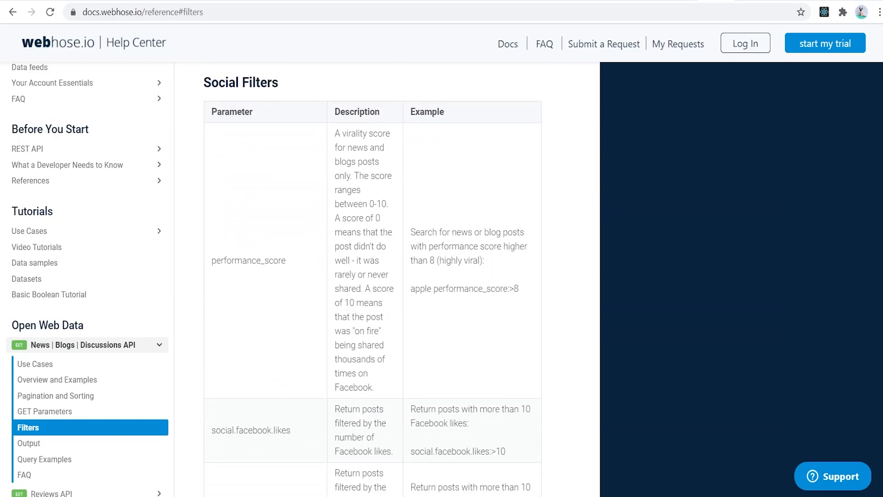
{"action": "scroll", "scroll_direction": "down", "scroll_amount": 3}
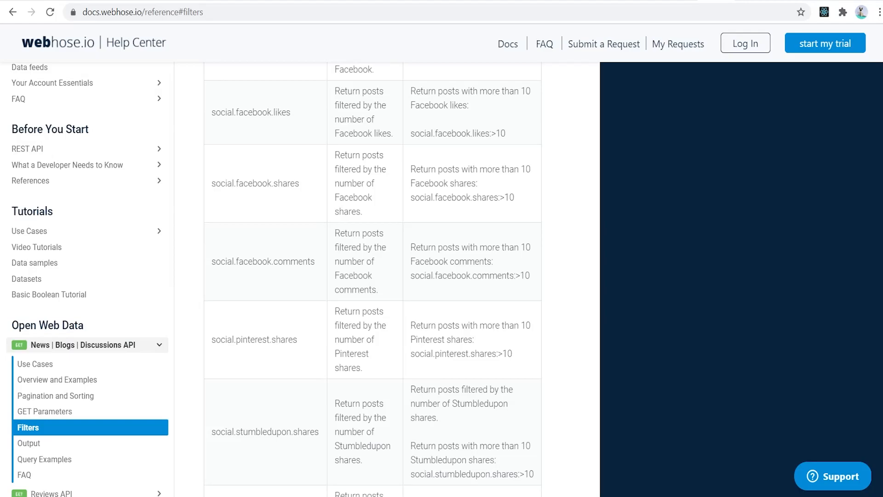
{"action": "scroll", "scroll_direction": "down", "scroll_amount": 3}
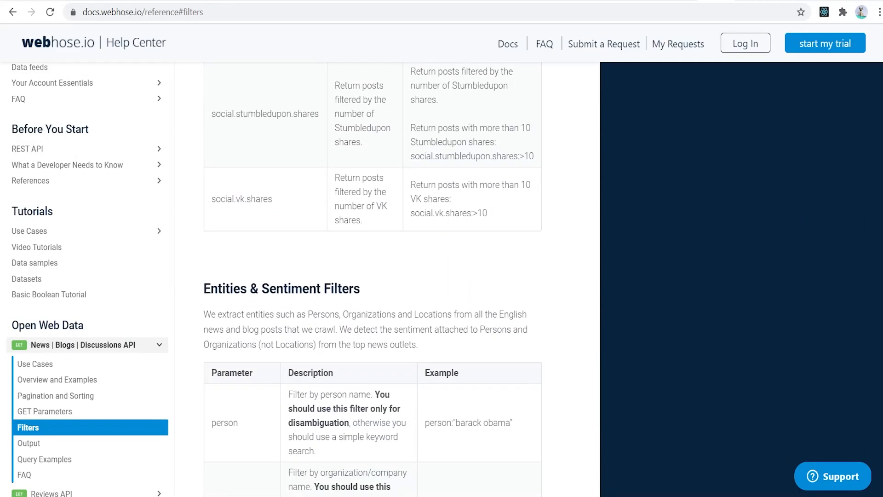
{"action": "scroll", "scroll_direction": "down", "scroll_amount": 3}
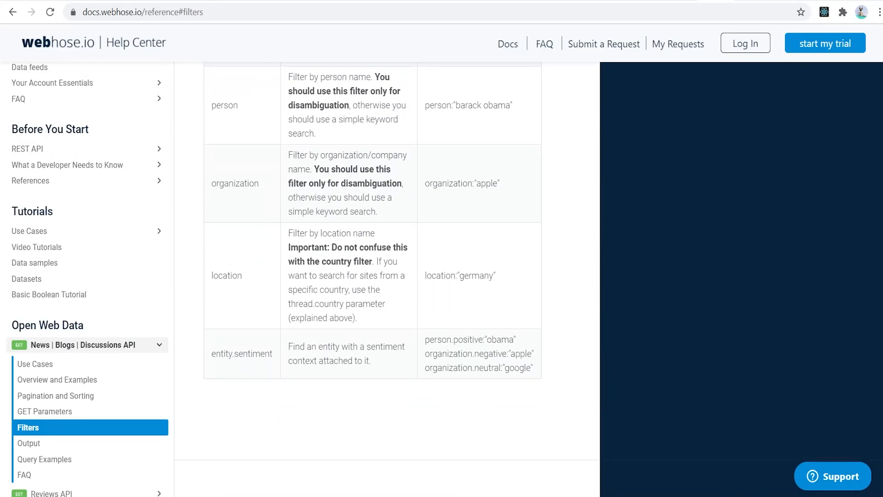
{"action": "scroll", "scroll_direction": "down", "scroll_amount": 3}
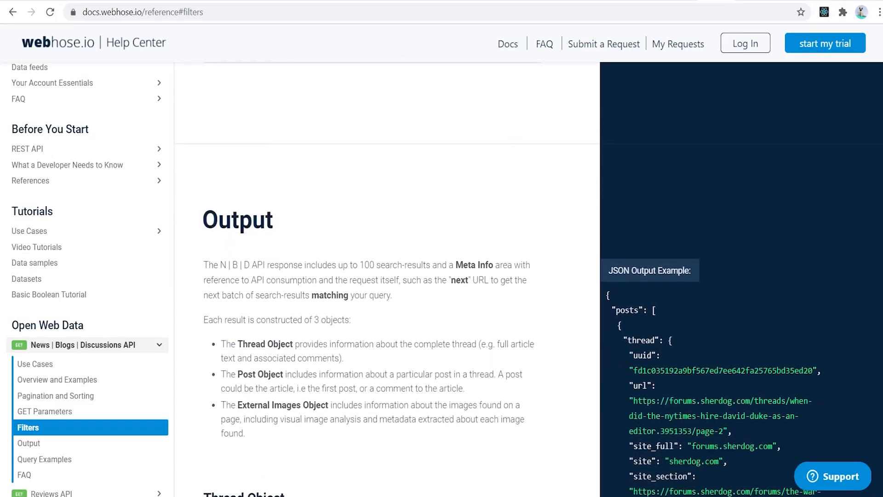
{"action": "left_click", "coordinate": [29, 443]}
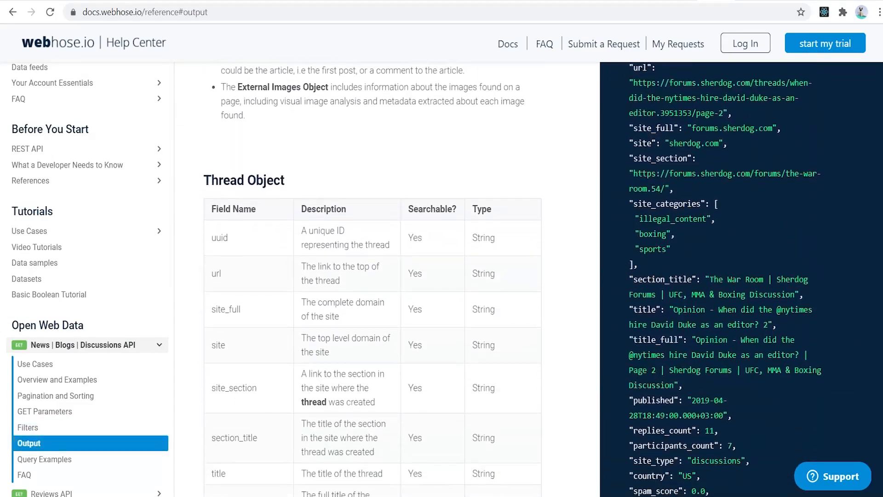
{"action": "scroll", "scroll_direction": "down", "scroll_amount": 3}
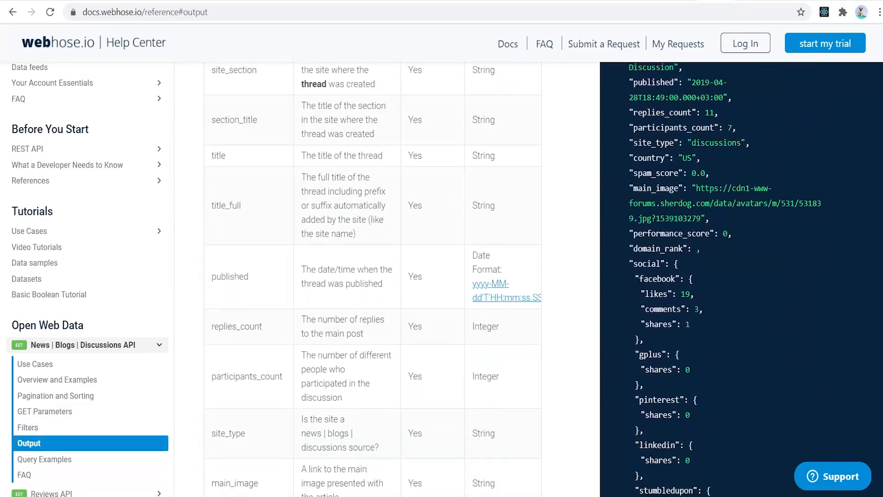
{"action": "scroll", "scroll_direction": "down", "scroll_amount": 3}
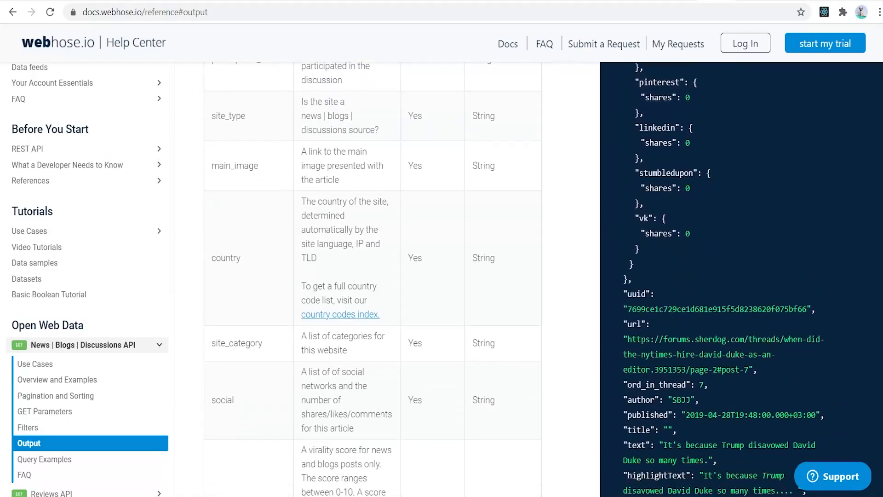
{"action": "scroll", "scroll_direction": "down", "scroll_amount": 3}
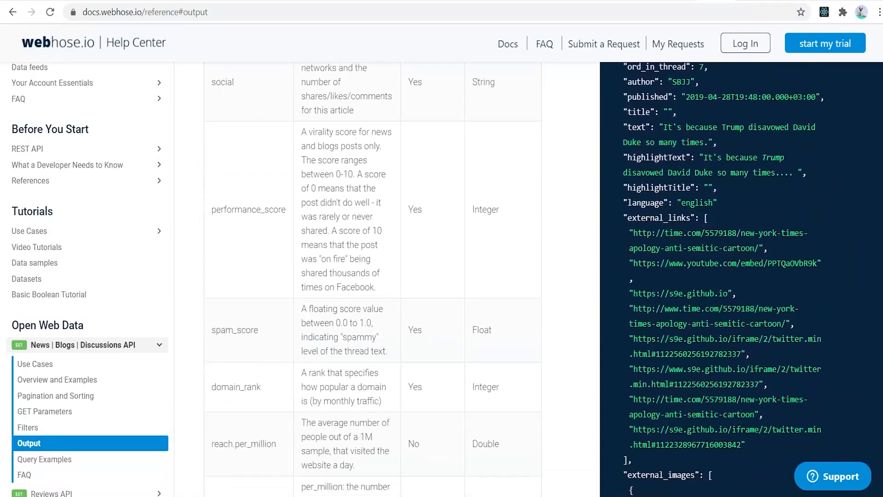
{"action": "scroll", "scroll_direction": "down", "scroll_amount": 3}
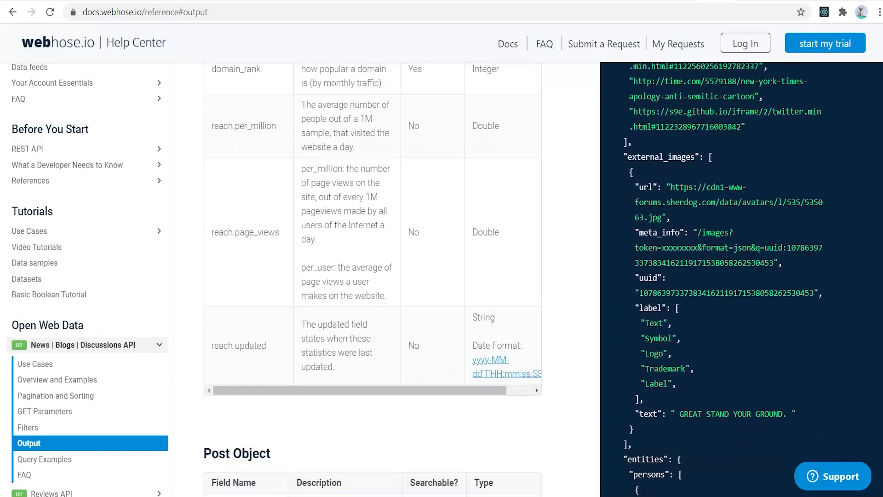
{"action": "scroll", "scroll_direction": "down", "scroll_amount": 3}
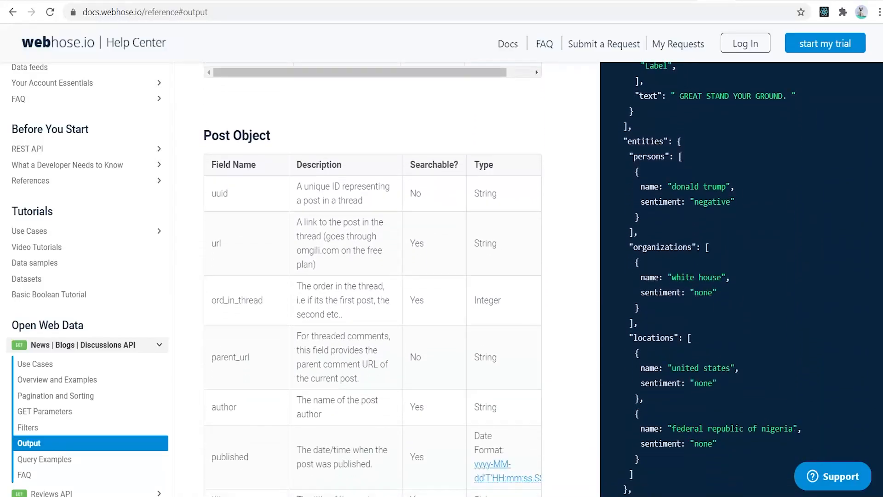
{"action": "scroll", "scroll_direction": "down", "scroll_amount": 3}
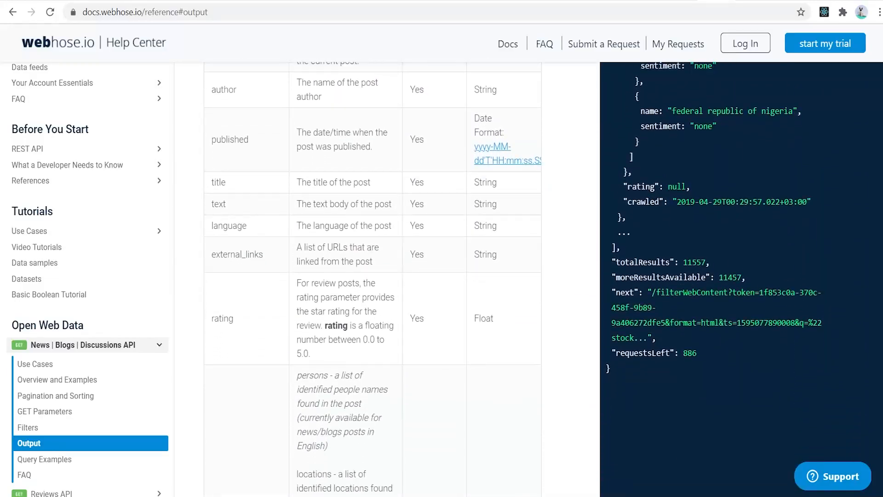
{"action": "scroll", "scroll_direction": "down", "scroll_amount": 3}
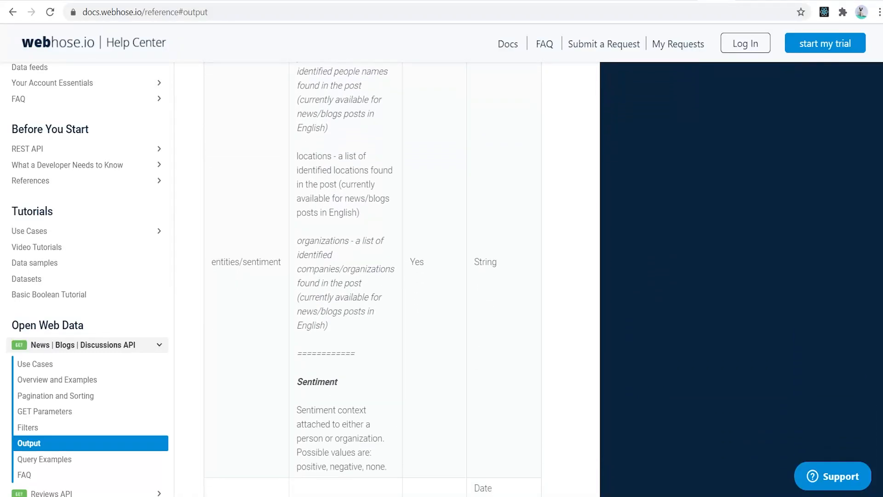
{"action": "scroll", "scroll_direction": "down", "scroll_amount": 3}
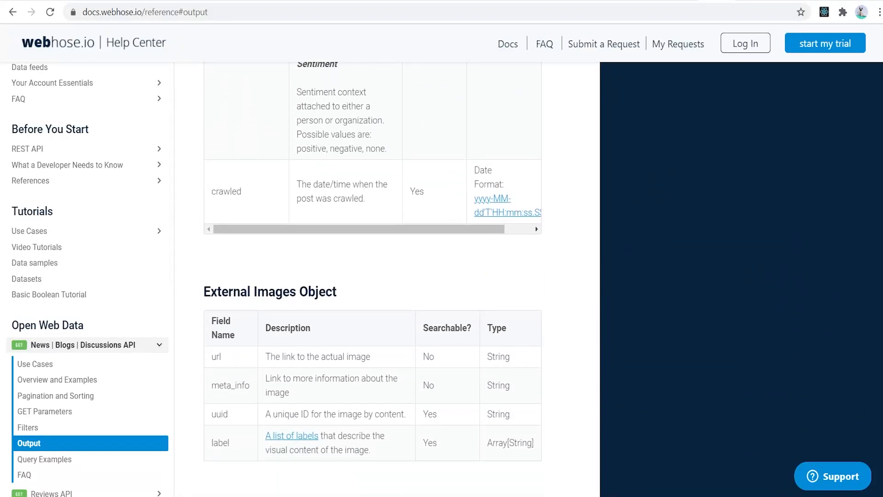
{"action": "scroll", "scroll_direction": "down", "scroll_amount": 3}
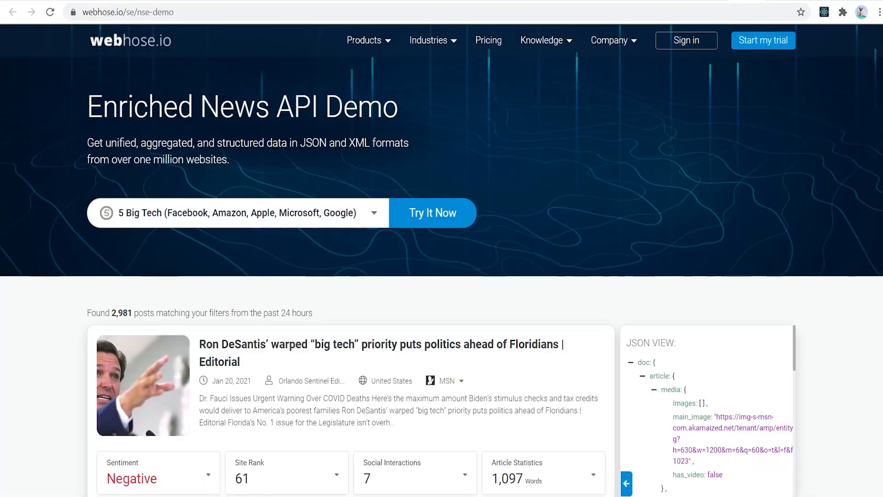
Scroll the Enriched News API Demo's Big Tech result cards and JSON views, then move to People Data Labs
{"action": "scroll", "scroll_direction": "down", "scroll_amount": 3}
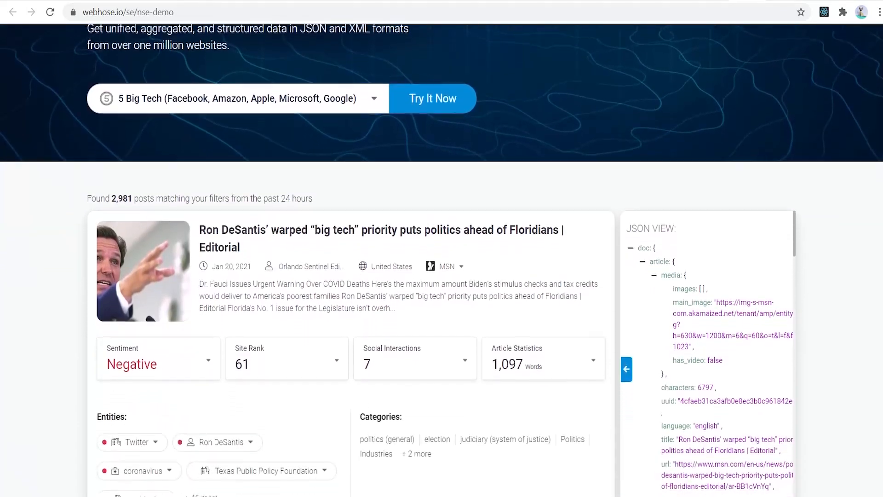
{"action": "scroll", "scroll_direction": "down", "scroll_amount": 3}
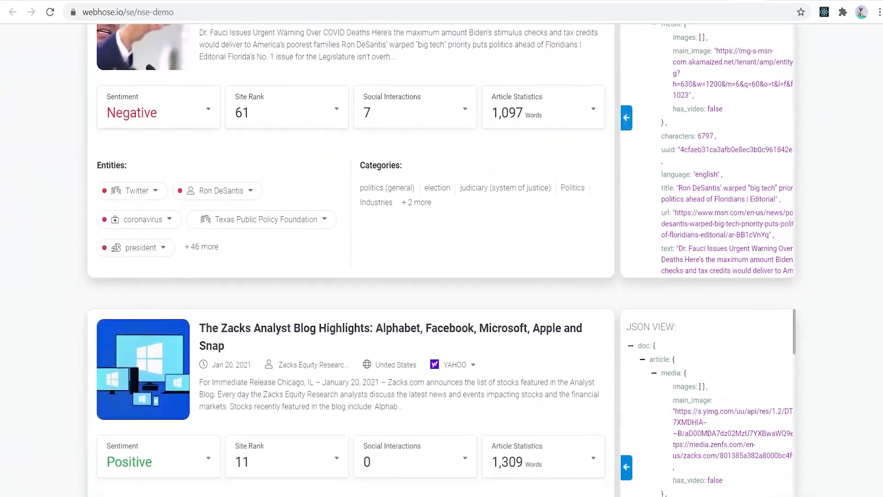
{"action": "scroll", "scroll_direction": "down", "scroll_amount": 3}
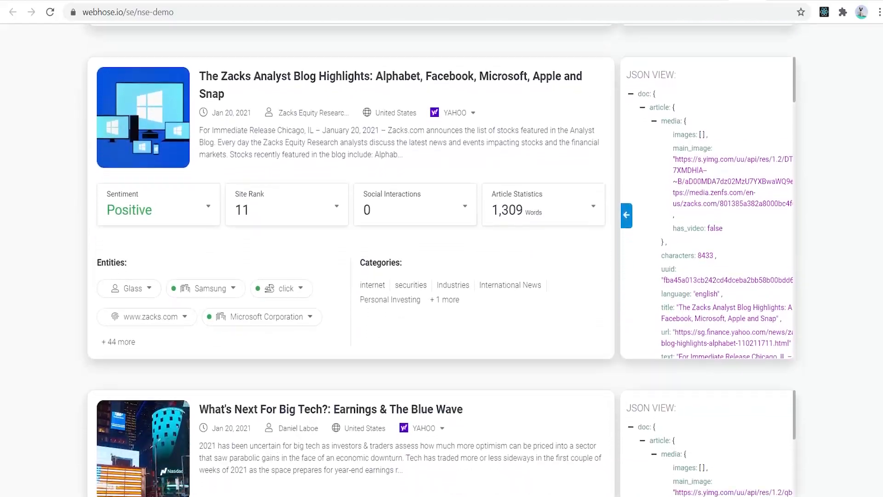
{"action": "scroll", "scroll_direction": "down", "scroll_amount": 3}
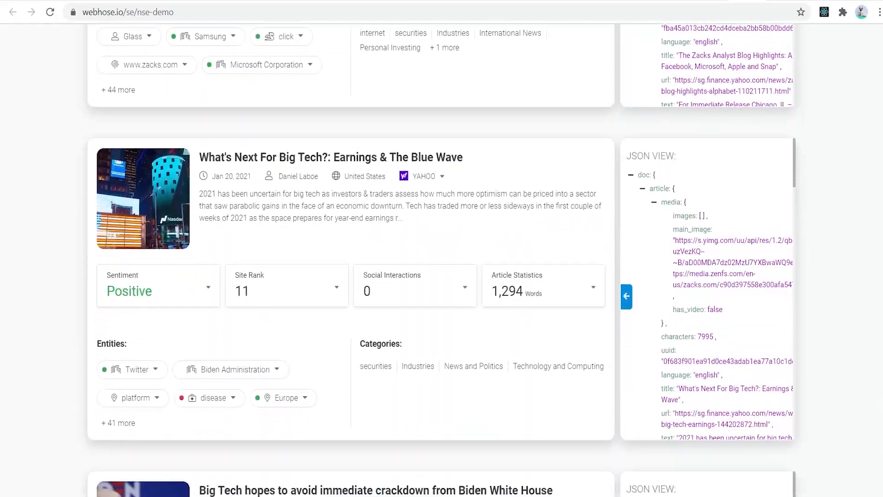
{"action": "scroll", "scroll_direction": "down", "scroll_amount": 3}
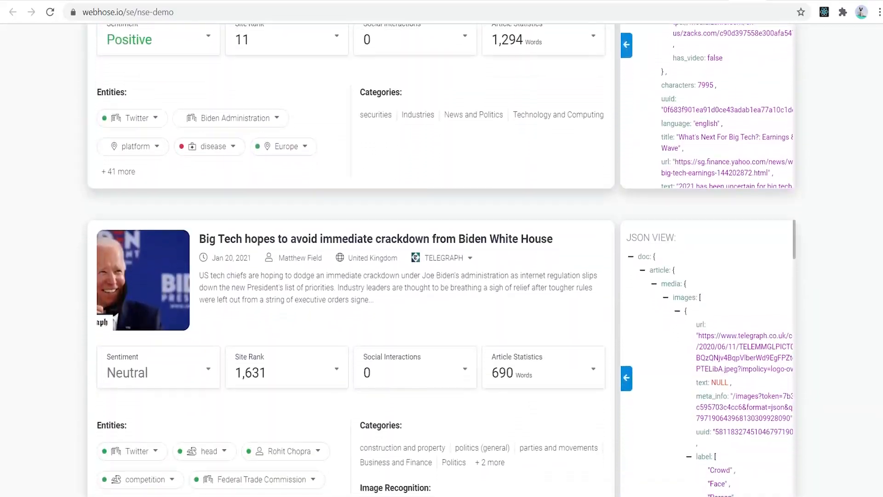
{"action": "scroll", "scroll_direction": "down", "scroll_amount": 3}
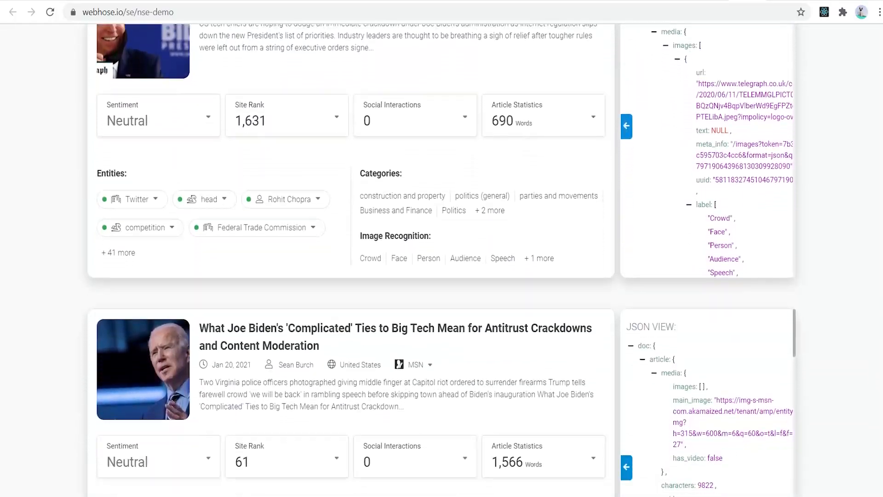
{"action": "scroll", "scroll_direction": "down", "scroll_amount": 3}
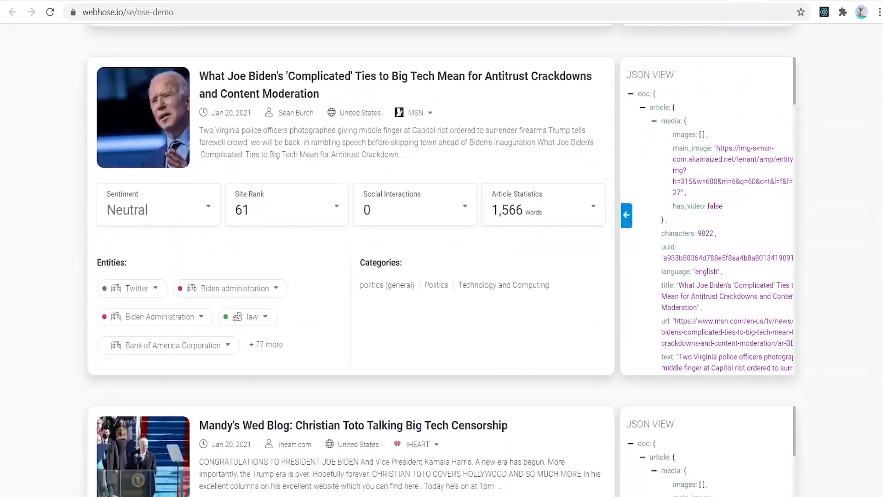
{"action": "scroll", "scroll_direction": "down", "scroll_amount": 3}
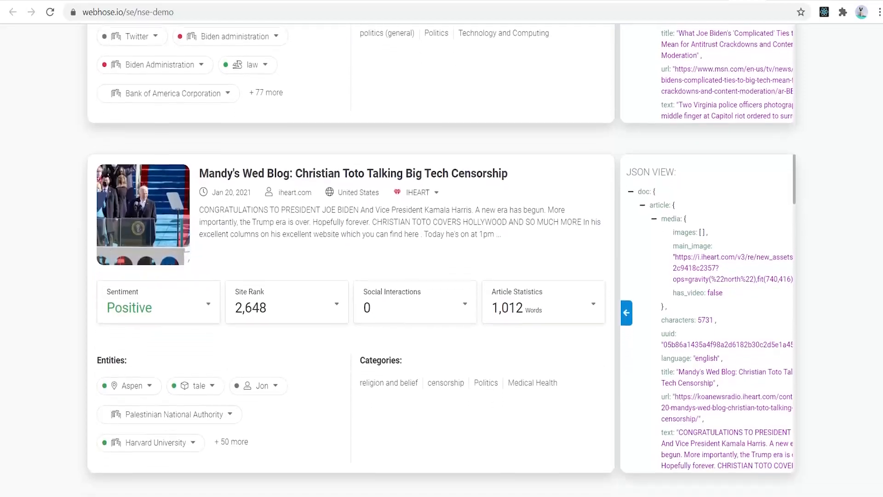
{"action": "left_click", "coordinate": [124, 12]}
{"action": "type", "text": "peopledatalabs.com"}
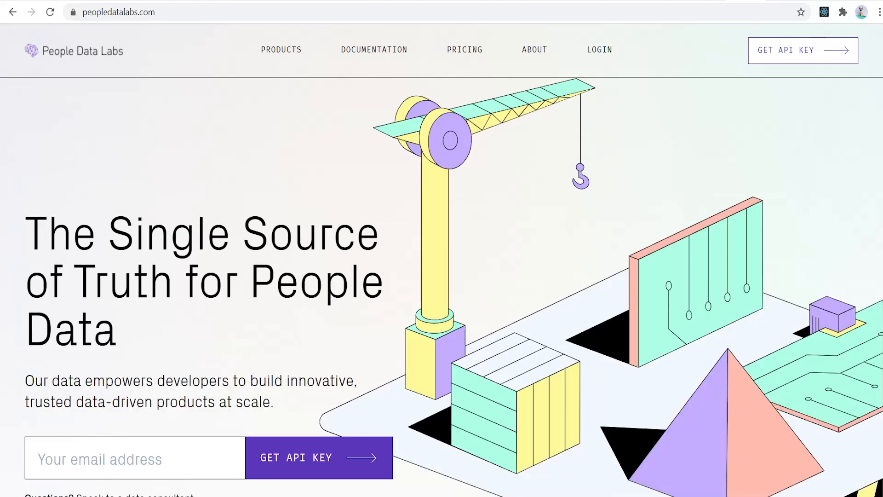
Scroll the peopledatalabs.com homepage through the six use cases to Privacy and Security and Building Data
{"action": "scroll", "scroll_direction": "down", "scroll_amount": 3}
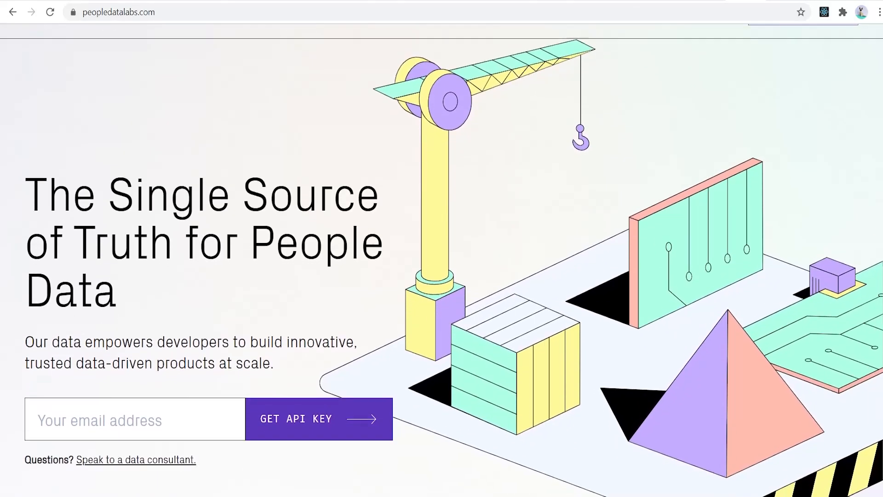
{"action": "scroll", "scroll_direction": "down", "scroll_amount": 3}
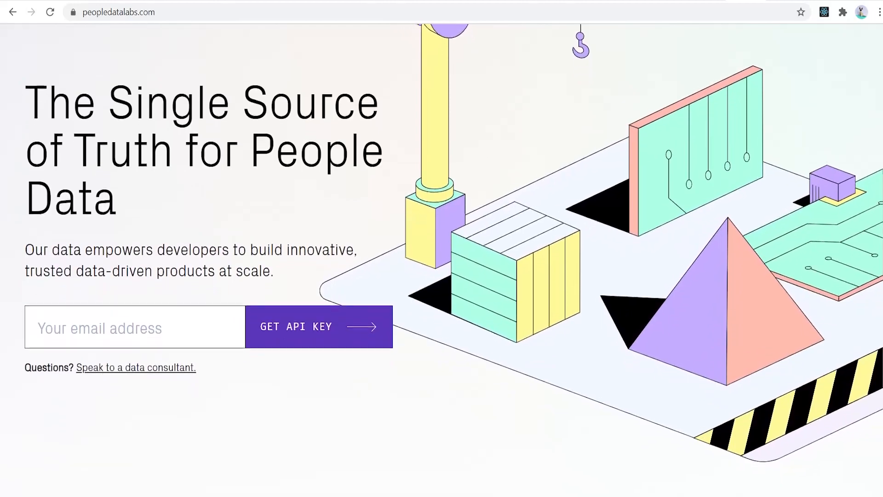
{"action": "scroll", "scroll_direction": "down", "scroll_amount": 3}
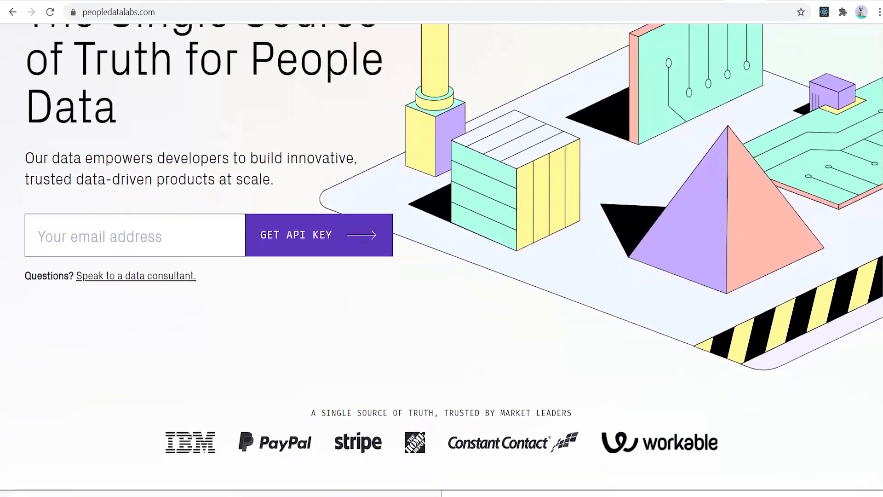
{"action": "scroll", "scroll_direction": "down", "scroll_amount": 3}
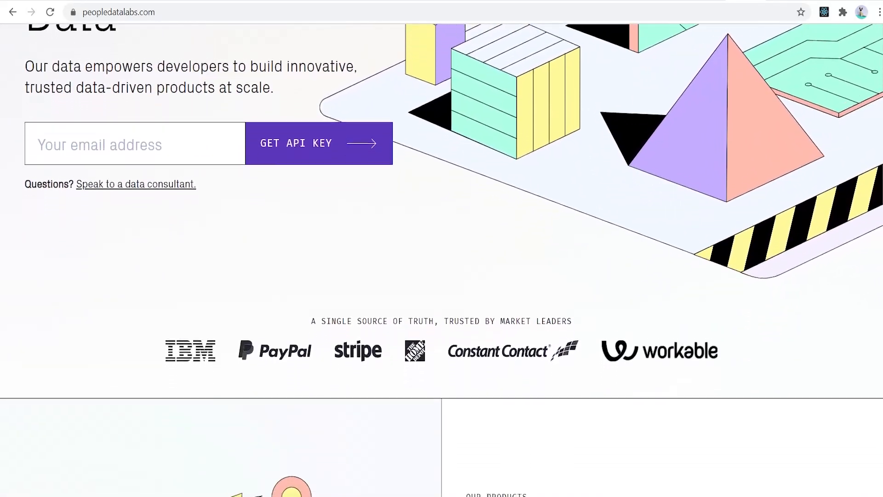
{"action": "scroll", "scroll_direction": "down", "scroll_amount": 3}
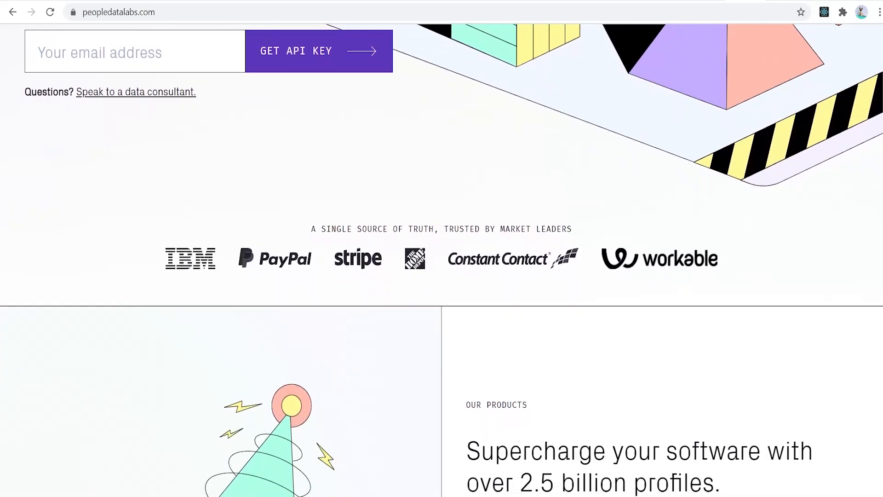
{"action": "scroll", "scroll_direction": "down", "scroll_amount": 3}
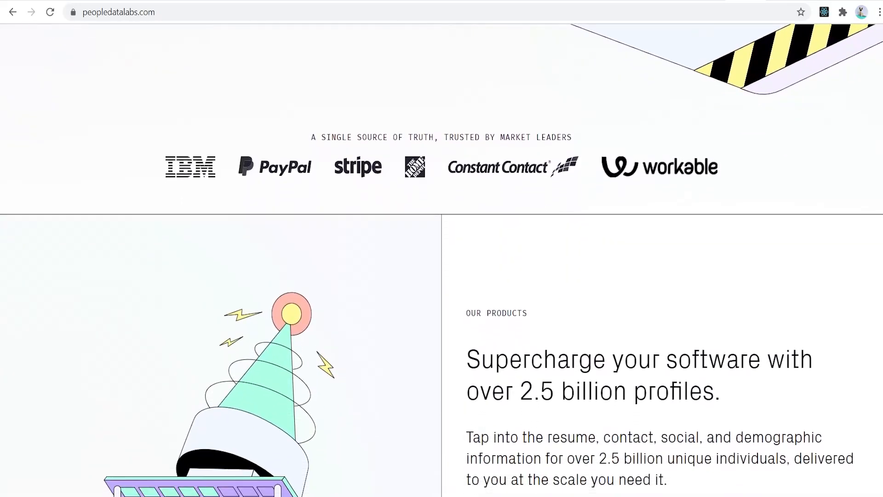
{"action": "scroll", "scroll_direction": "down", "scroll_amount": 3}
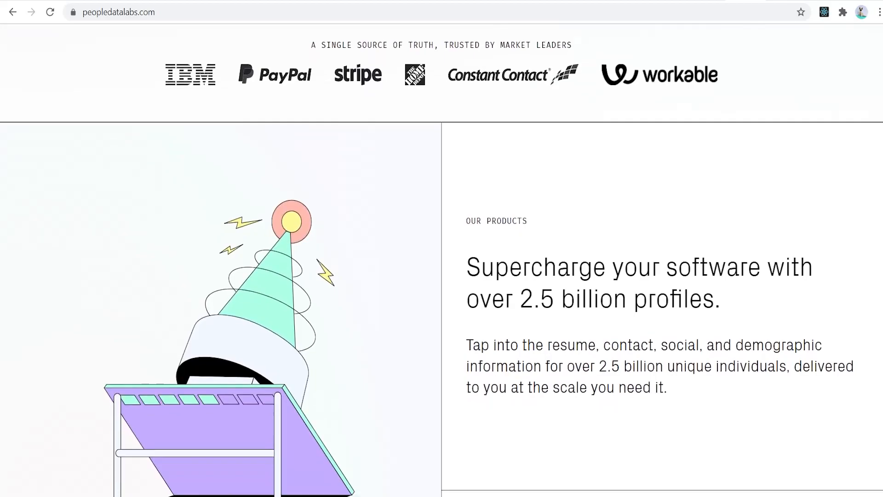
{"action": "scroll", "scroll_direction": "down", "scroll_amount": 3}
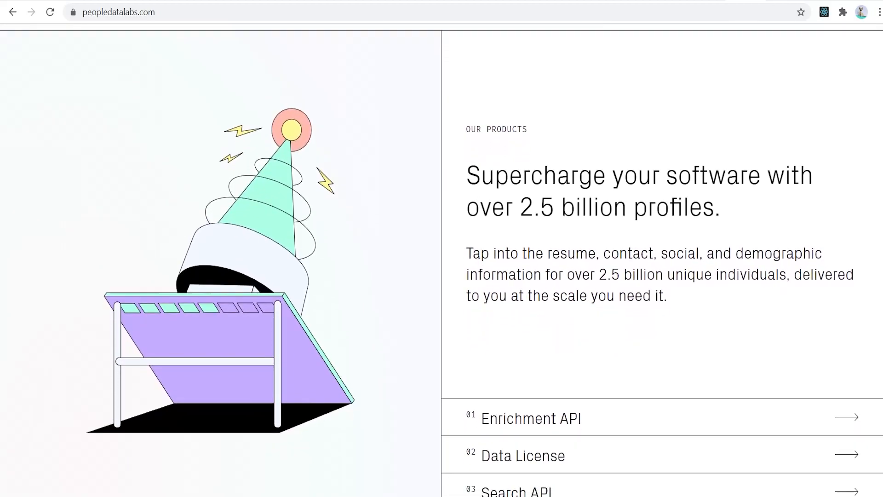
{"action": "scroll", "scroll_direction": "down", "scroll_amount": 3}
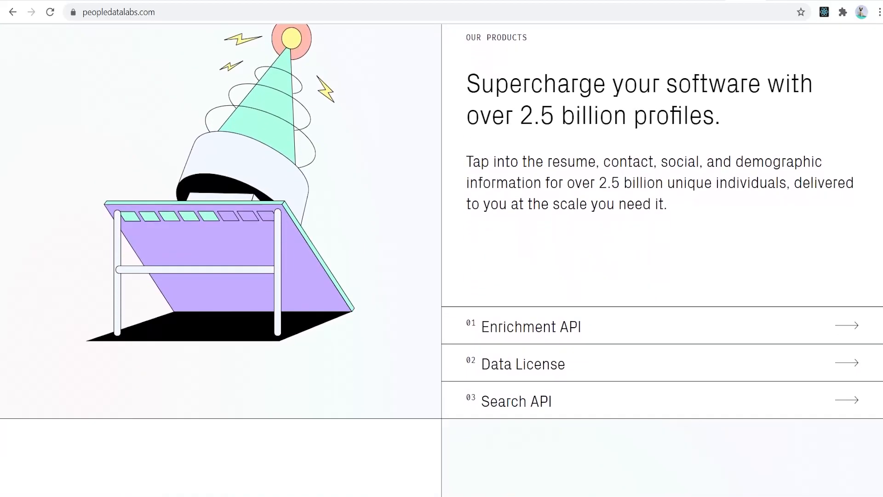
{"action": "scroll", "scroll_direction": "down", "scroll_amount": 3}
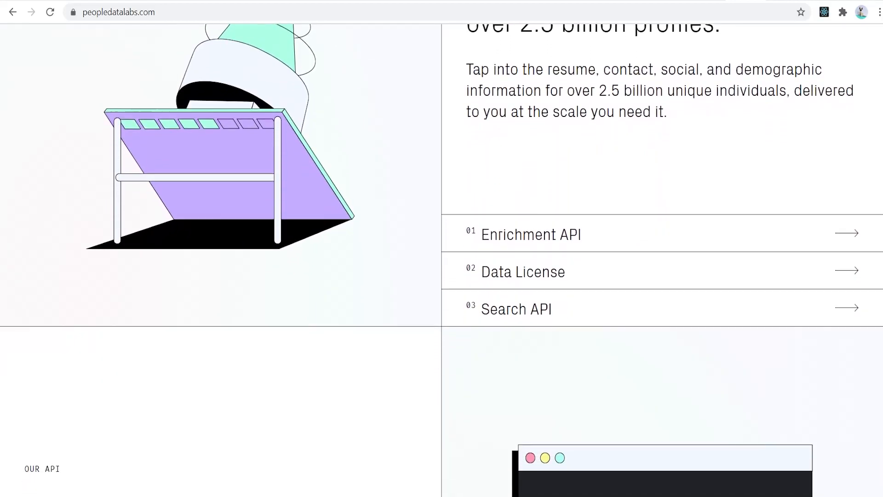
{"action": "scroll", "scroll_direction": "down", "scroll_amount": 3}
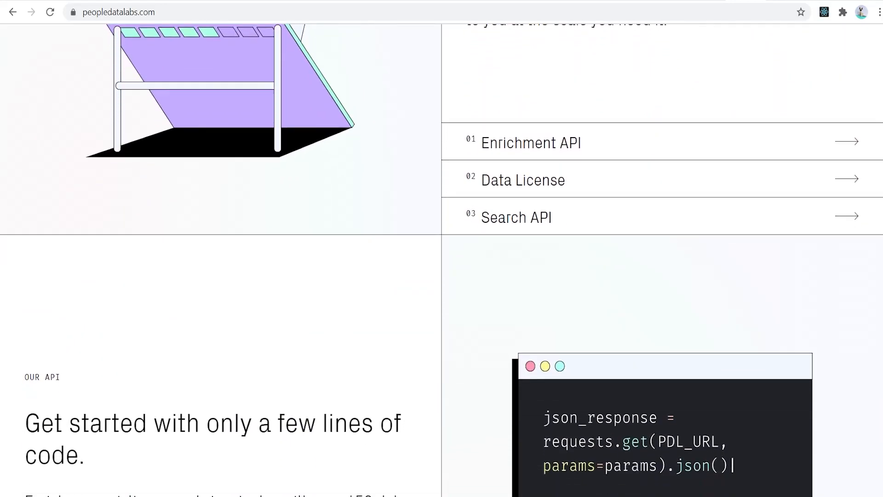
{"action": "scroll", "scroll_direction": "down", "scroll_amount": 3}
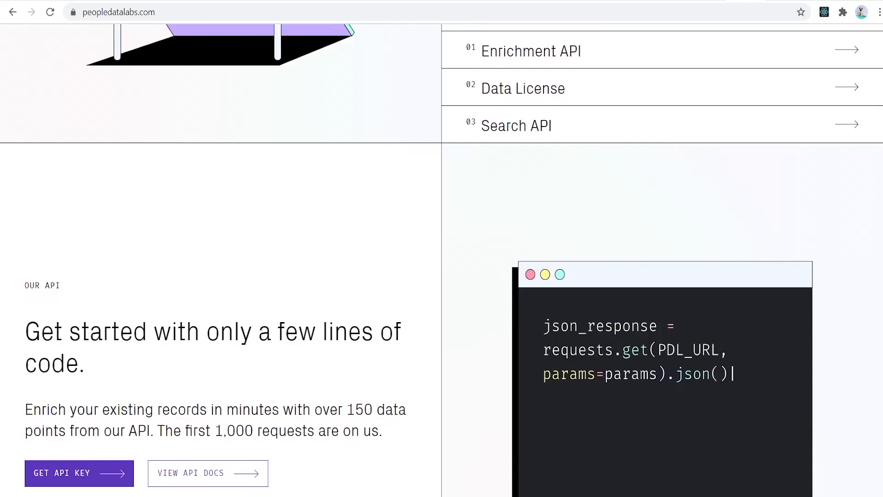
{"action": "scroll", "scroll_direction": "down", "scroll_amount": 3}
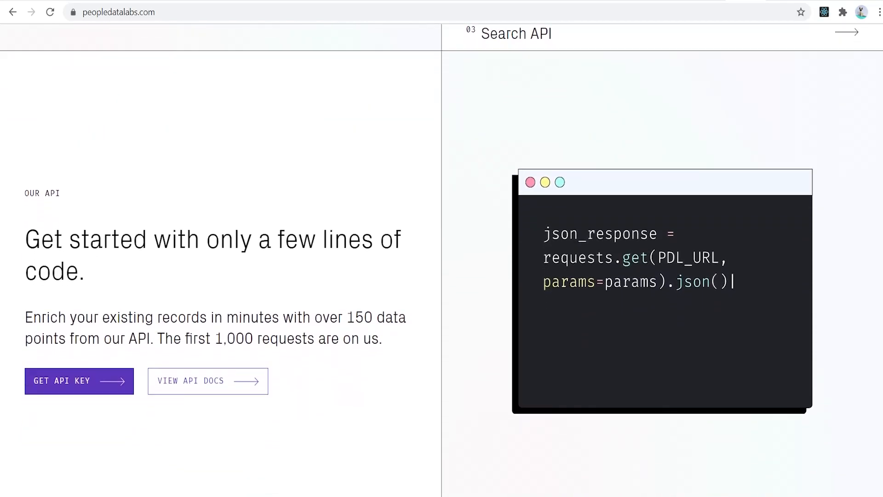
{"action": "scroll", "scroll_direction": "down", "scroll_amount": 3}
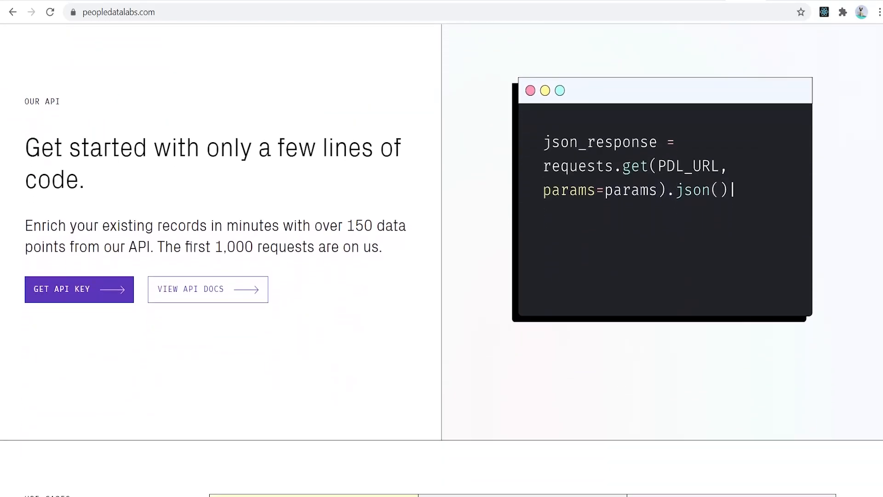
{"action": "scroll", "scroll_direction": "down", "scroll_amount": 3}
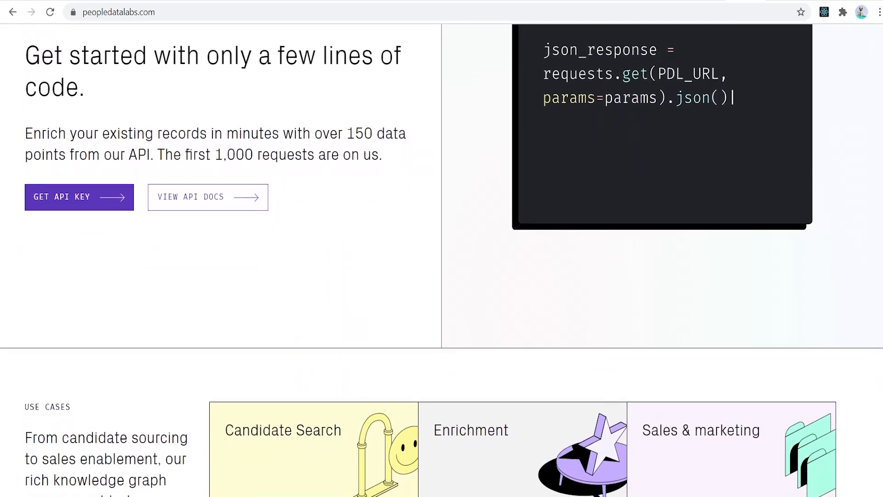
{"action": "scroll", "scroll_direction": "down", "scroll_amount": 3}
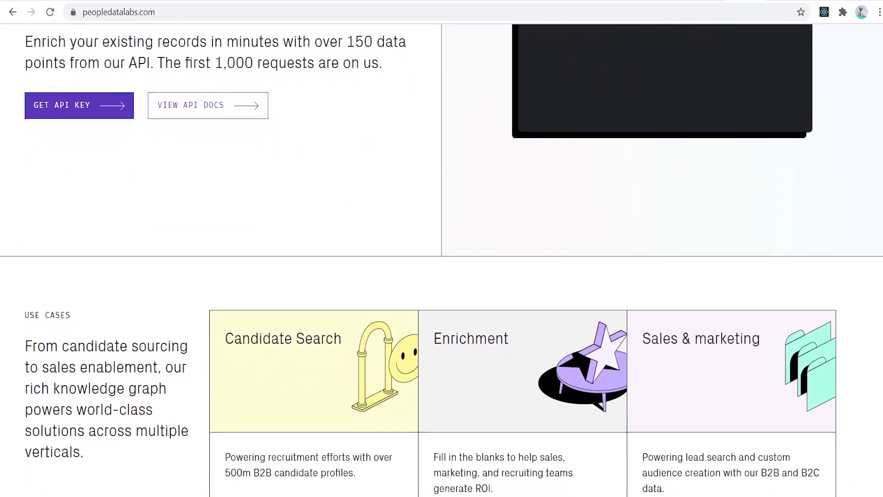
{"action": "scroll", "scroll_direction": "down", "scroll_amount": 3}
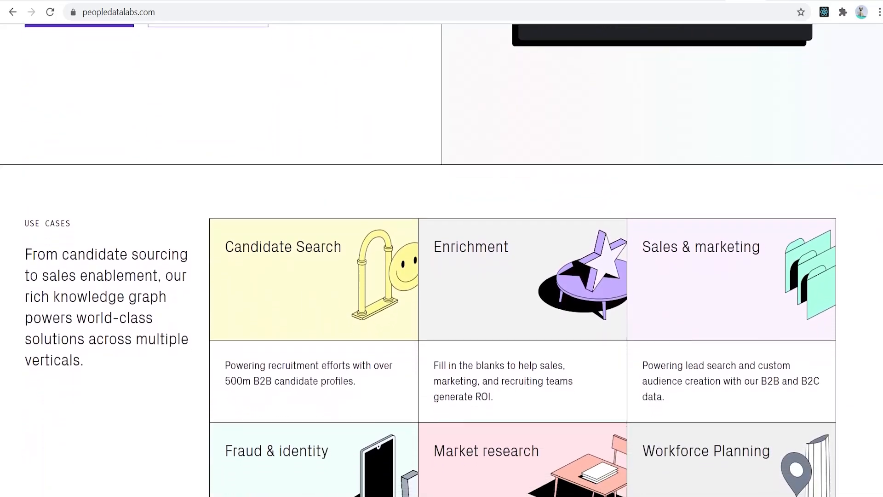
{"action": "scroll", "scroll_direction": "down", "scroll_amount": 3}
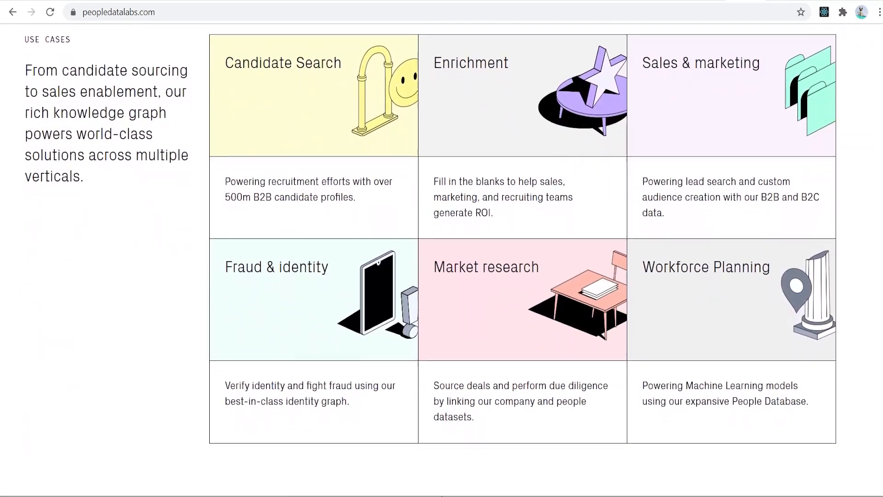
{"action": "scroll", "scroll_direction": "down", "scroll_amount": 3}
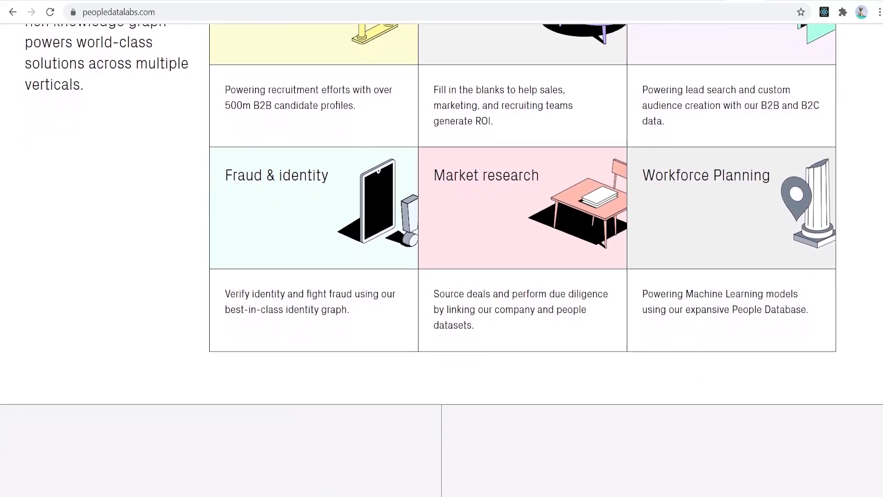
{"action": "scroll", "scroll_direction": "down", "scroll_amount": 3}
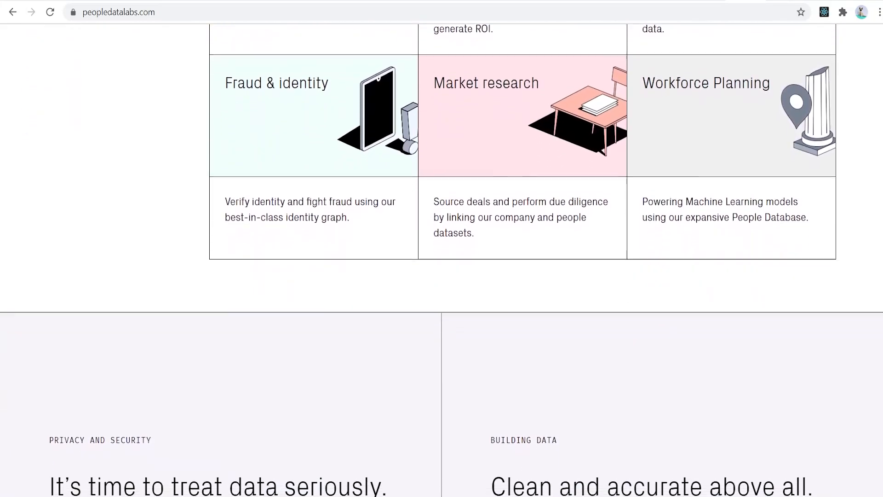
{"action": "scroll", "scroll_direction": "down", "scroll_amount": 3}
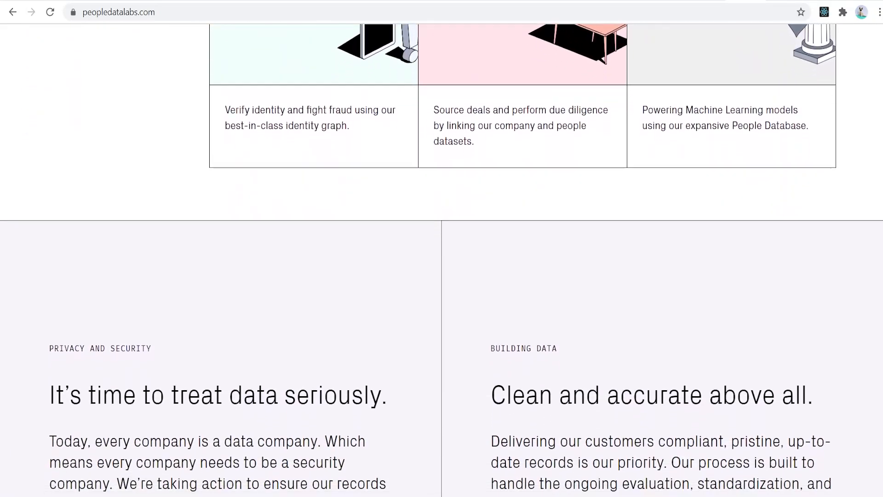
{"action": "scroll", "scroll_direction": "down", "scroll_amount": 3}
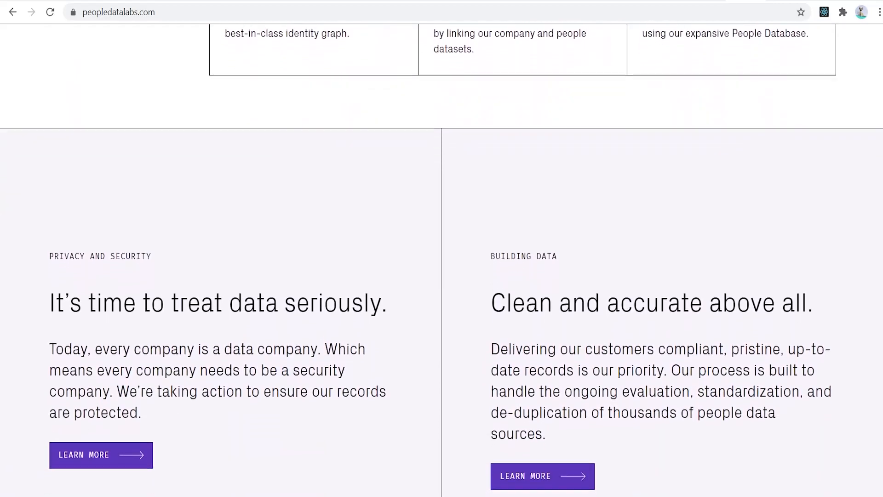
{"action": "scroll", "scroll_direction": "down", "scroll_amount": 3}
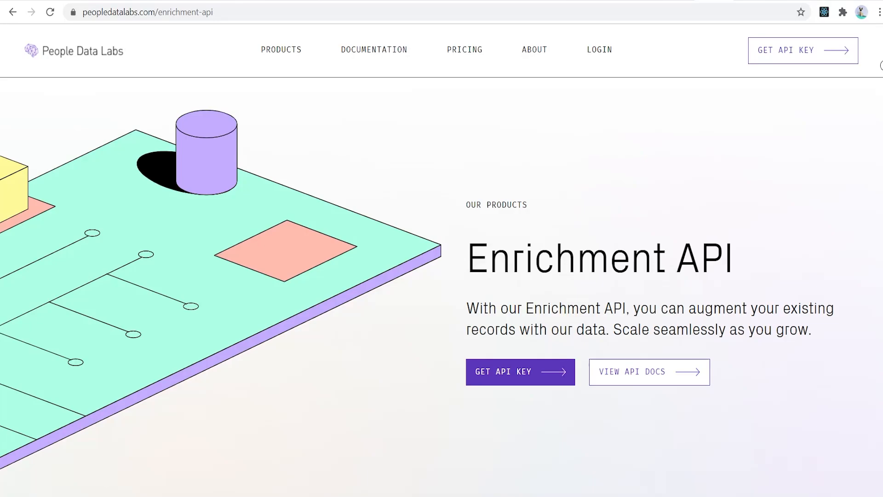
Scroll the Enrichment API page past its benefits to the Sample Record JSON
{"action": "scroll", "scroll_direction": "down", "scroll_amount": 3}
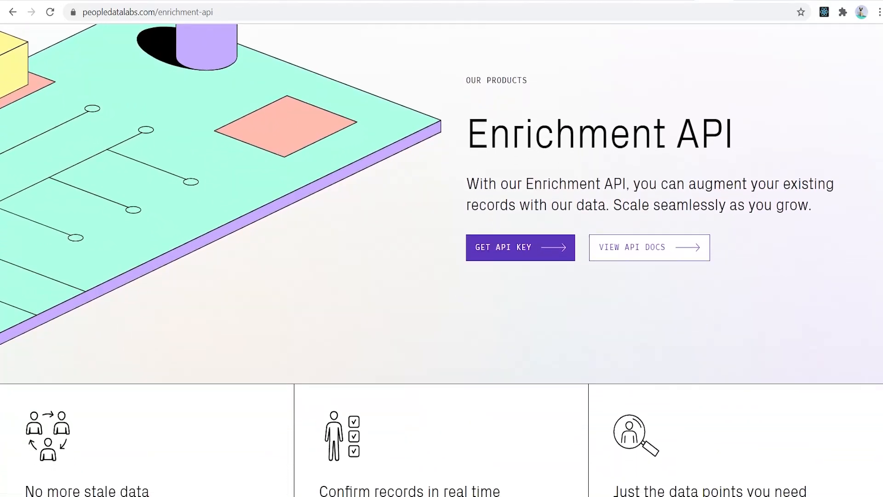
{"action": "scroll", "scroll_direction": "down", "scroll_amount": 3}
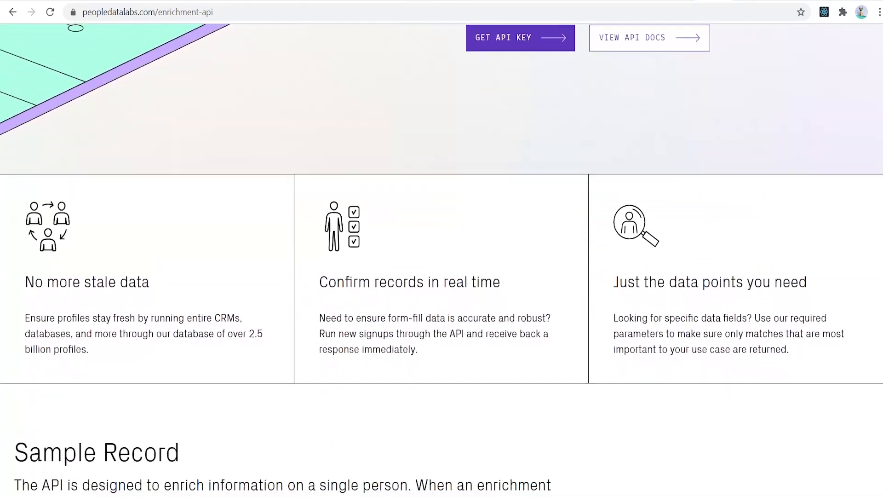
{"action": "scroll", "scroll_direction": "down", "scroll_amount": 3}
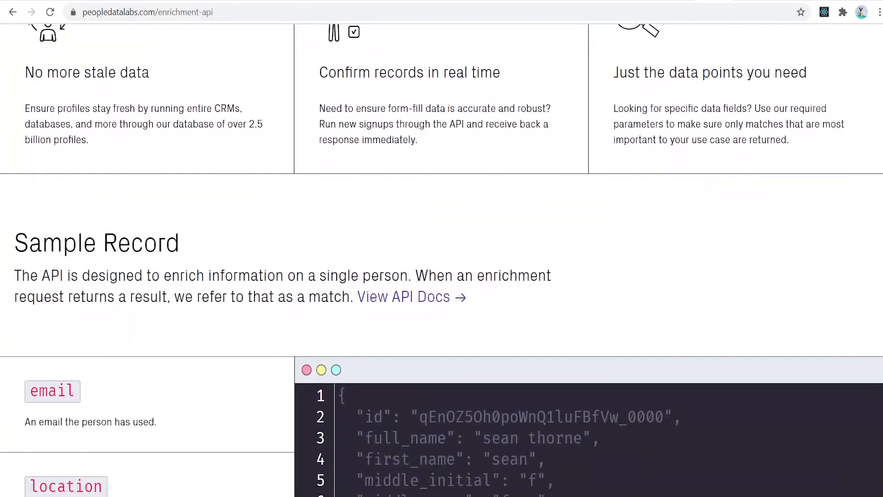
{"action": "scroll", "scroll_direction": "down", "scroll_amount": 3}
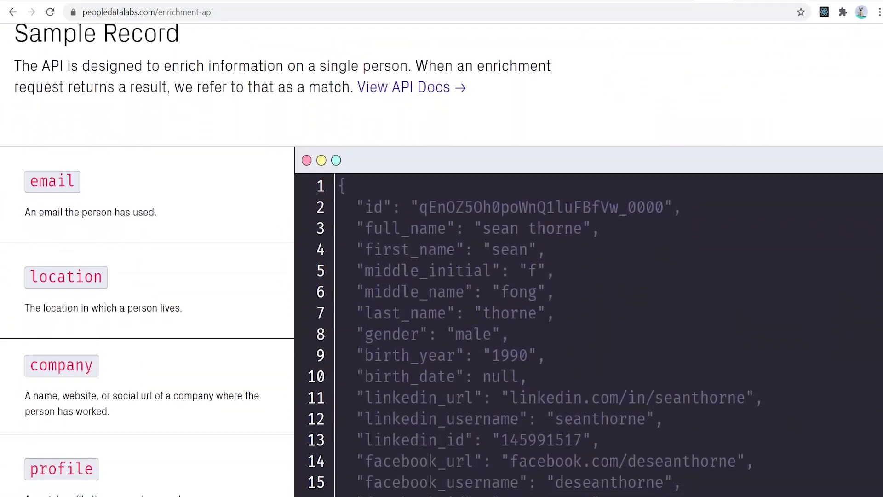
{"action": "scroll", "scroll_direction": "down", "scroll_amount": 3}
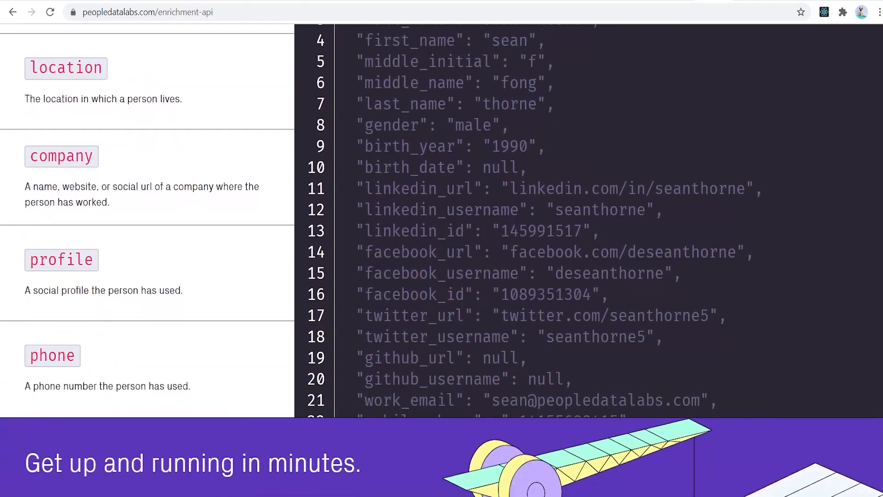
{"action": "scroll", "scroll_direction": "down", "scroll_amount": 3}
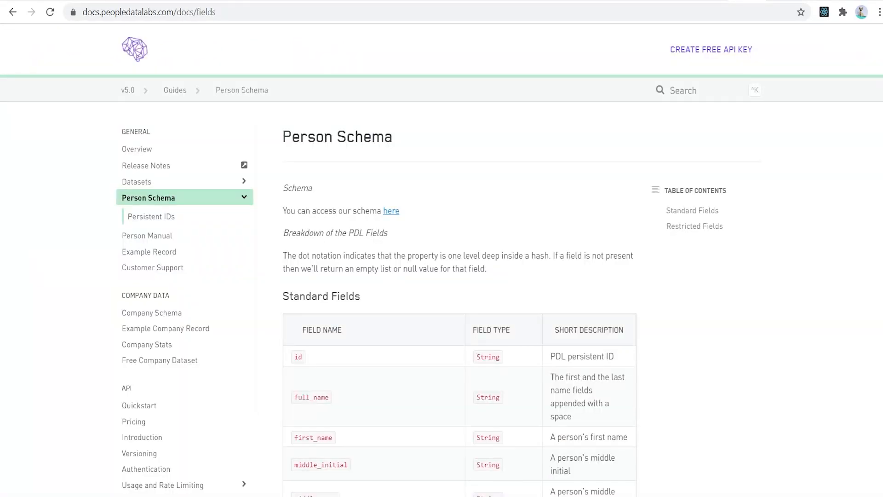
Scroll the Person Schema field tables down through the experience and education fields
{"action": "scroll", "scroll_direction": "down", "scroll_amount": 3}
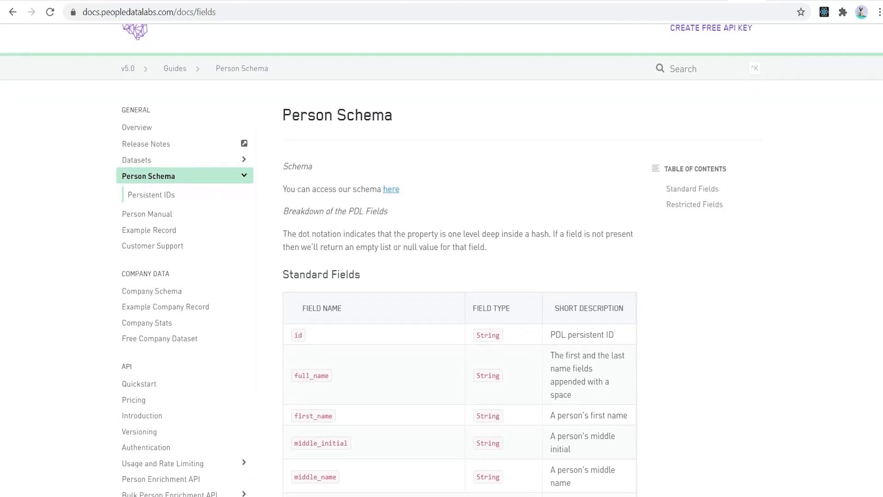
{"action": "scroll", "scroll_direction": "down", "scroll_amount": 3}
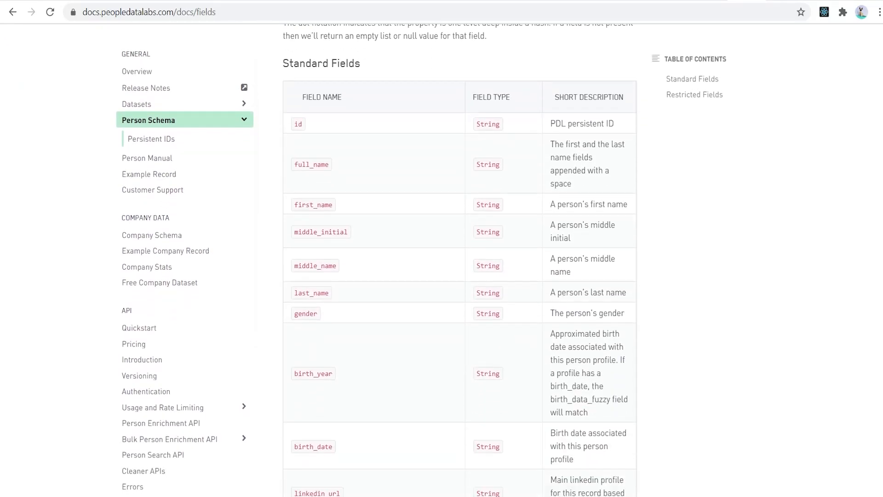
{"action": "scroll", "scroll_direction": "down", "scroll_amount": 3}
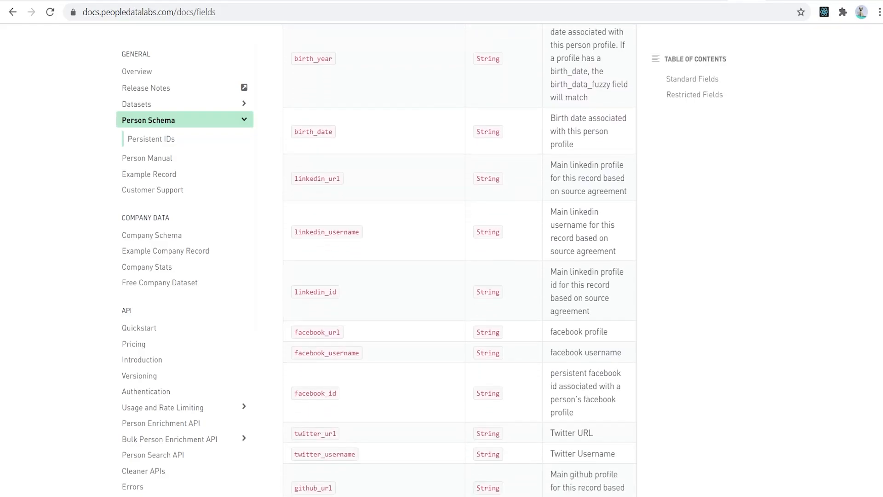
{"action": "scroll", "scroll_direction": "down", "scroll_amount": 3}
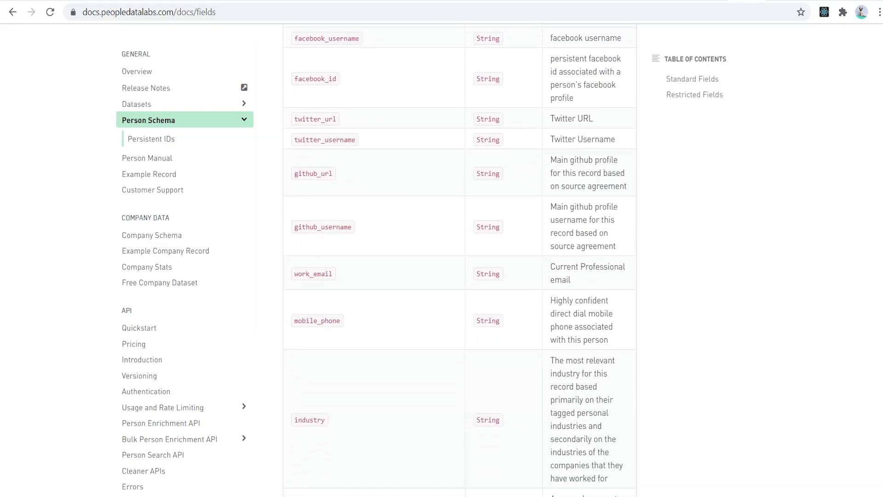
{"action": "scroll", "scroll_direction": "down", "scroll_amount": 3}
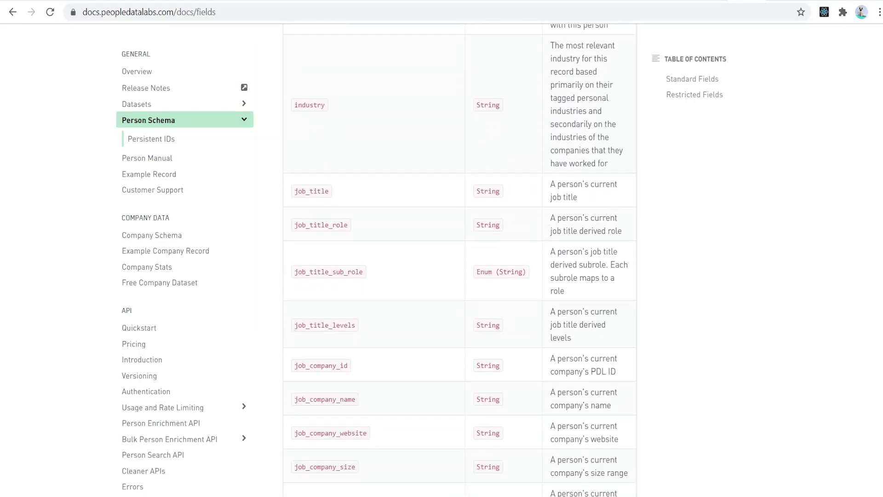
{"action": "scroll", "scroll_direction": "down", "scroll_amount": 3}
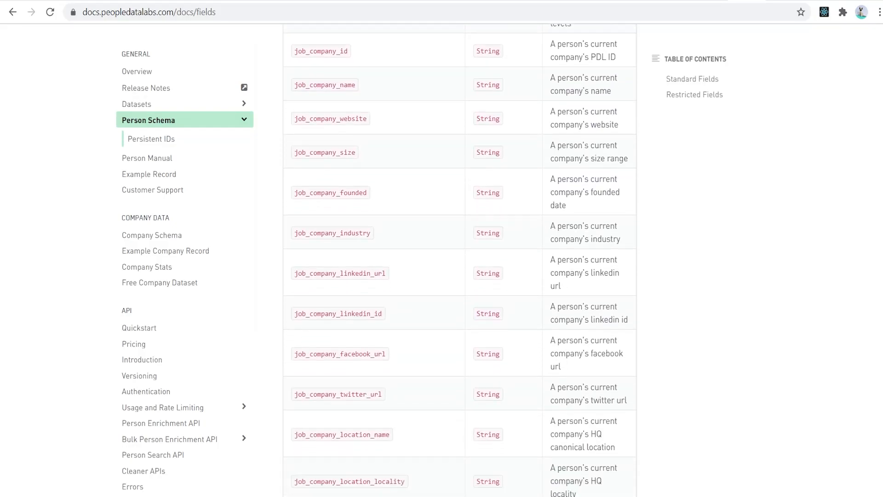
{"action": "scroll", "scroll_direction": "down", "scroll_amount": 3}
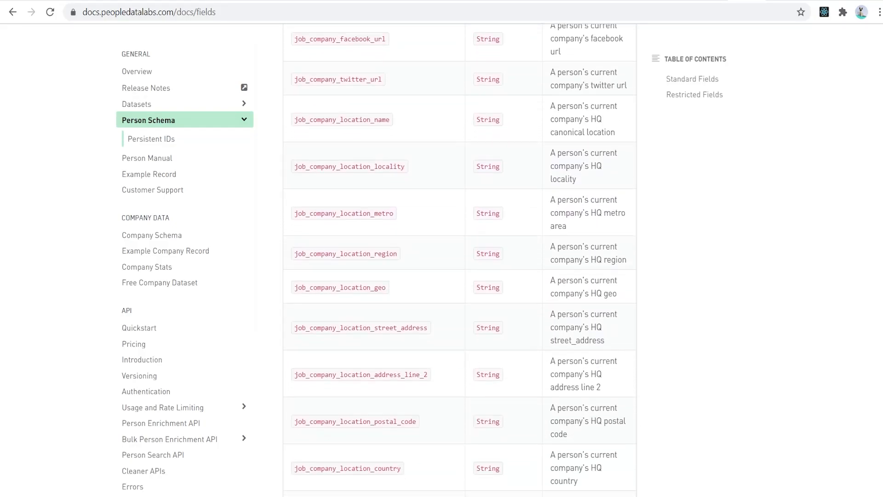
{"action": "scroll", "scroll_direction": "down", "scroll_amount": 3}
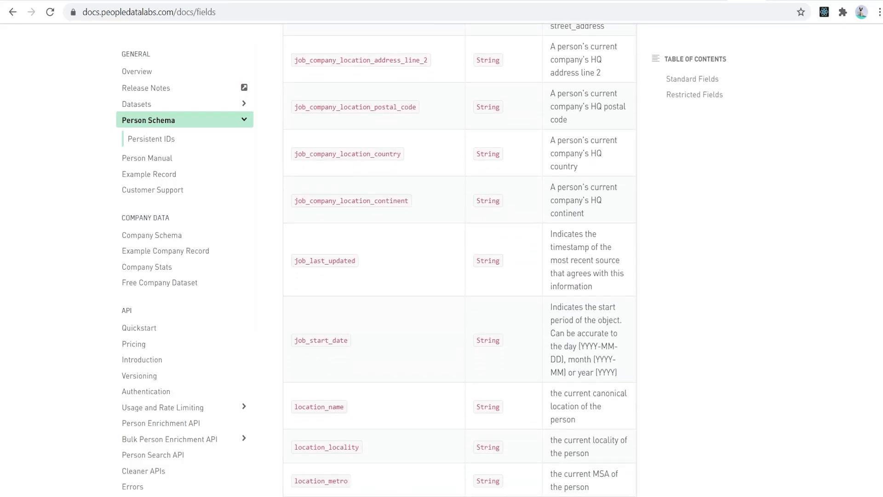
{"action": "scroll", "scroll_direction": "down", "scroll_amount": 3}
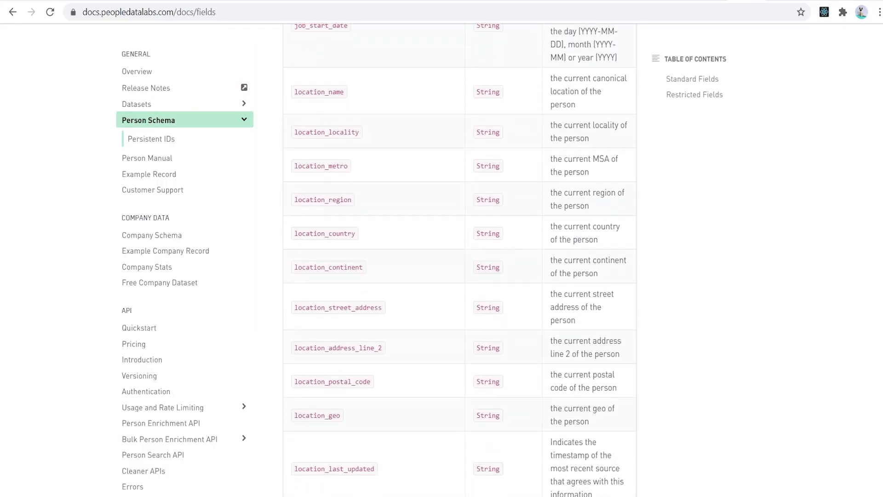
{"action": "scroll", "scroll_direction": "down", "scroll_amount": 3}
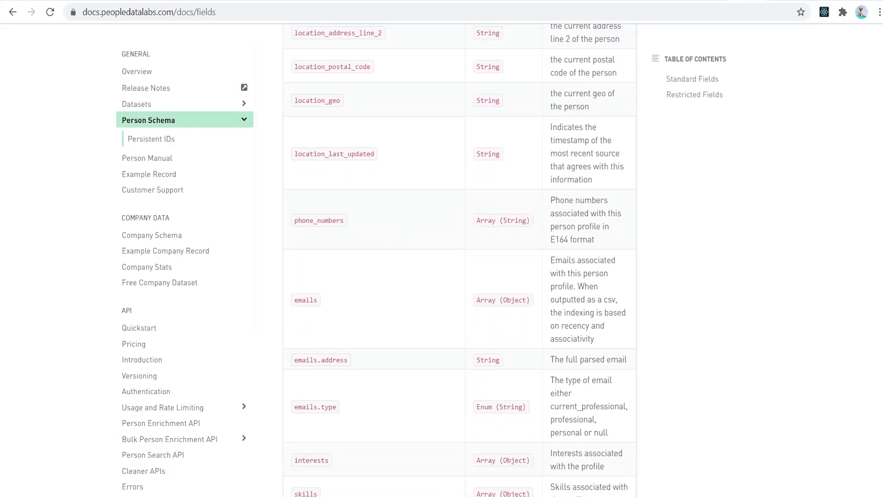
{"action": "scroll", "scroll_direction": "down", "scroll_amount": 3}
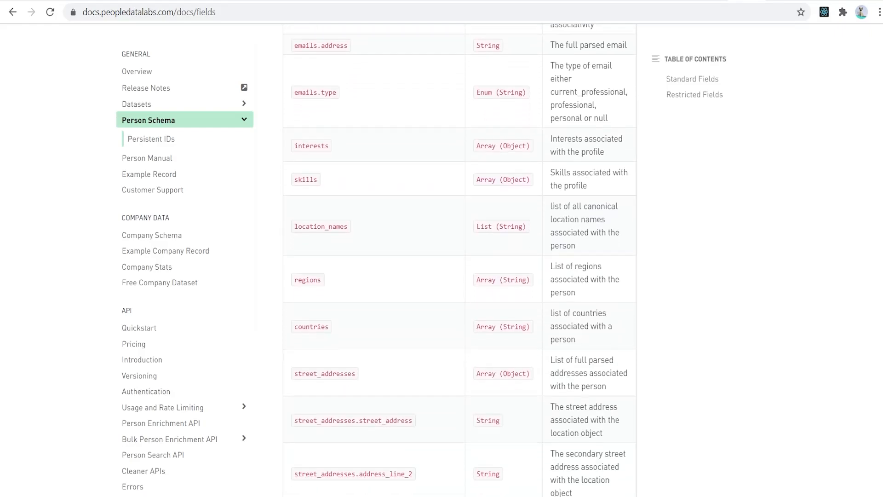
{"action": "scroll", "scroll_direction": "down", "scroll_amount": 3}
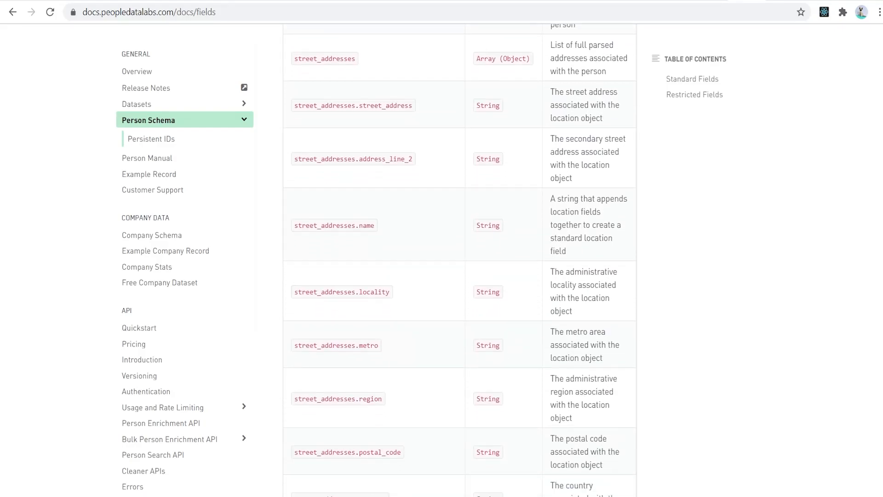
Continue scrolling to the social profiles fields and the version_status entry
{"action": "scroll", "scroll_direction": "down", "scroll_amount": 3}
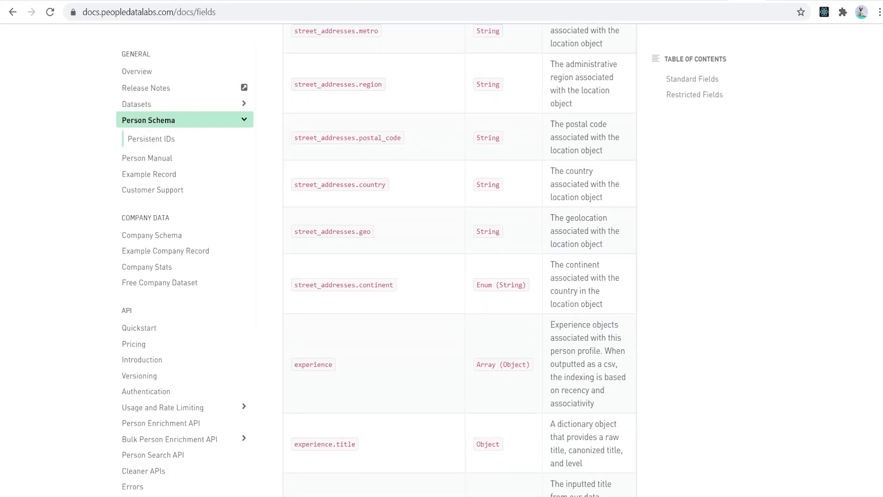
{"action": "scroll", "scroll_direction": "down", "scroll_amount": 3}
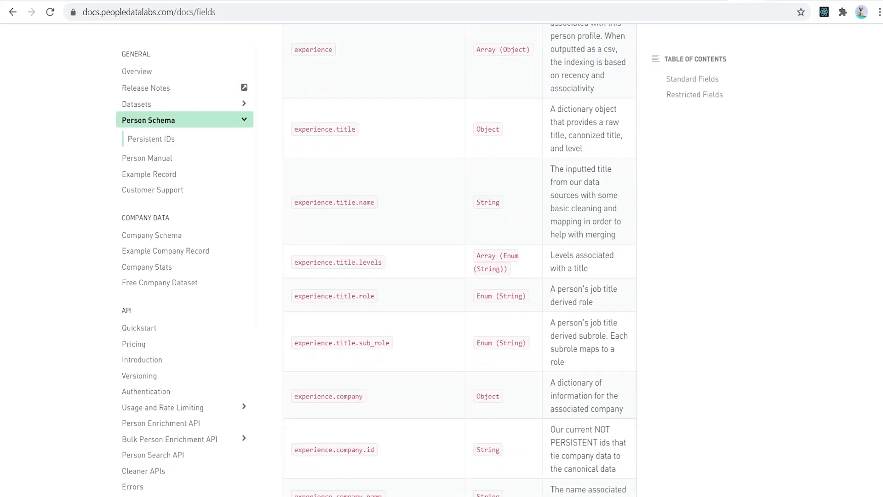
{"action": "scroll", "scroll_direction": "down", "scroll_amount": 3}
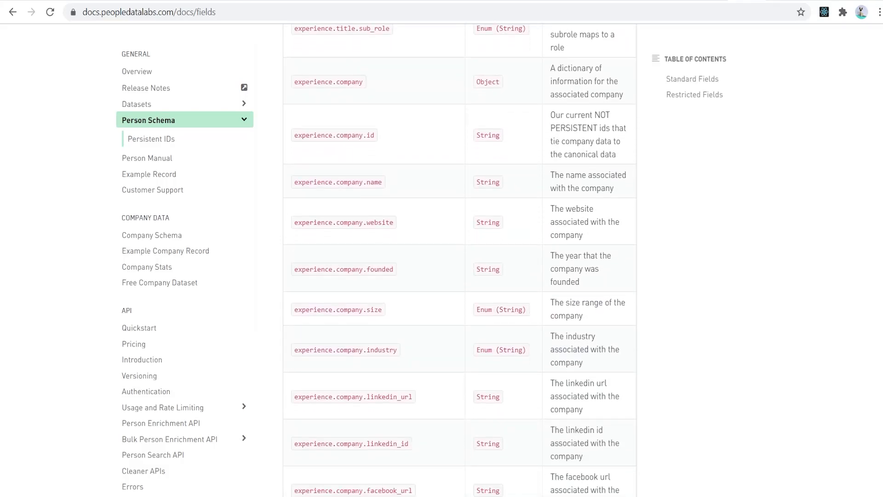
{"action": "scroll", "scroll_direction": "down", "scroll_amount": 3}
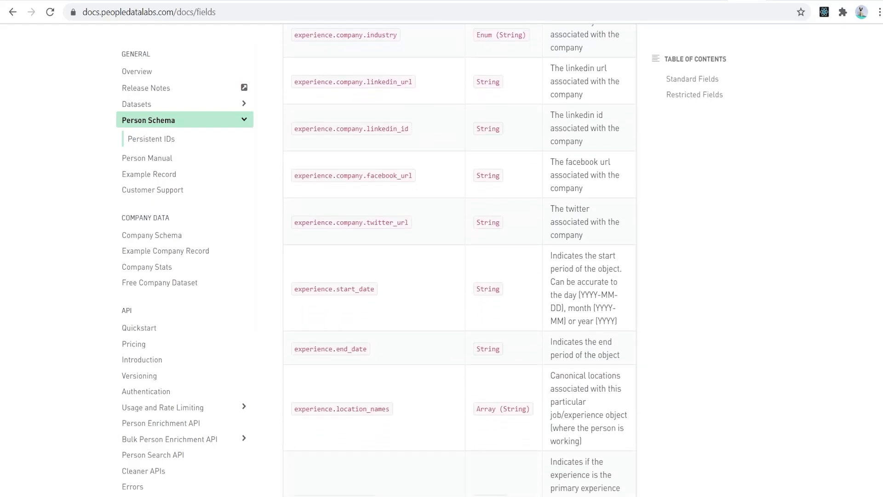
{"action": "scroll", "scroll_direction": "down", "scroll_amount": 3}
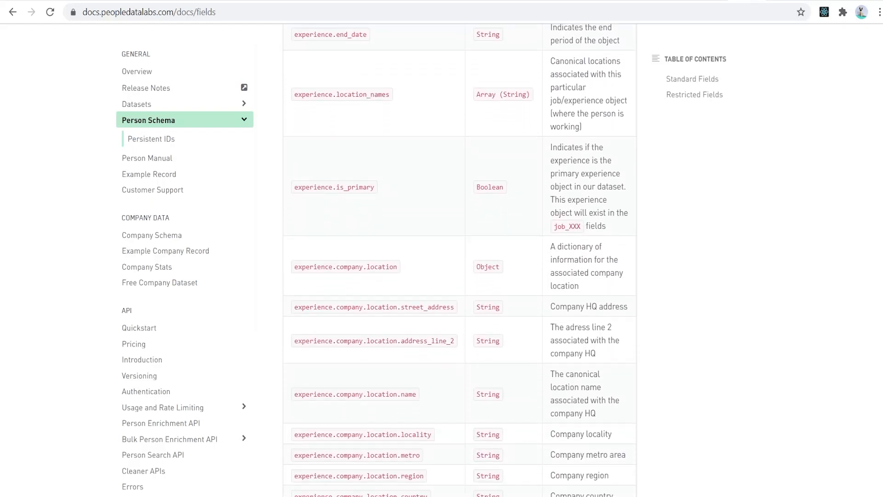
{"action": "scroll", "scroll_direction": "down", "scroll_amount": 3}
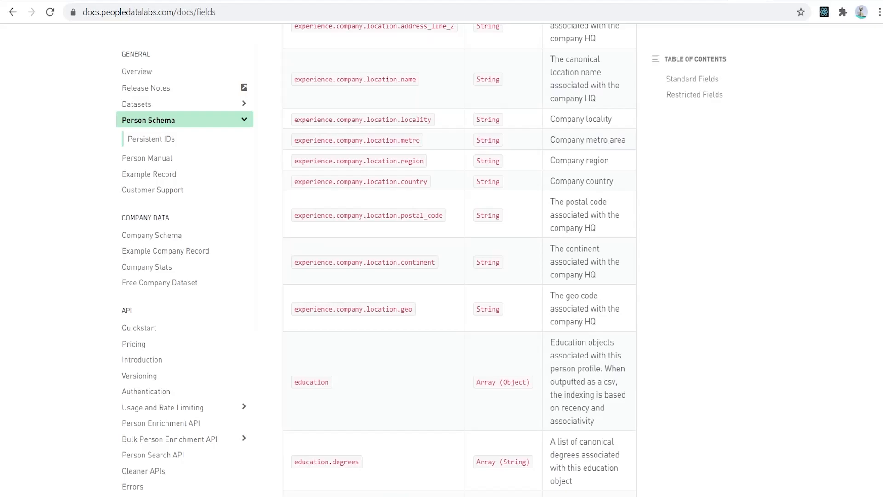
{"action": "scroll", "scroll_direction": "down", "scroll_amount": 3}
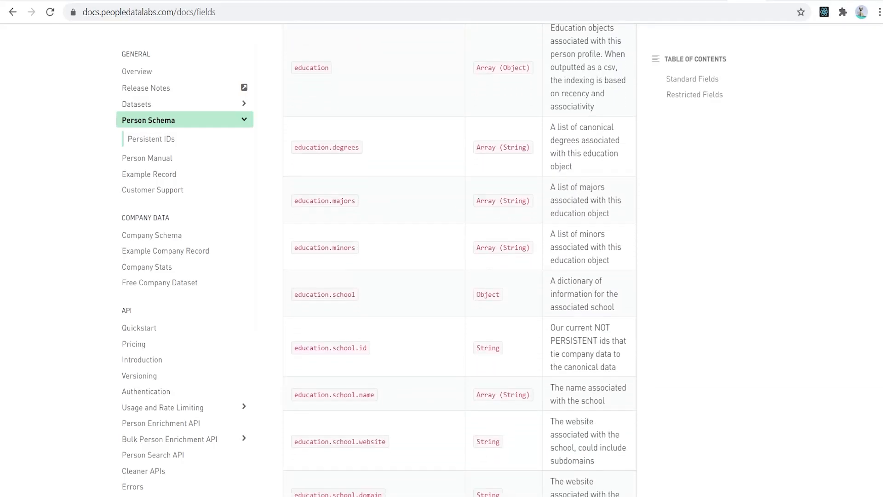
{"action": "scroll", "scroll_direction": "down", "scroll_amount": 3}
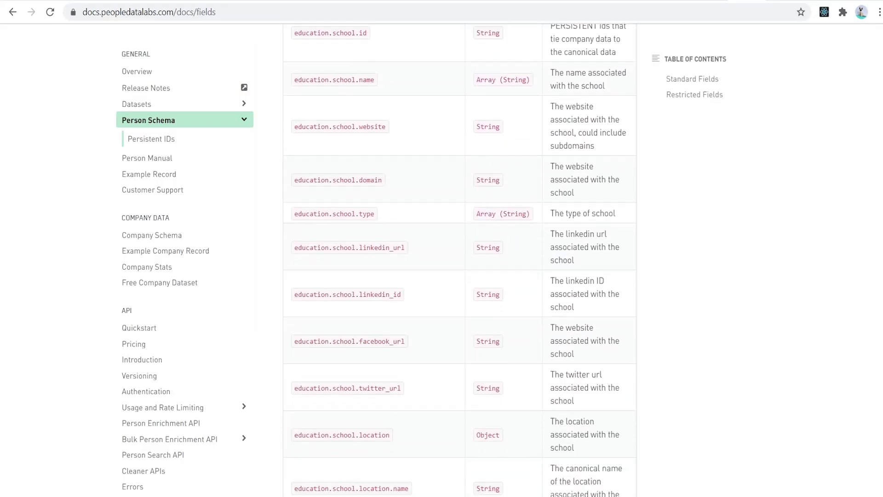
{"action": "scroll", "scroll_direction": "down", "scroll_amount": 3}
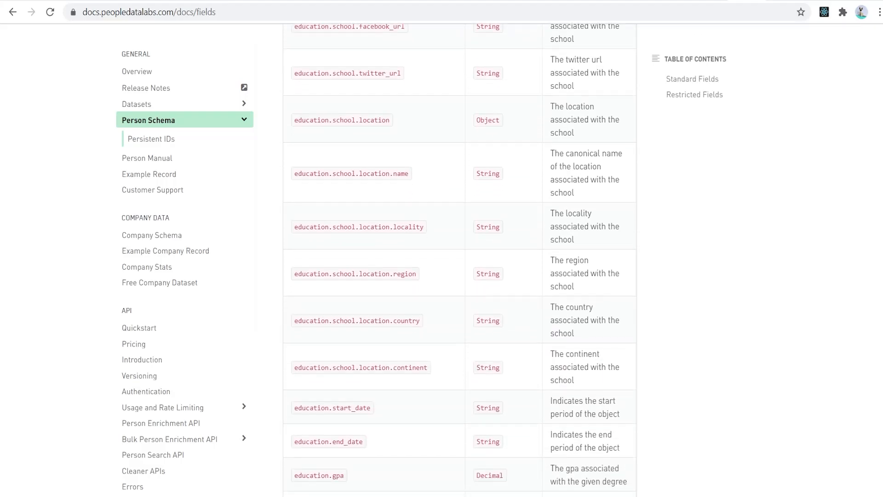
{"action": "scroll", "scroll_direction": "down", "scroll_amount": 3}
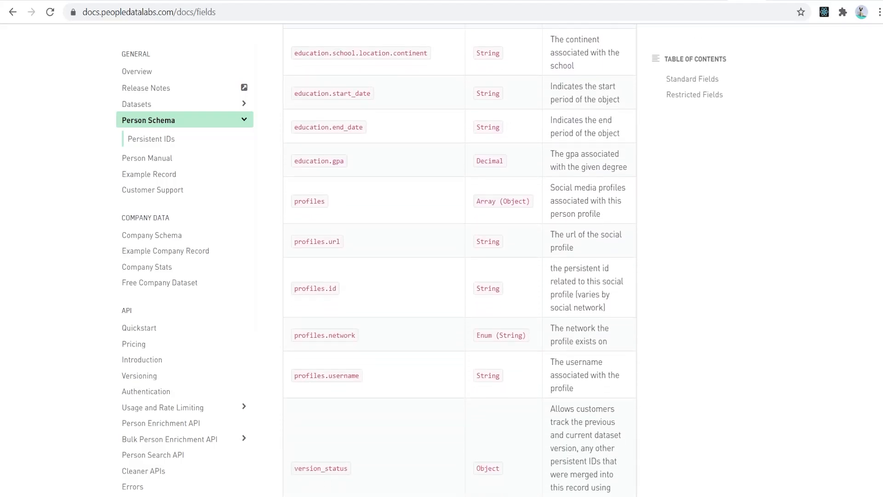
{"action": "scroll", "scroll_direction": "down", "scroll_amount": 3}
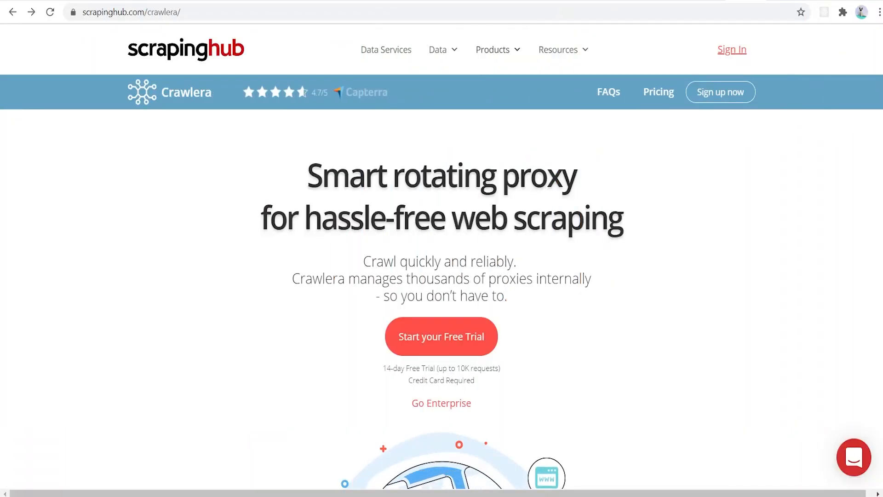
Scroll the Crawlera page from its introduction down through the pricing plans table
{"action": "scroll", "scroll_direction": "down", "scroll_amount": 3}
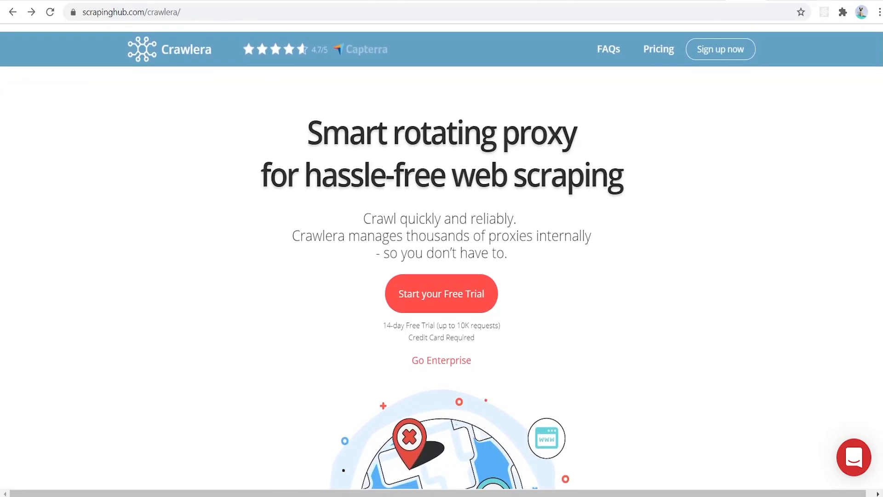
{"action": "scroll", "scroll_direction": "down", "scroll_amount": 3}
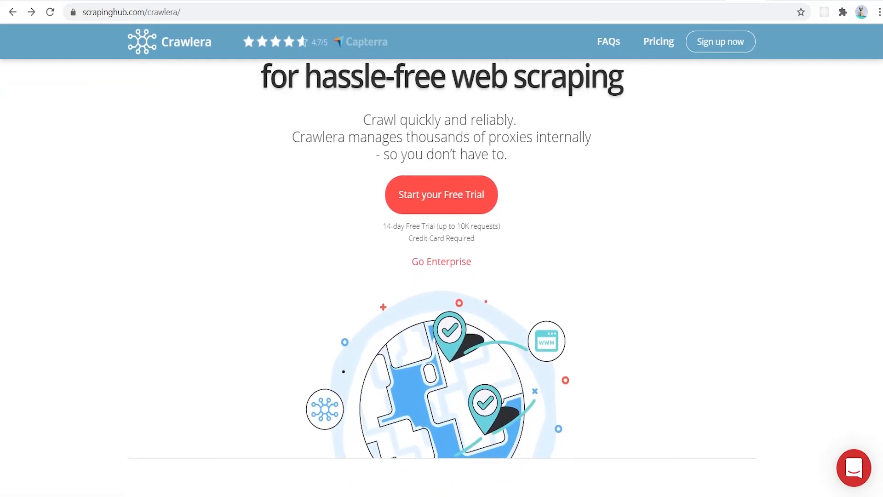
{"action": "scroll", "scroll_direction": "down", "scroll_amount": 3}
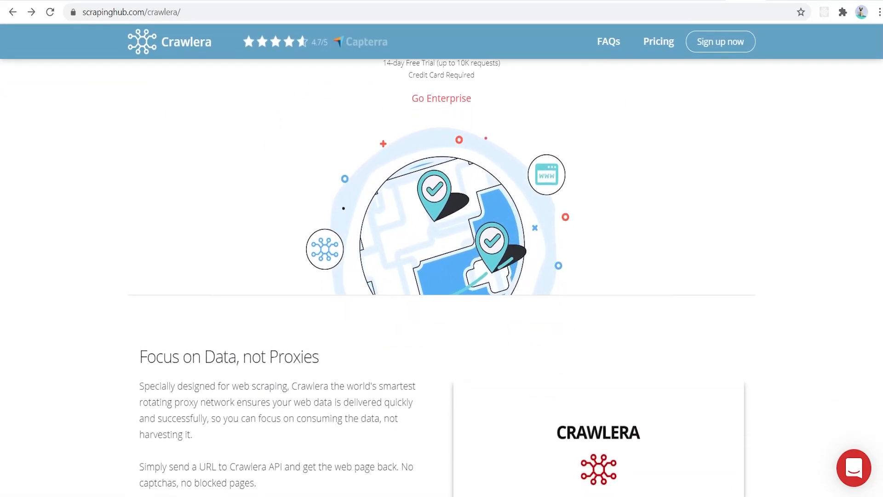
{"action": "scroll", "scroll_direction": "down", "scroll_amount": 3}
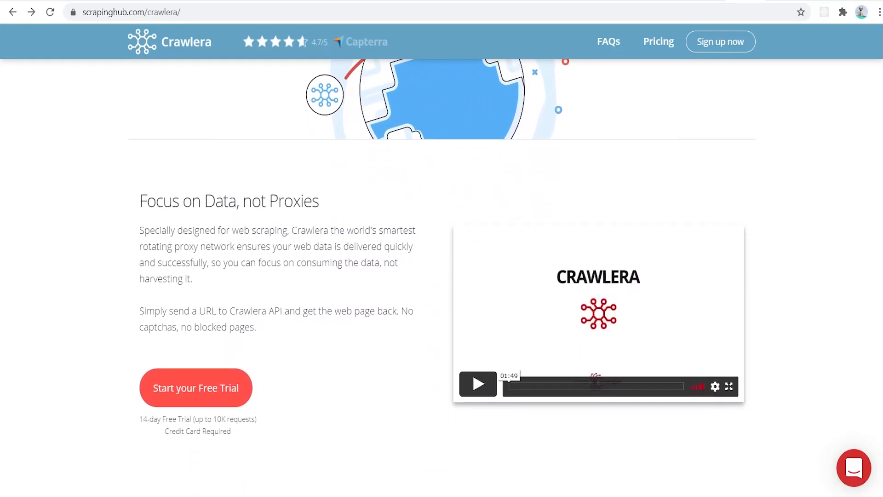
{"action": "scroll", "scroll_direction": "down", "scroll_amount": 3}
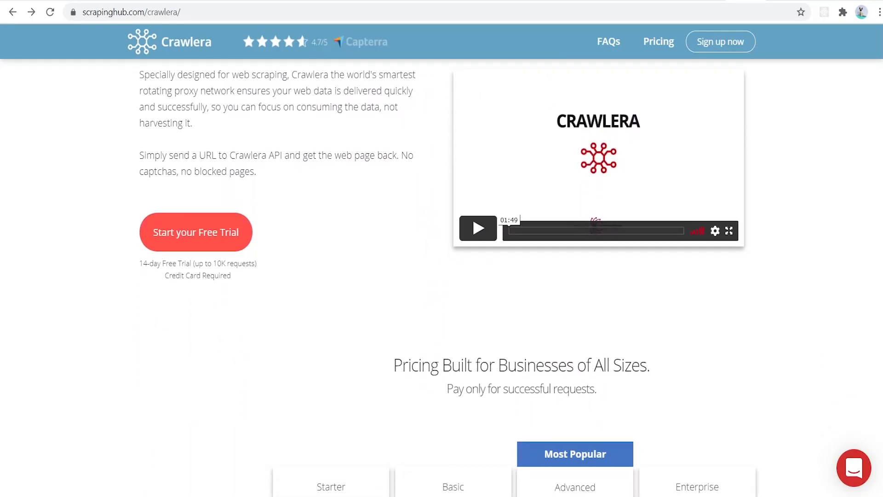
{"action": "scroll", "scroll_direction": "down", "scroll_amount": 3}
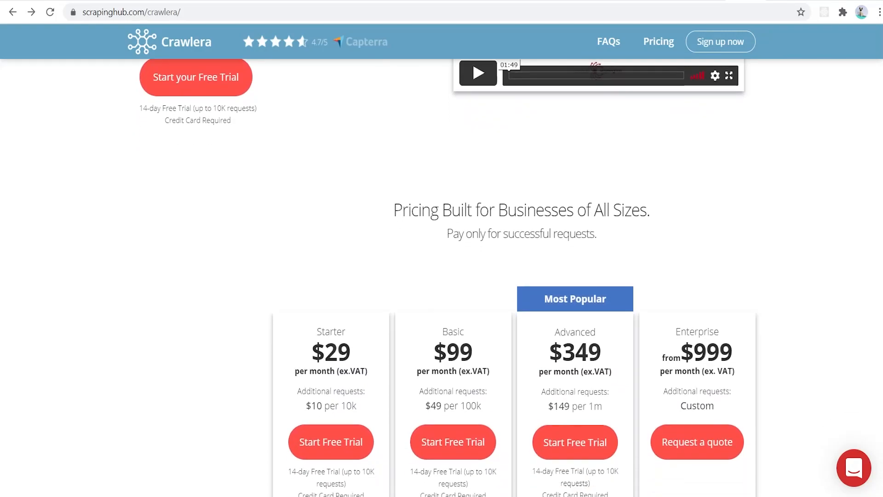
{"action": "scroll", "scroll_direction": "down", "scroll_amount": 3}
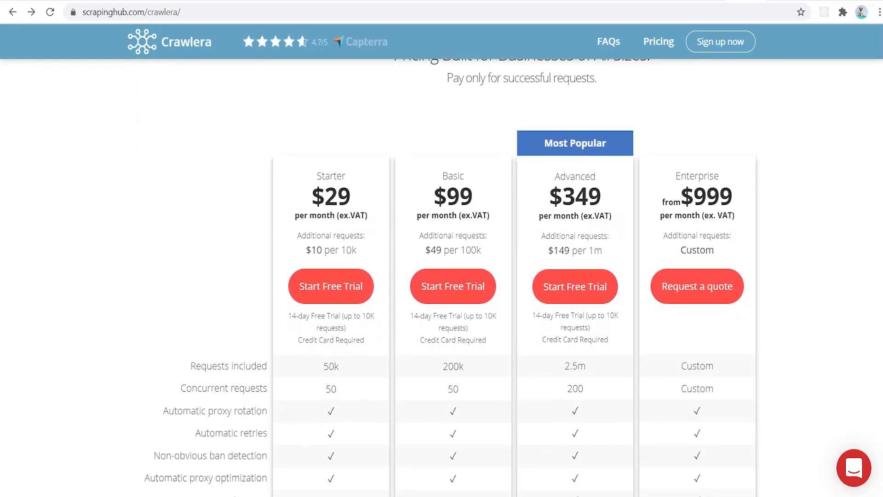
{"action": "scroll", "scroll_direction": "down", "scroll_amount": 3}
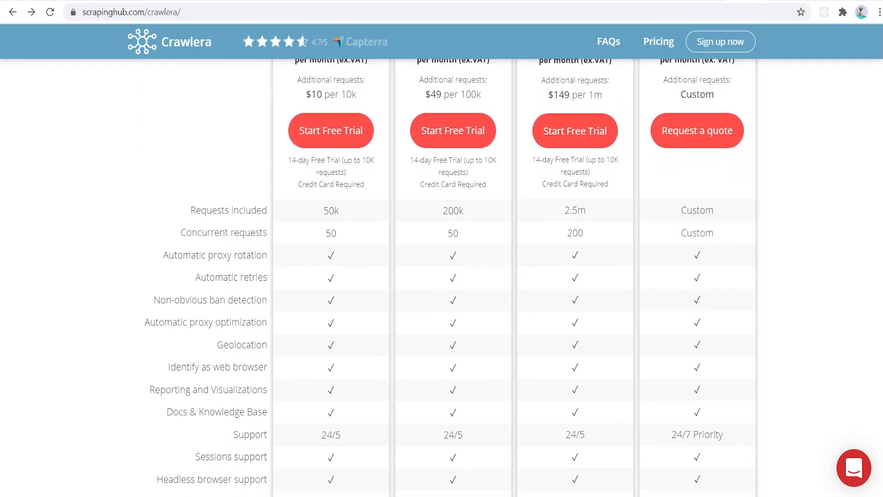
{"action": "scroll", "scroll_direction": "down", "scroll_amount": 3}
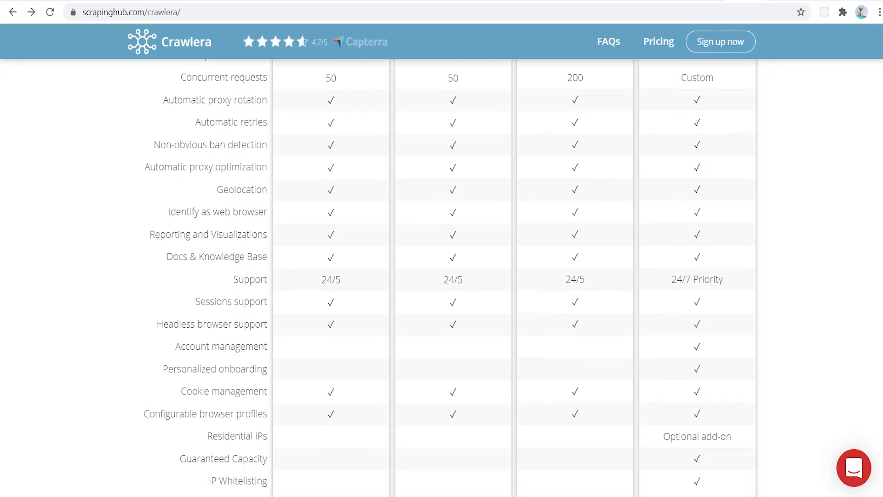
{"action": "scroll", "scroll_direction": "down", "scroll_amount": 3}
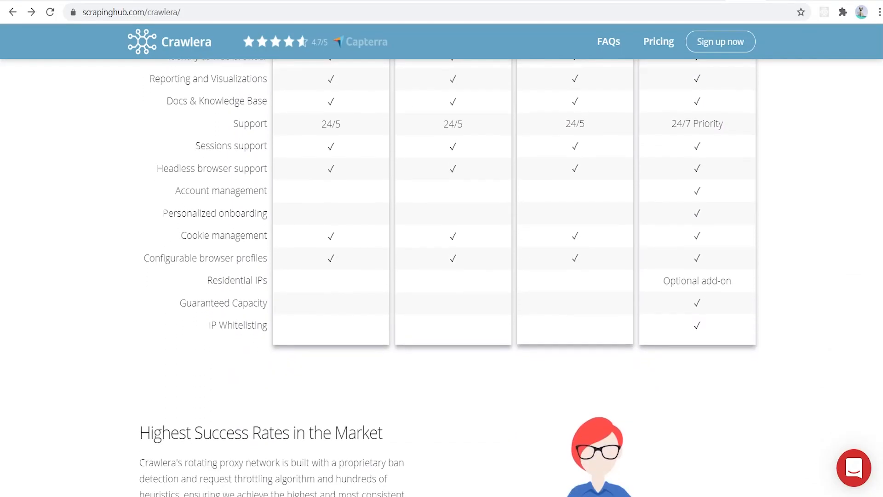
{"action": "scroll", "scroll_direction": "down", "scroll_amount": 3}
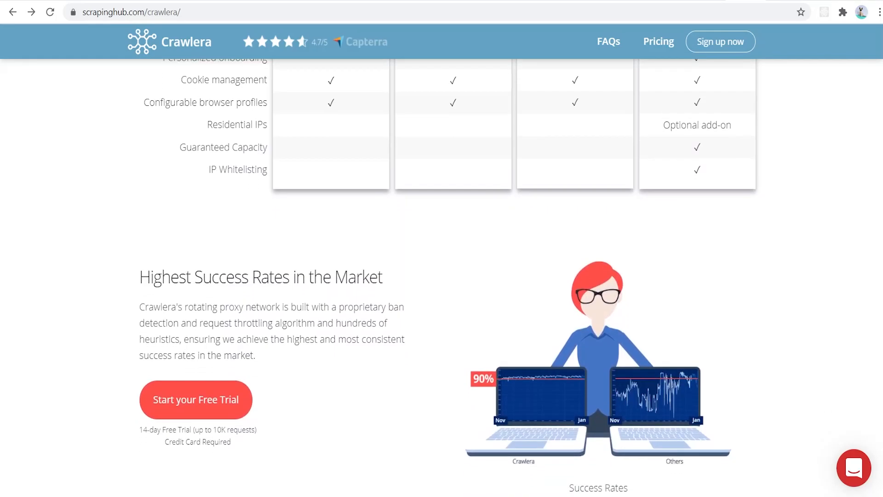
{"action": "scroll", "scroll_direction": "down", "scroll_amount": 3}
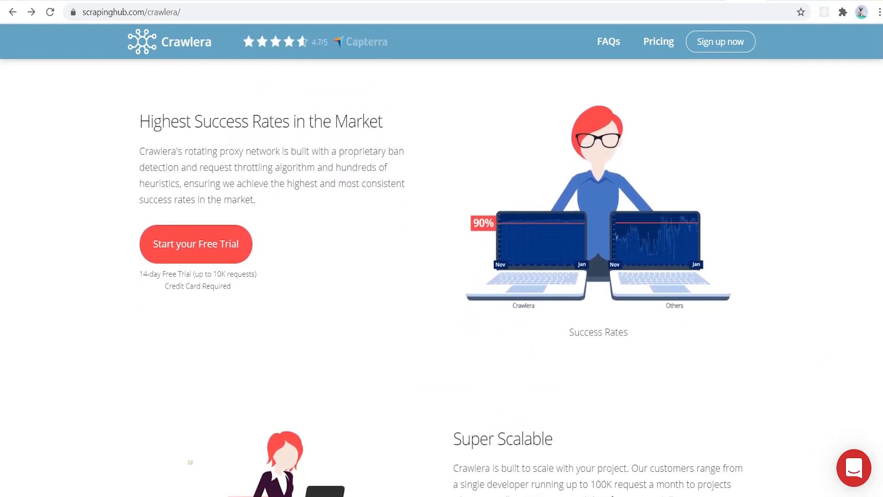
Scroll on past the feature list and testimonials to 'Ready to Use in All These' languages
{"action": "scroll", "scroll_direction": "down", "scroll_amount": 3}
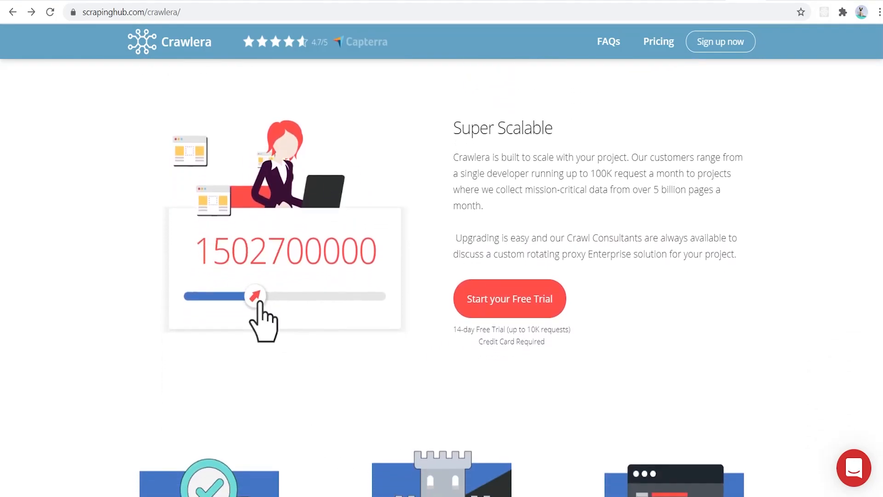
{"action": "scroll", "scroll_direction": "down", "scroll_amount": 3}
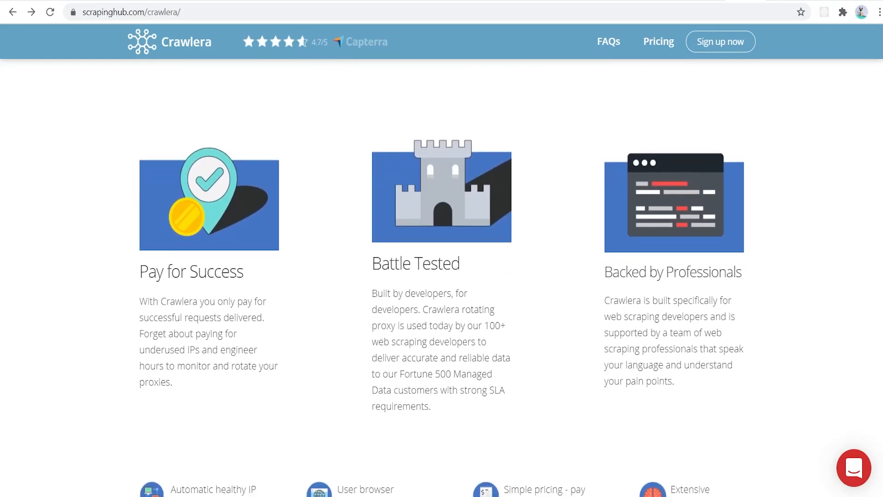
{"action": "scroll", "scroll_direction": "down", "scroll_amount": 3}
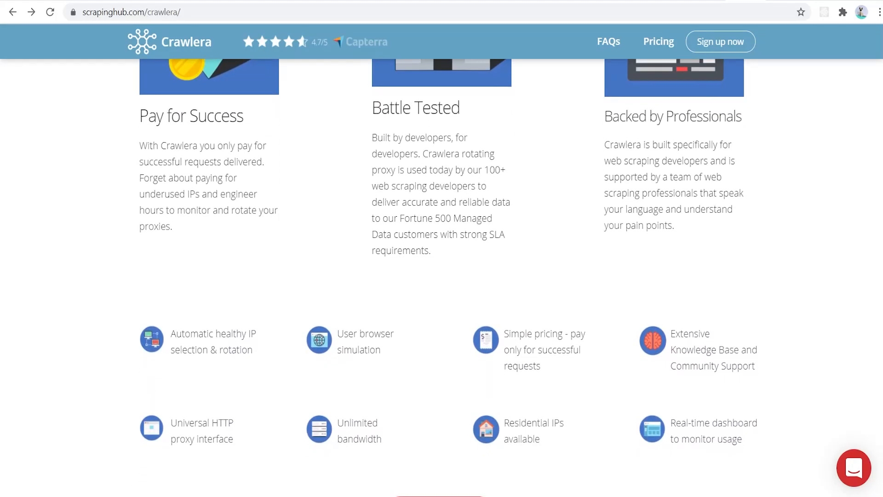
{"action": "scroll", "scroll_direction": "down", "scroll_amount": 3}
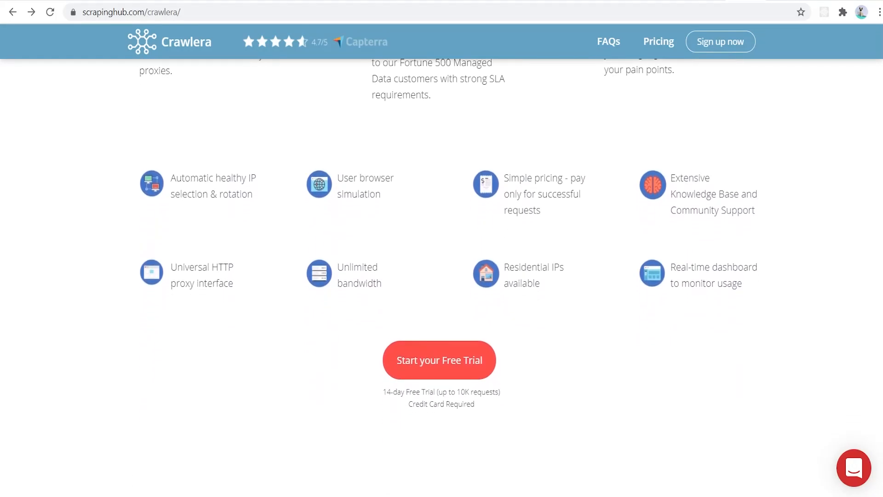
{"action": "scroll", "scroll_direction": "down", "scroll_amount": 3}
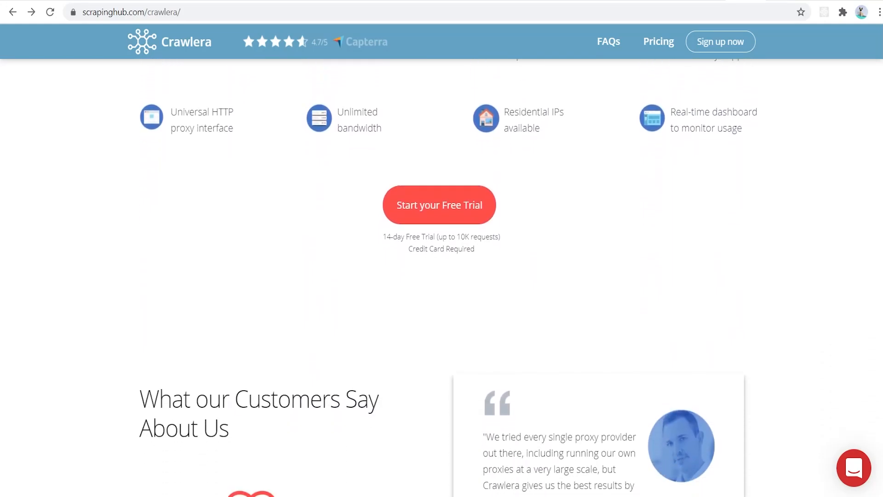
{"action": "scroll", "scroll_direction": "down", "scroll_amount": 3}
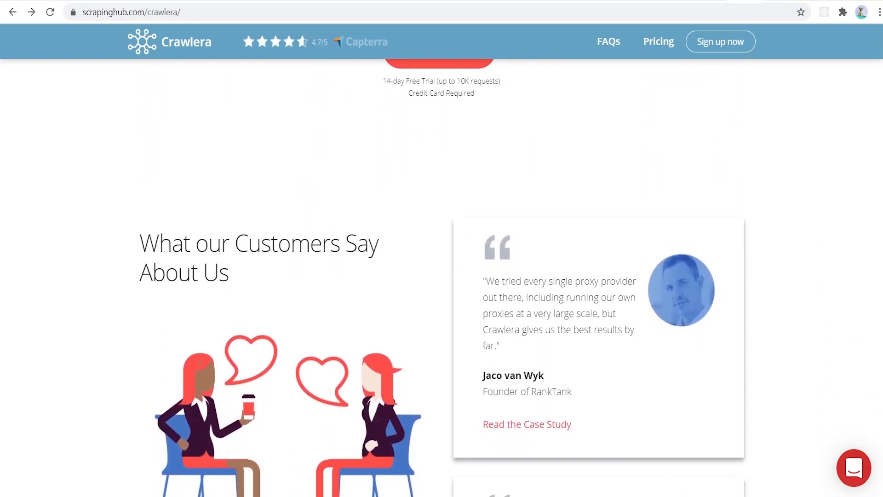
{"action": "scroll", "scroll_direction": "down", "scroll_amount": 3}
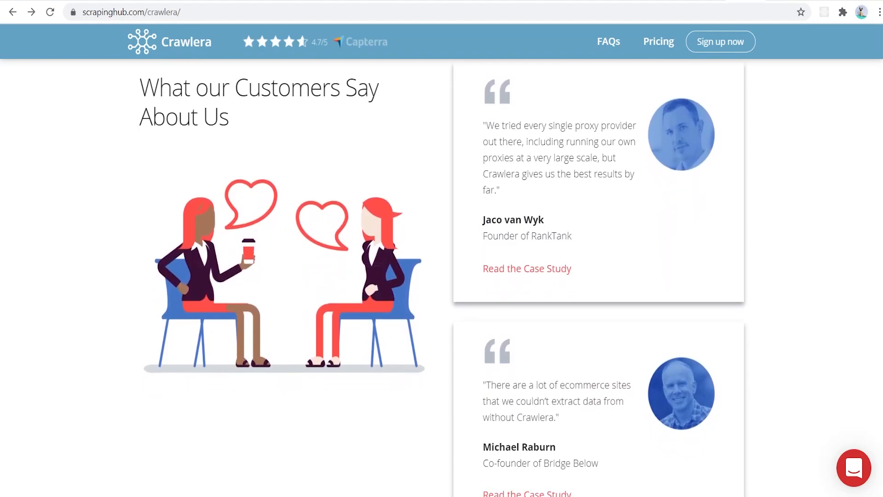
{"action": "scroll", "scroll_direction": "down", "scroll_amount": 3}
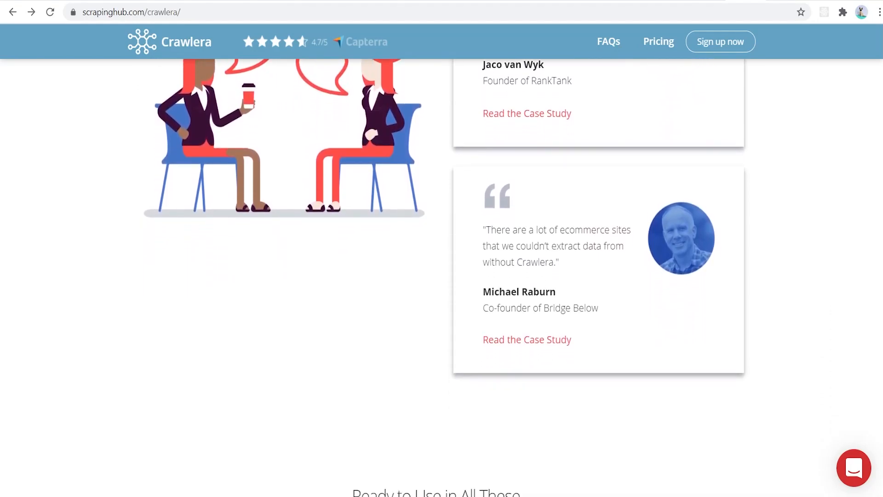
{"action": "scroll", "scroll_direction": "down", "scroll_amount": 3}
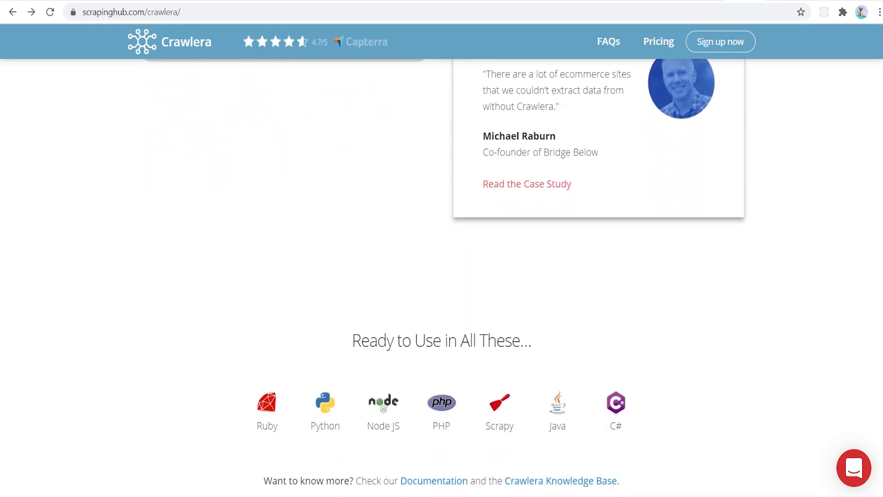
{"action": "scroll", "scroll_direction": "down", "scroll_amount": 3}
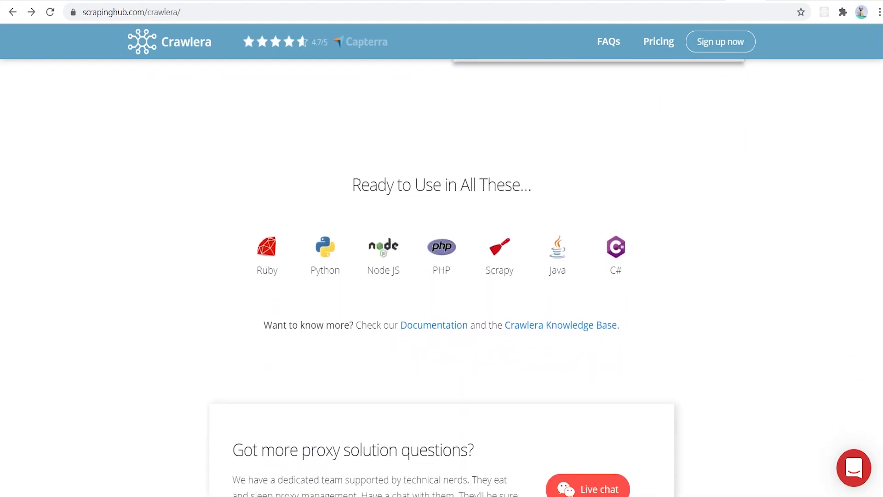
{"action": "scroll", "scroll_direction": "down", "scroll_amount": 3}
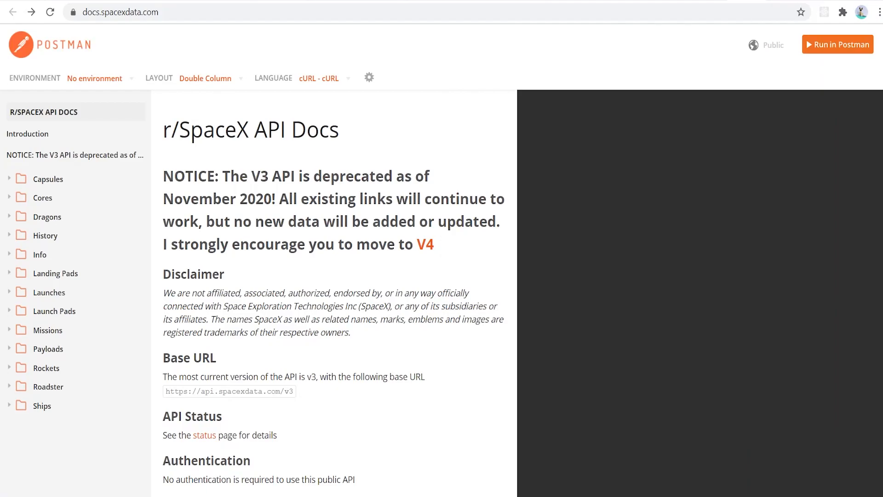
Scroll the r/SpaceX API docs through the Capsules endpoints into the Cores endpoints
{"action": "scroll", "scroll_direction": "down", "scroll_amount": 3}
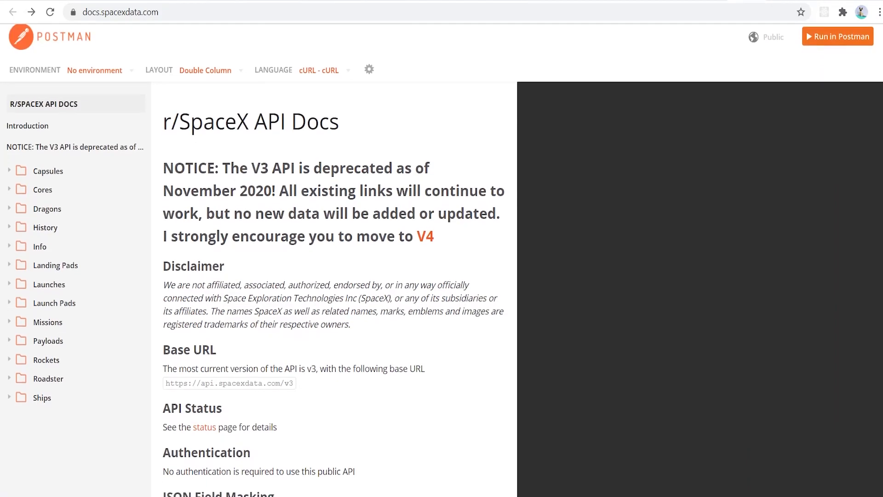
{"action": "scroll", "scroll_direction": "down", "scroll_amount": 3}
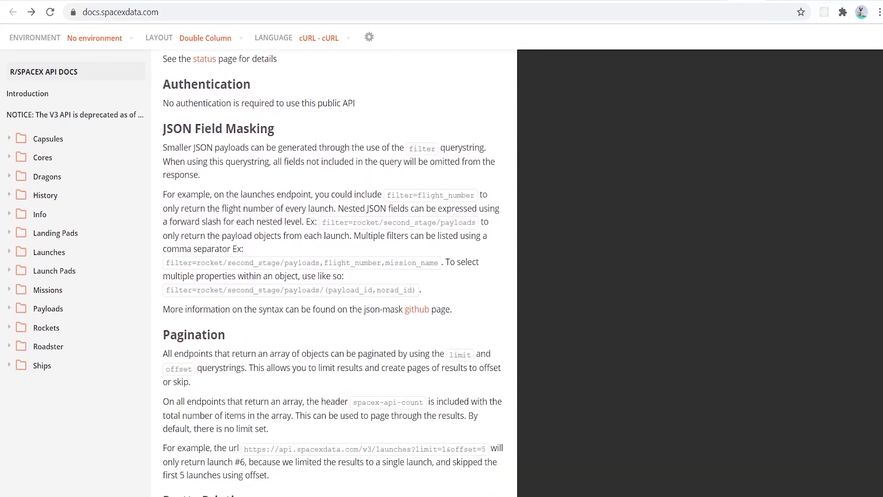
{"action": "scroll", "scroll_direction": "down", "scroll_amount": 3}
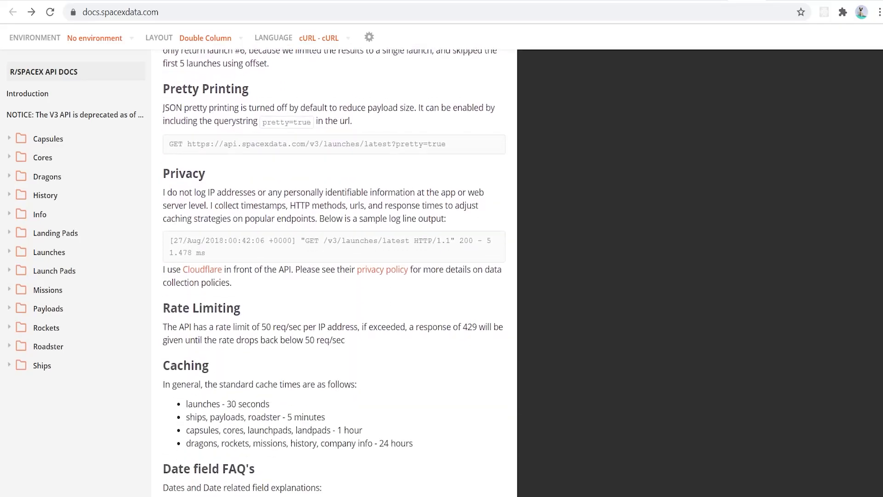
{"action": "scroll", "scroll_direction": "down", "scroll_amount": 3}
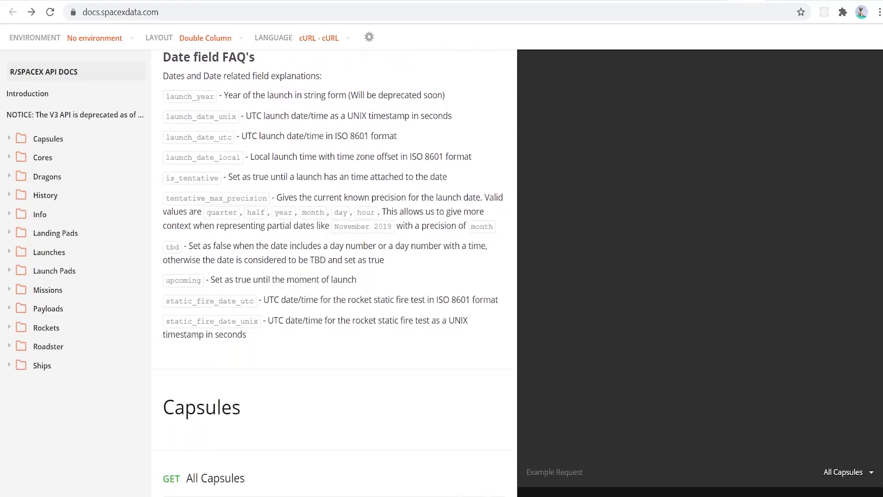
{"action": "scroll", "scroll_direction": "down", "scroll_amount": 3}
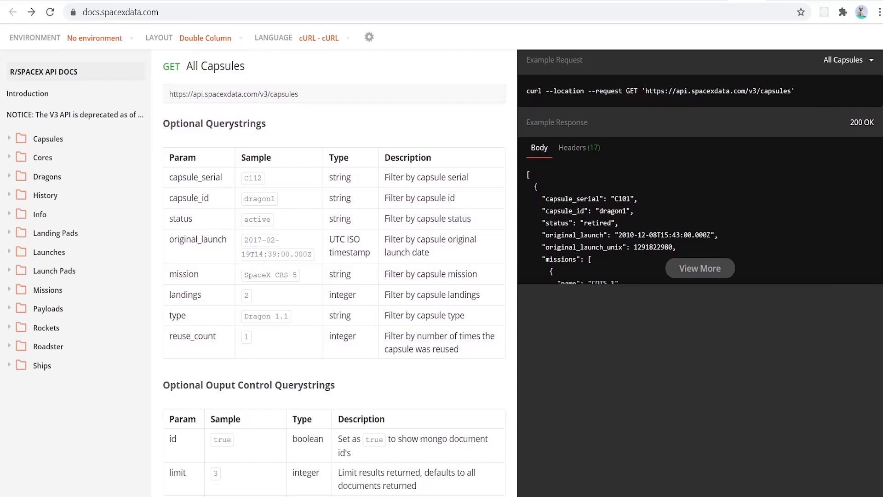
{"action": "scroll", "scroll_direction": "down", "scroll_amount": 3}
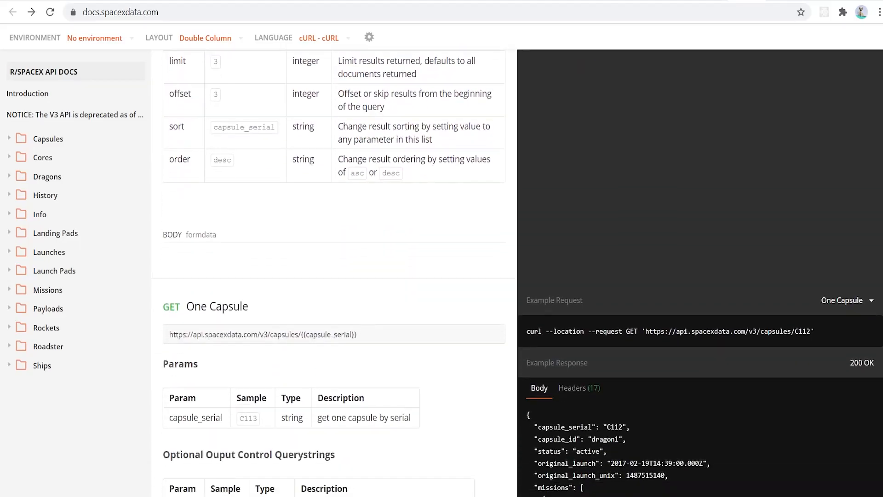
{"action": "scroll", "scroll_direction": "down", "scroll_amount": 3}
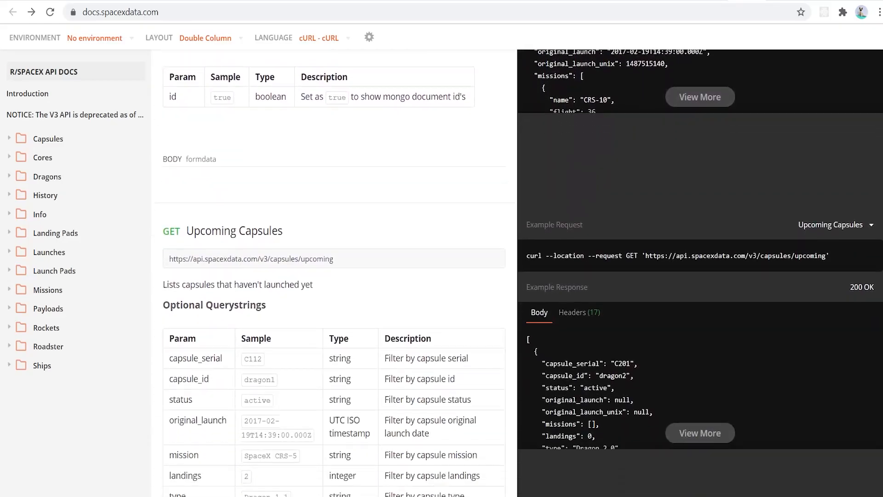
{"action": "scroll", "scroll_direction": "down", "scroll_amount": 3}
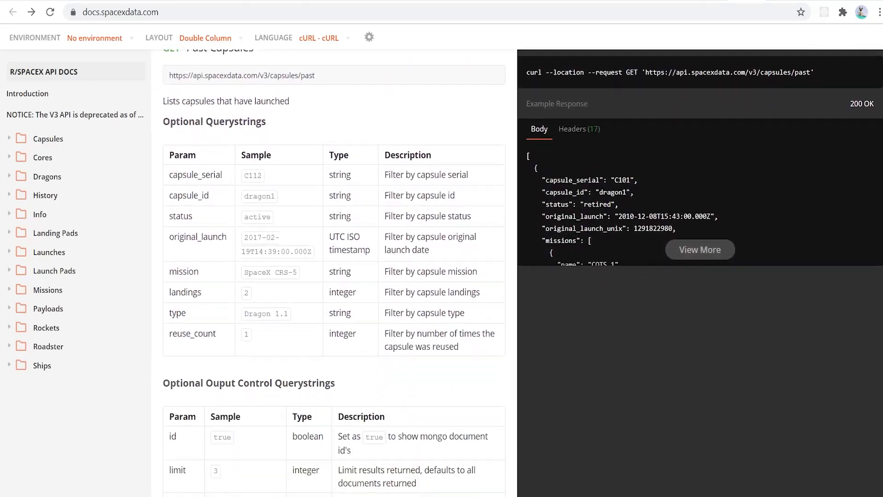
{"action": "scroll", "scroll_direction": "down", "scroll_amount": 3}
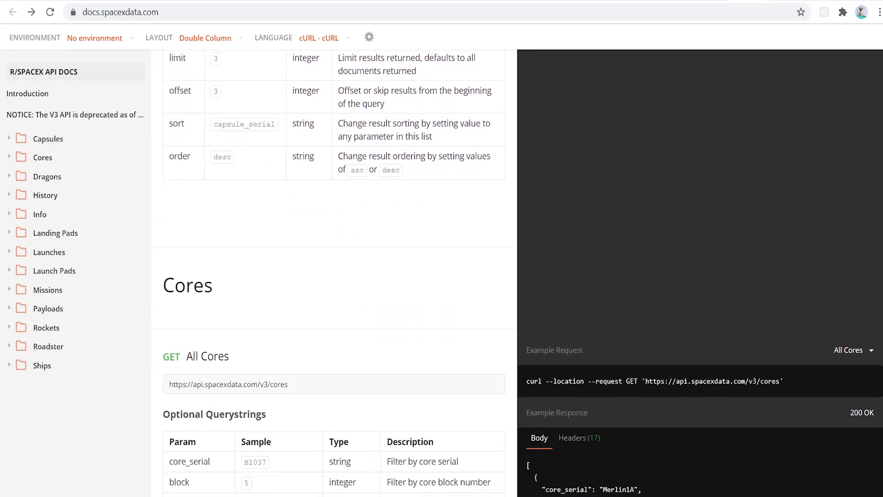
{"action": "scroll", "scroll_direction": "down", "scroll_amount": 3}
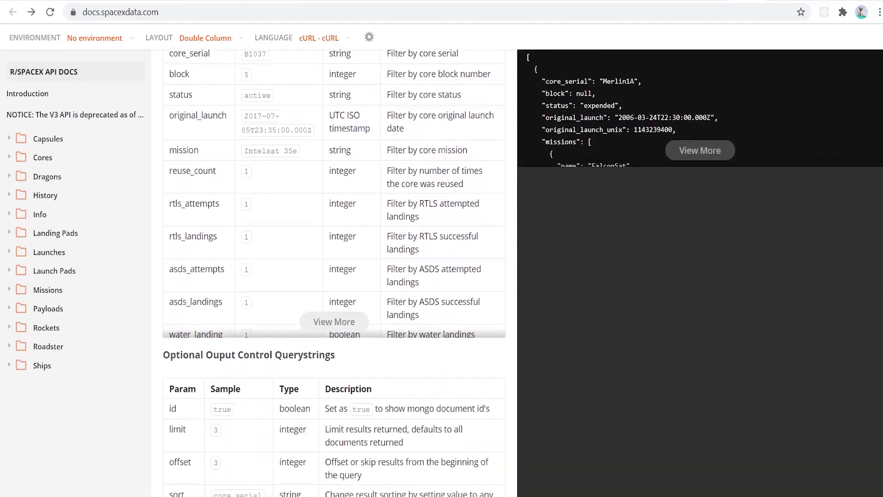
{"action": "scroll", "scroll_direction": "down", "scroll_amount": 3}
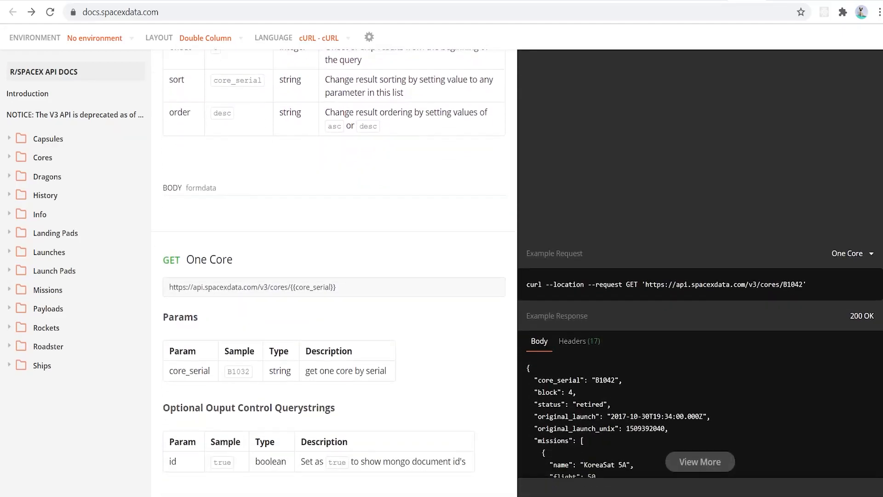
{"action": "scroll", "scroll_direction": "down", "scroll_amount": 3}
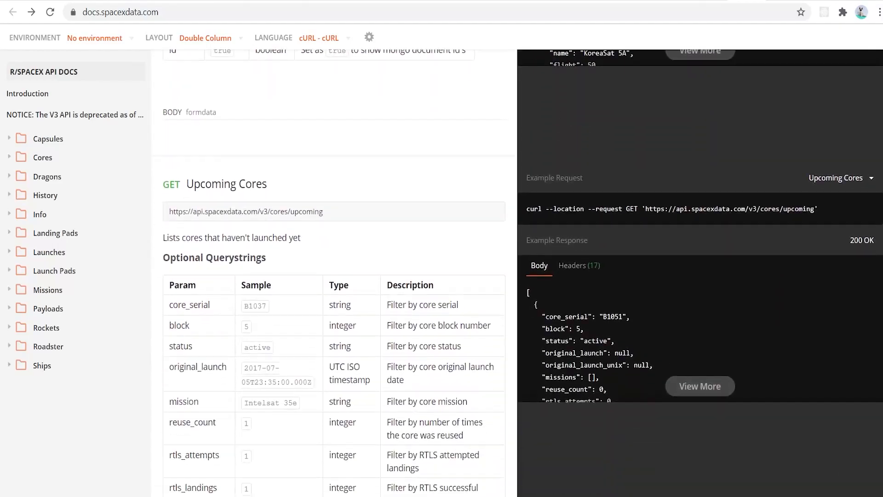
{"action": "scroll", "scroll_direction": "down", "scroll_amount": 3}
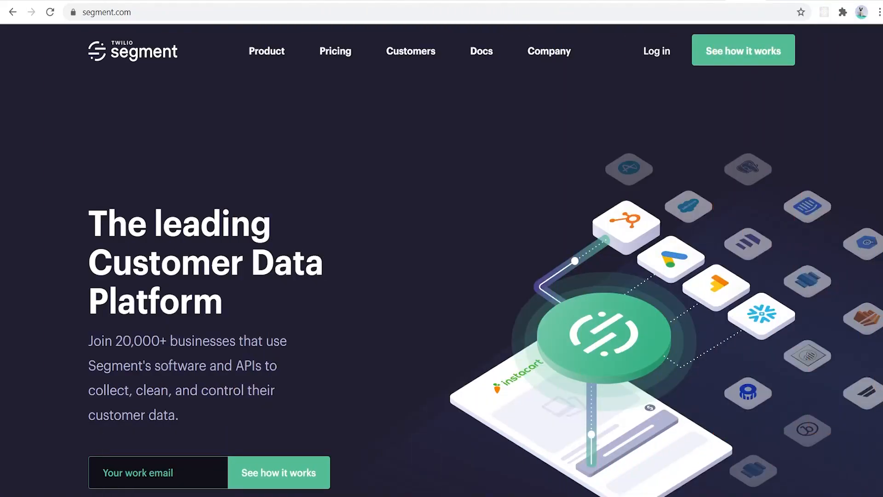
Scroll segment.com's homepage through engineering and data pipeline sections to 'Trusted by startups'
{"action": "scroll", "scroll_direction": "down", "scroll_amount": 3}
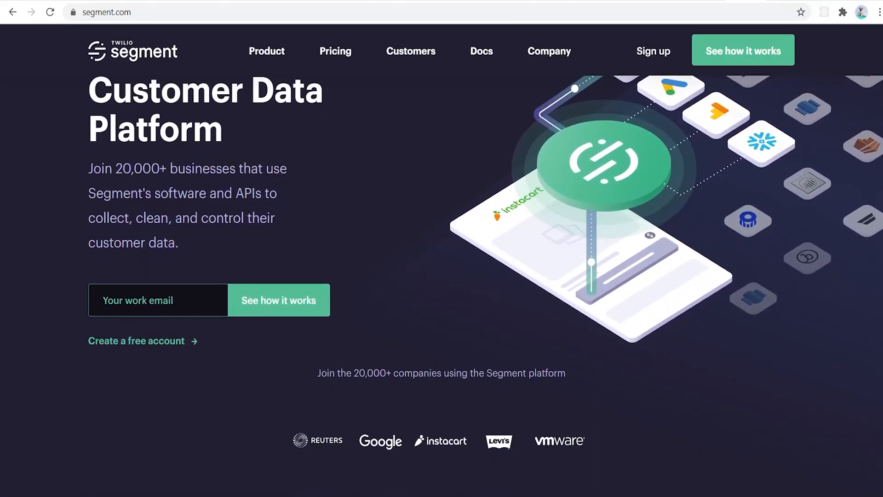
{"action": "scroll", "scroll_direction": "down", "scroll_amount": 3}
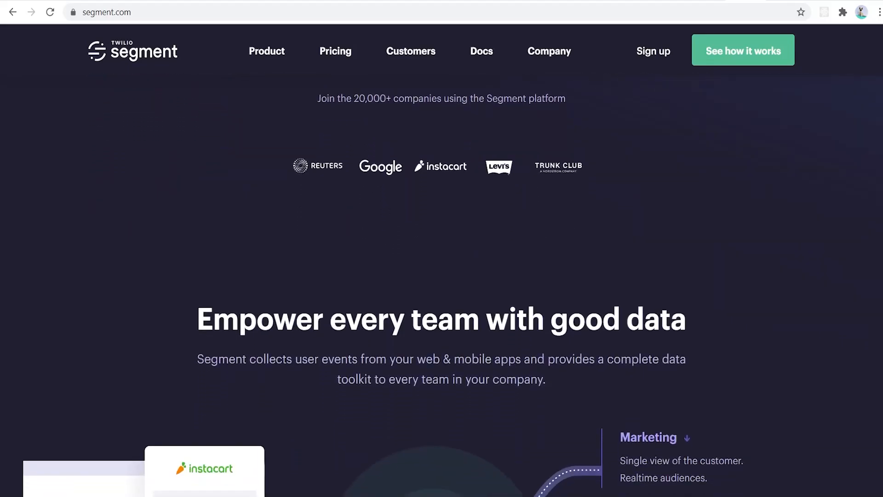
{"action": "scroll", "scroll_direction": "down", "scroll_amount": 3}
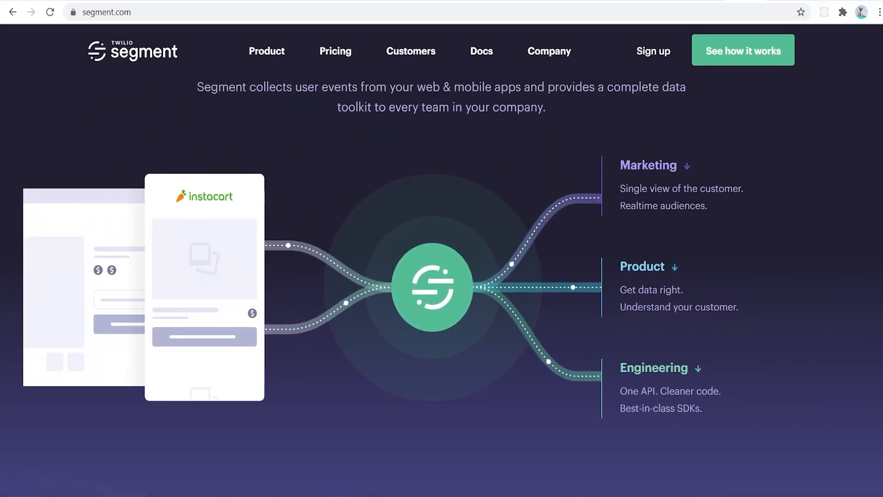
{"action": "scroll", "scroll_direction": "down", "scroll_amount": 3}
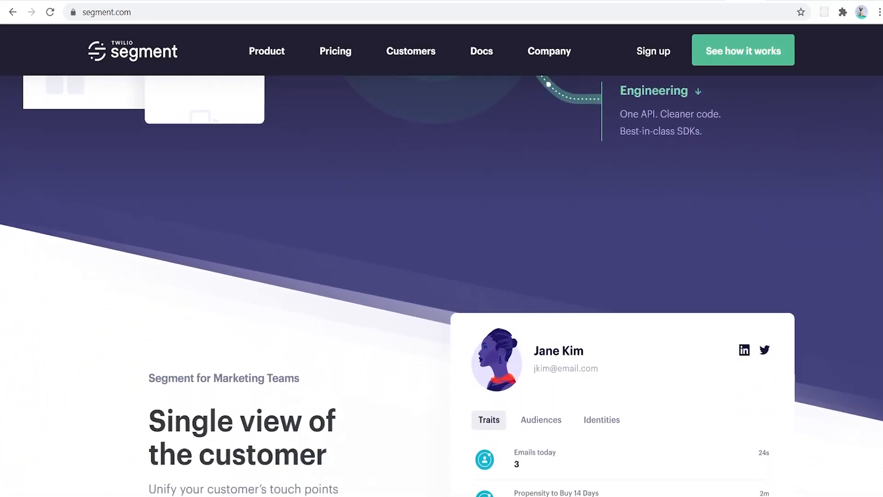
{"action": "scroll", "scroll_direction": "down", "scroll_amount": 3}
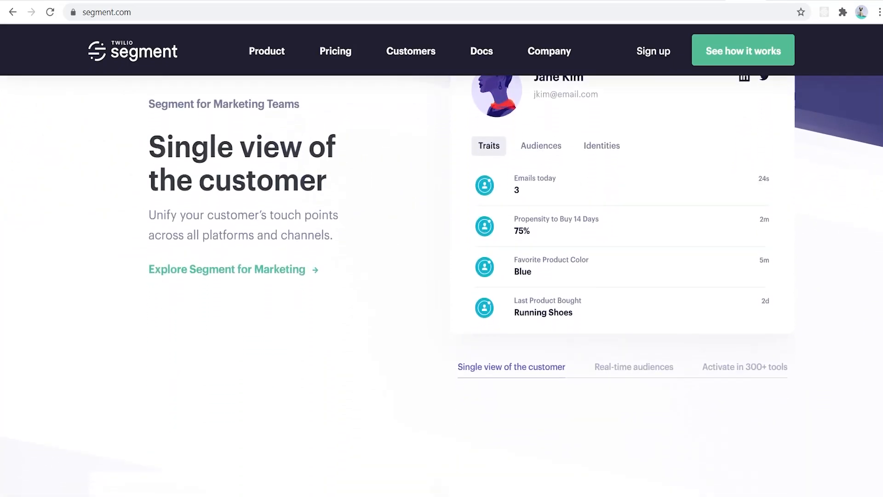
{"action": "scroll", "scroll_direction": "down", "scroll_amount": 3}
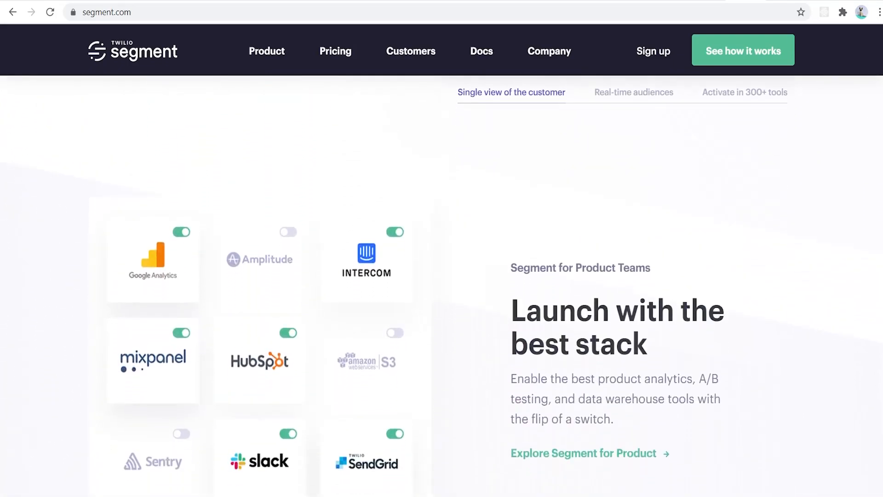
{"action": "scroll", "scroll_direction": "down", "scroll_amount": 3}
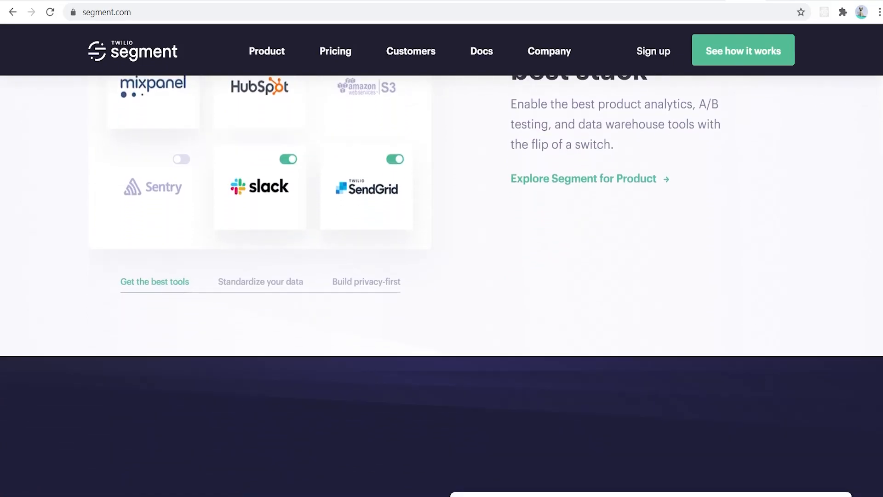
{"action": "scroll", "scroll_direction": "down", "scroll_amount": 3}
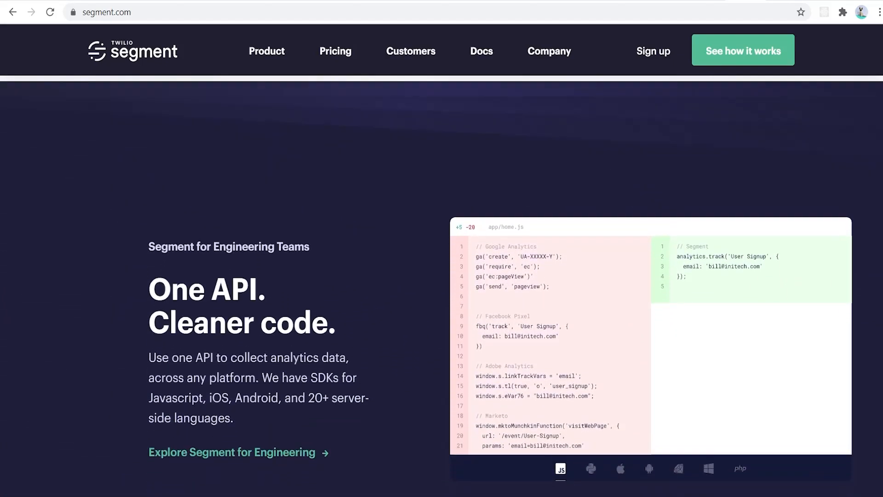
{"action": "scroll", "scroll_direction": "down", "scroll_amount": 3}
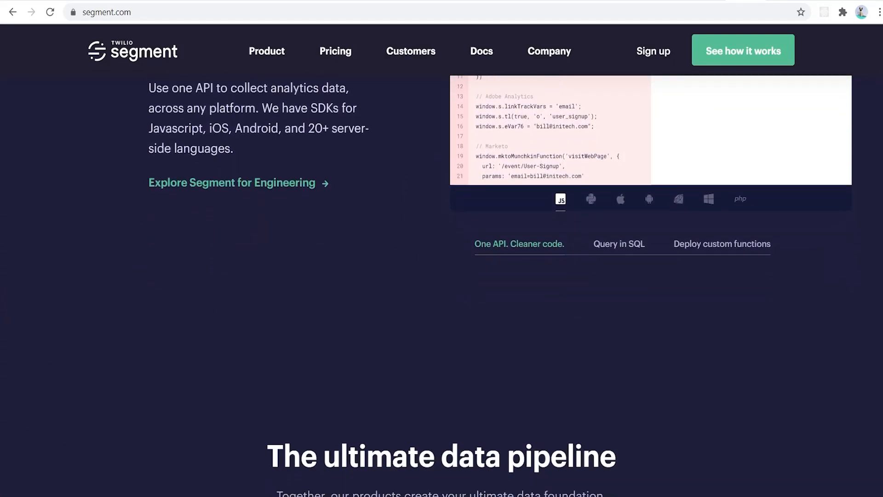
{"action": "scroll", "scroll_direction": "down", "scroll_amount": 3}
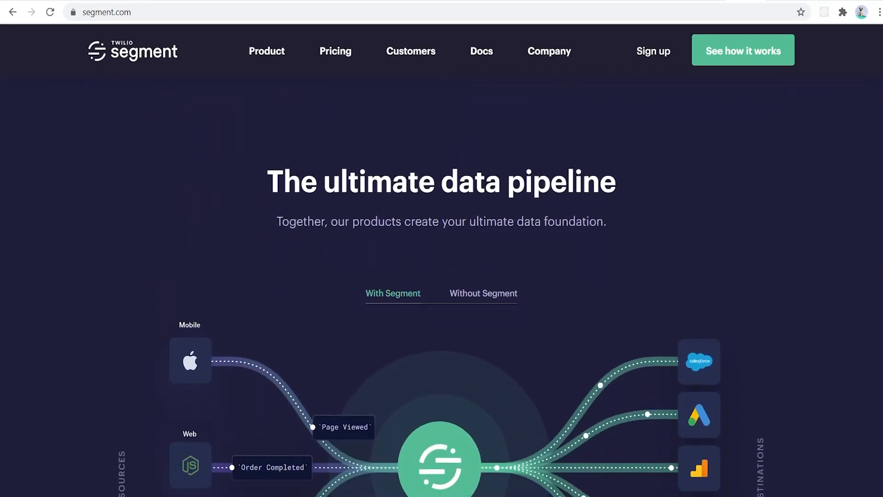
{"action": "scroll", "scroll_direction": "down", "scroll_amount": 3}
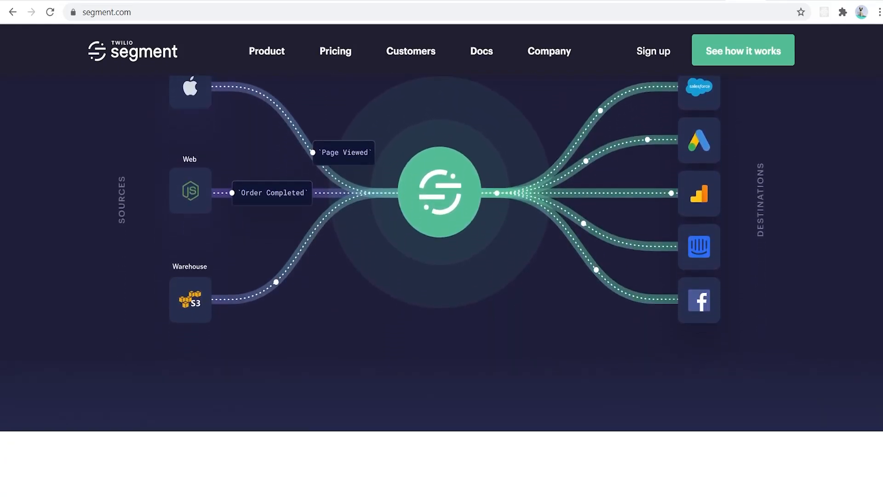
{"action": "scroll", "scroll_direction": "down", "scroll_amount": 3}
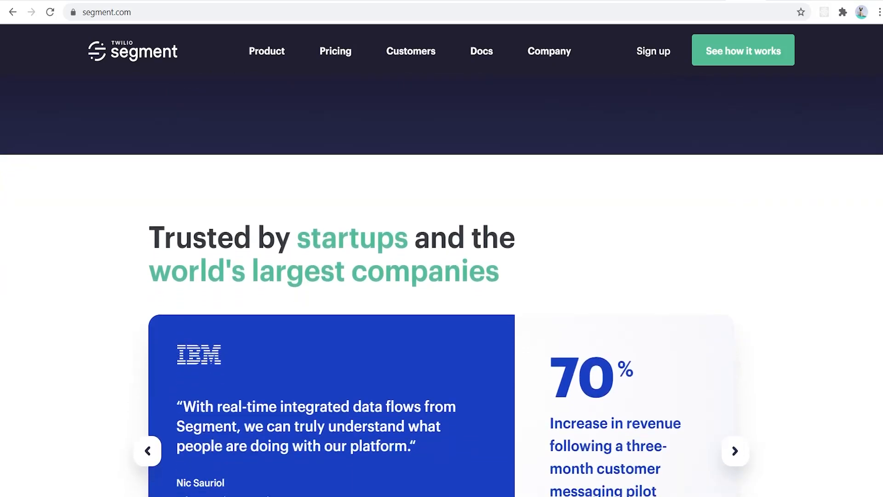
{"action": "scroll", "scroll_direction": "down", "scroll_amount": 3}
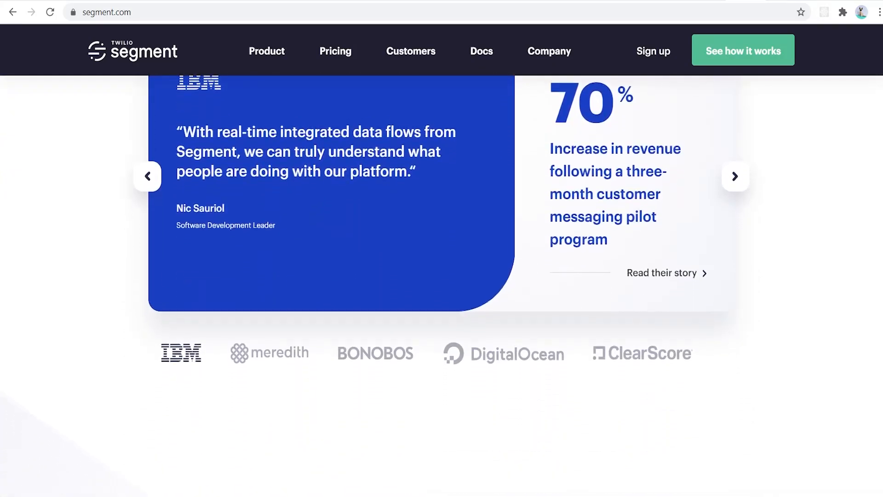
{"action": "scroll", "scroll_direction": "down", "scroll_amount": 3}
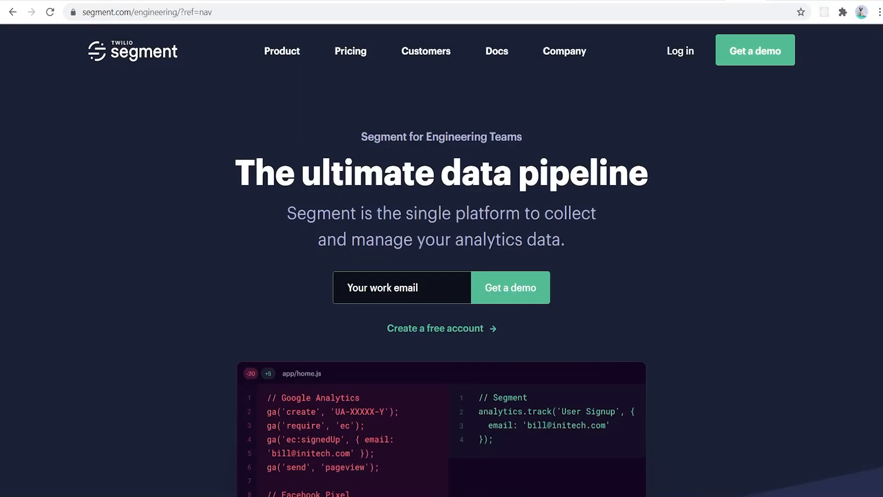
Scroll the Segment for Engineering page past data collection, 300+ integrations and SQL querying to 'Look under the hood'
{"action": "scroll", "scroll_direction": "down", "scroll_amount": 3}
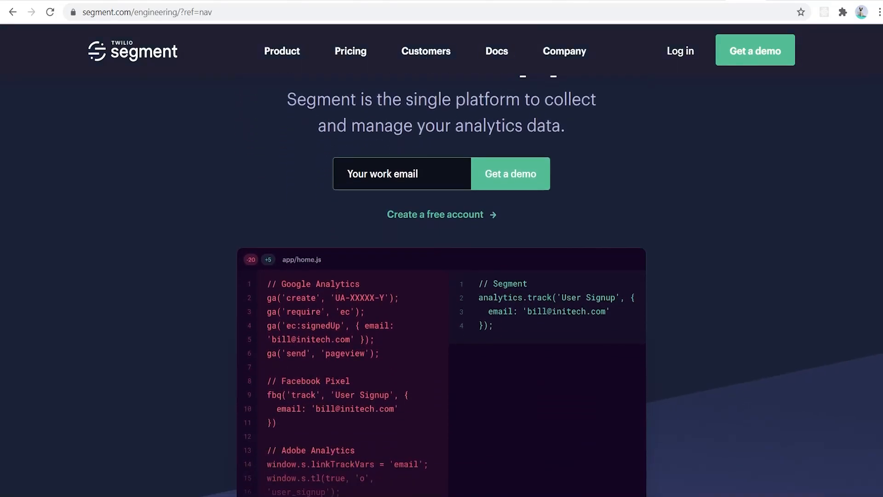
{"action": "scroll", "scroll_direction": "down", "scroll_amount": 3}
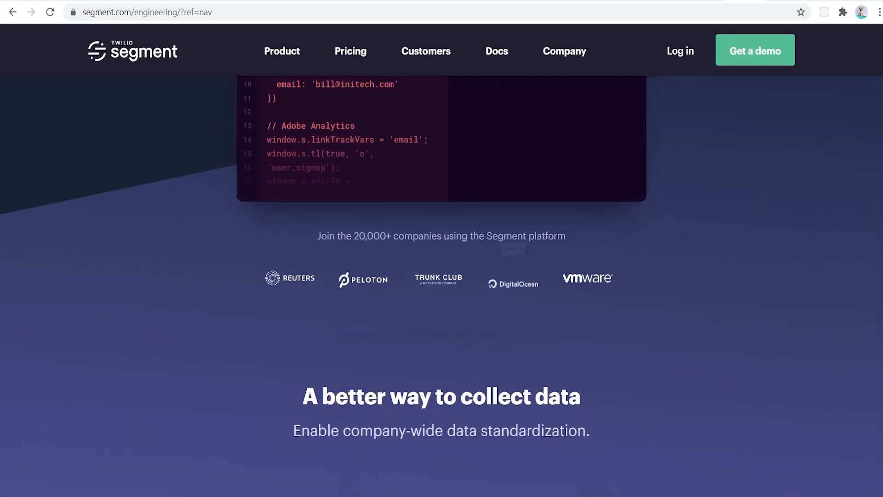
{"action": "scroll", "scroll_direction": "down", "scroll_amount": 3}
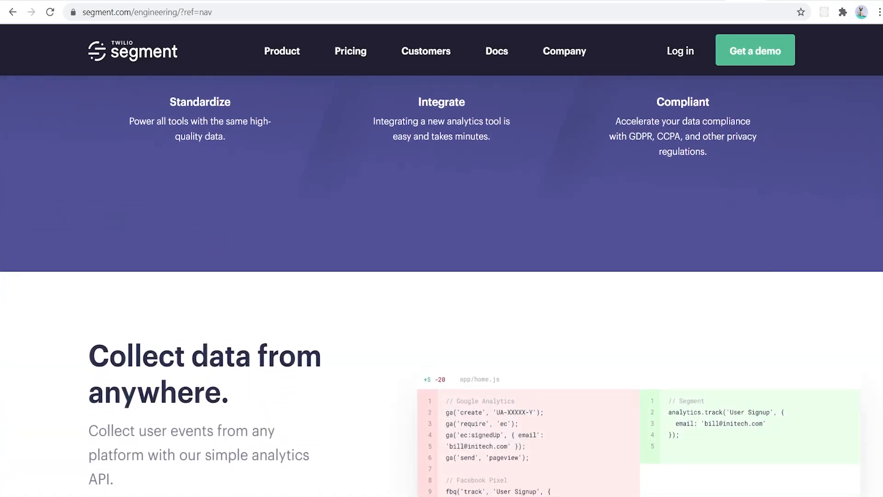
{"action": "scroll", "scroll_direction": "down", "scroll_amount": 3}
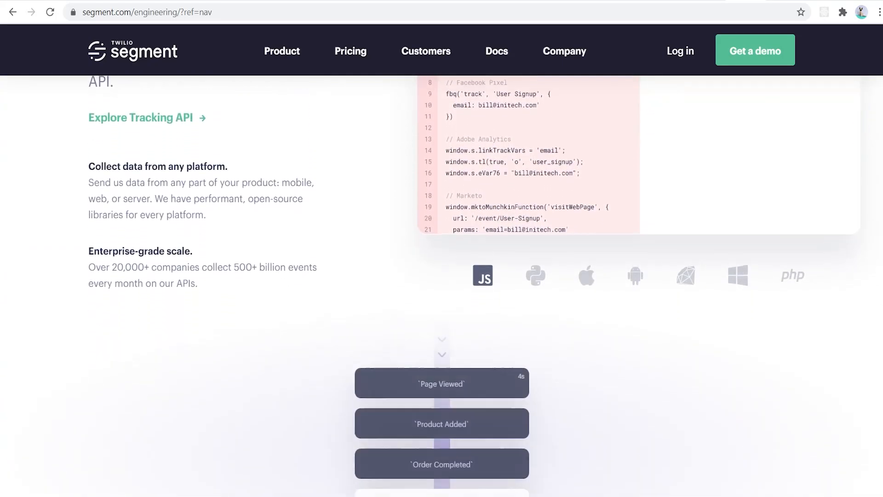
{"action": "scroll", "scroll_direction": "down", "scroll_amount": 3}
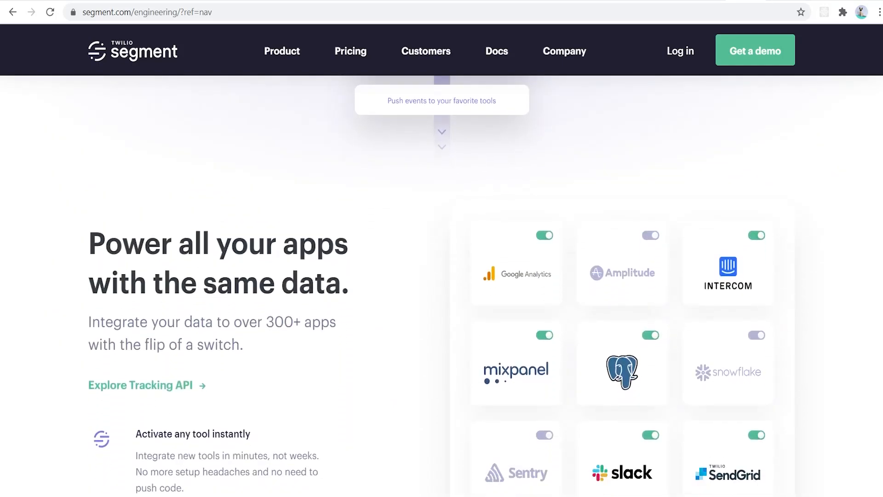
{"action": "scroll", "scroll_direction": "down", "scroll_amount": 3}
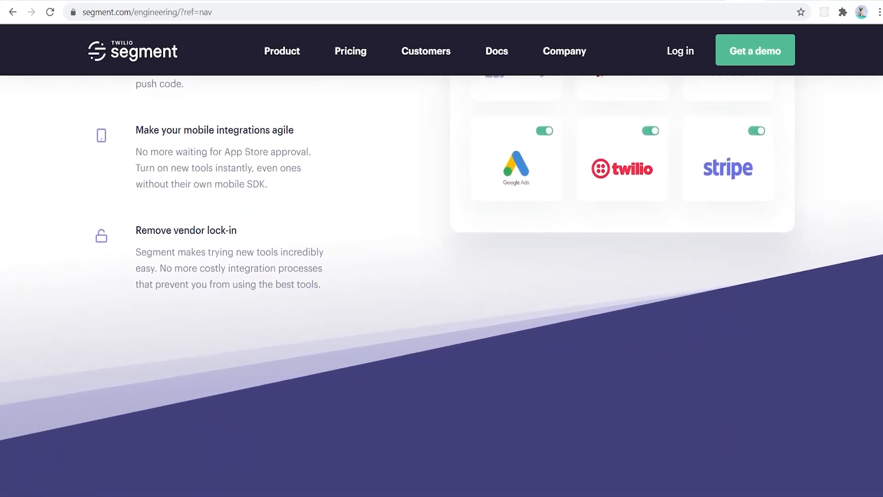
{"action": "scroll", "scroll_direction": "down", "scroll_amount": 3}
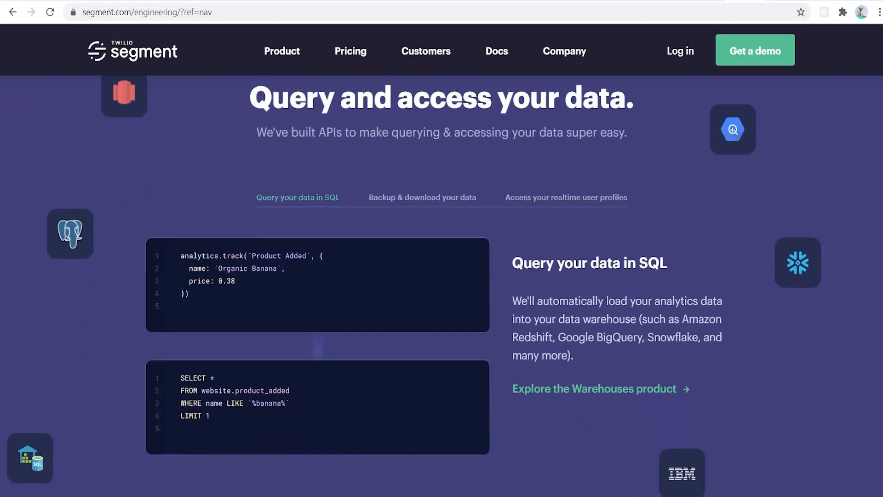
{"action": "scroll", "scroll_direction": "down", "scroll_amount": 3}
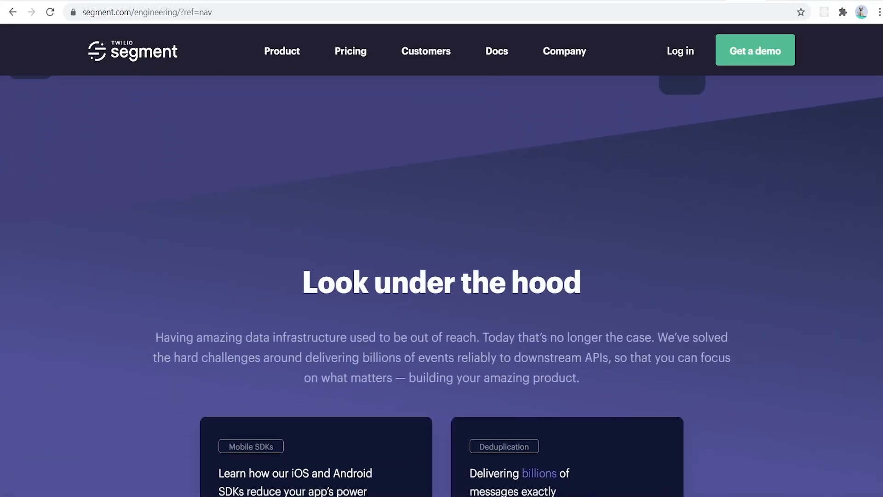